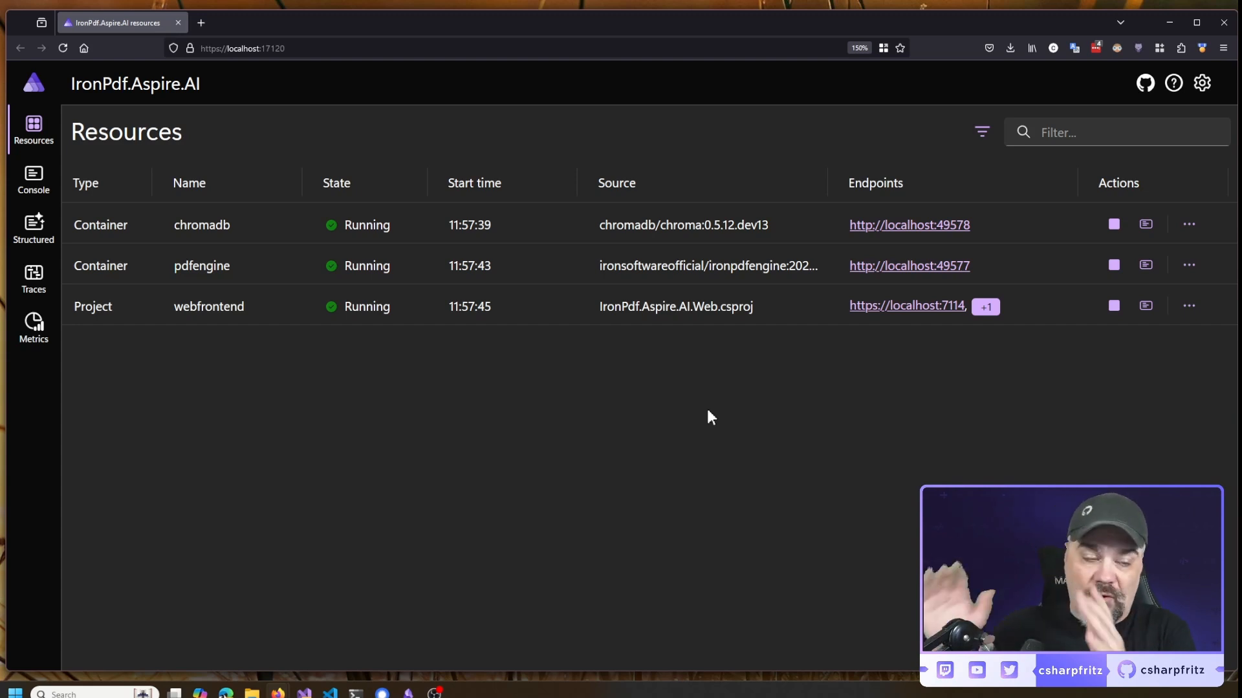
mouse_move(150, 274)
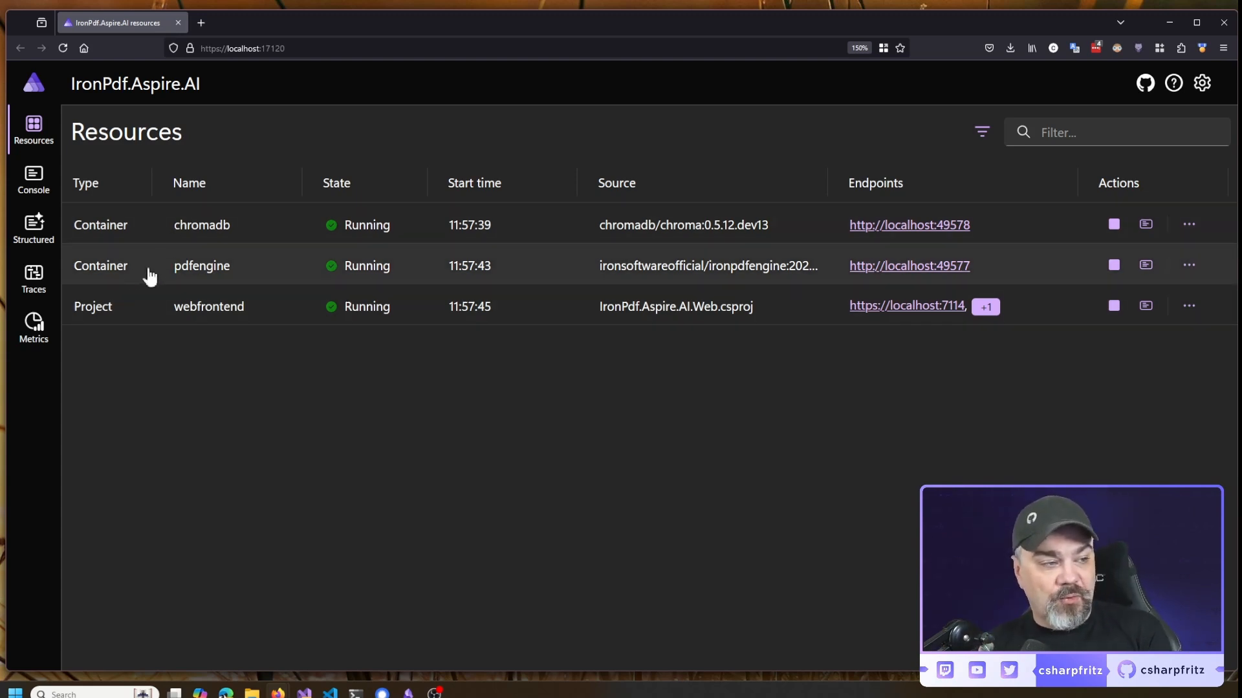
mouse_move(489, 277)
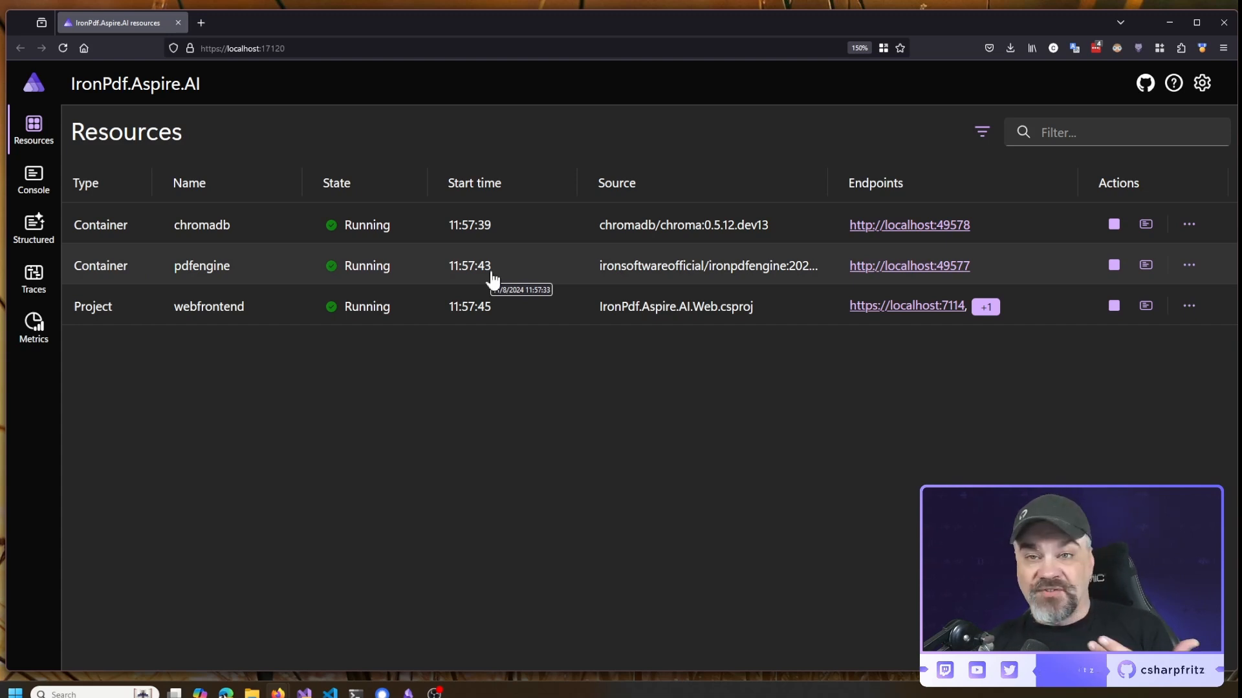
mouse_move(551, 233)
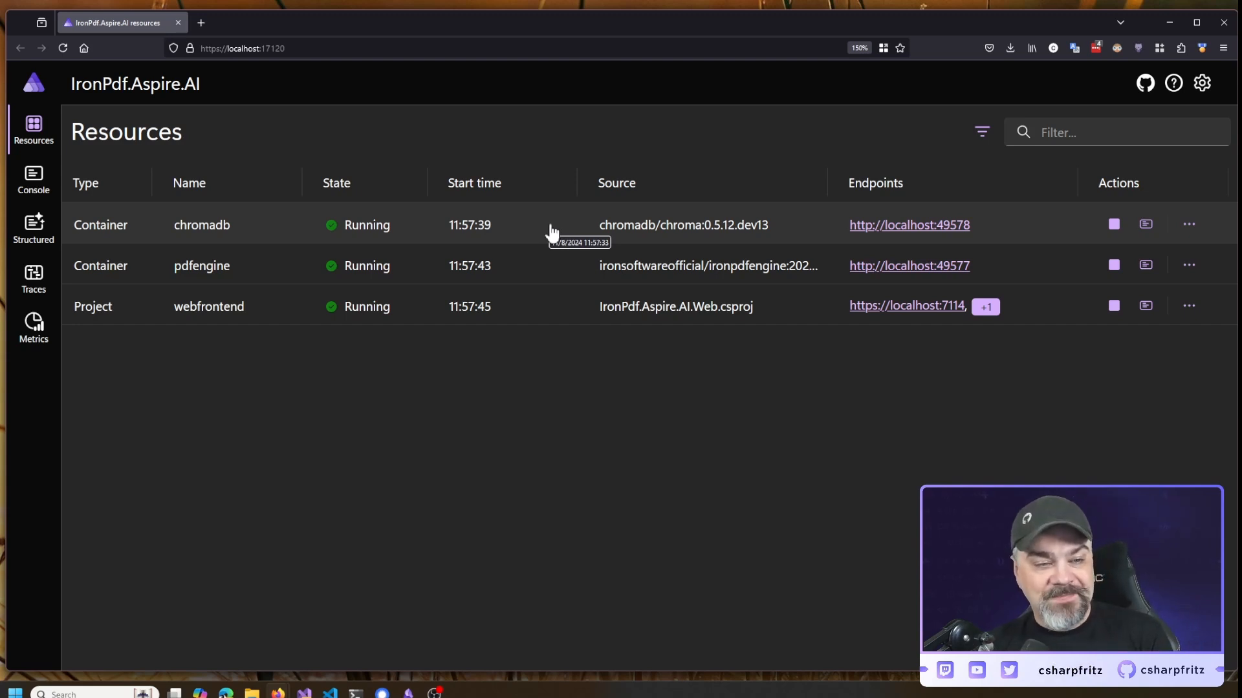
mouse_move(768, 309)
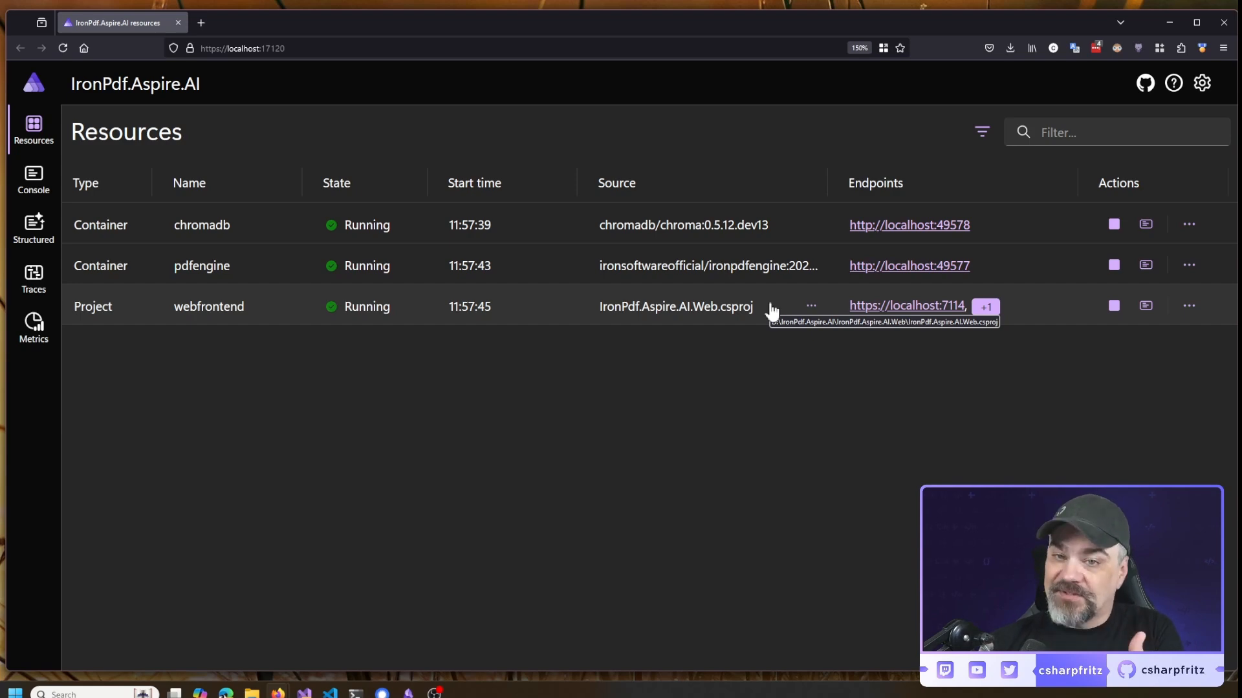
left_click(907, 306)
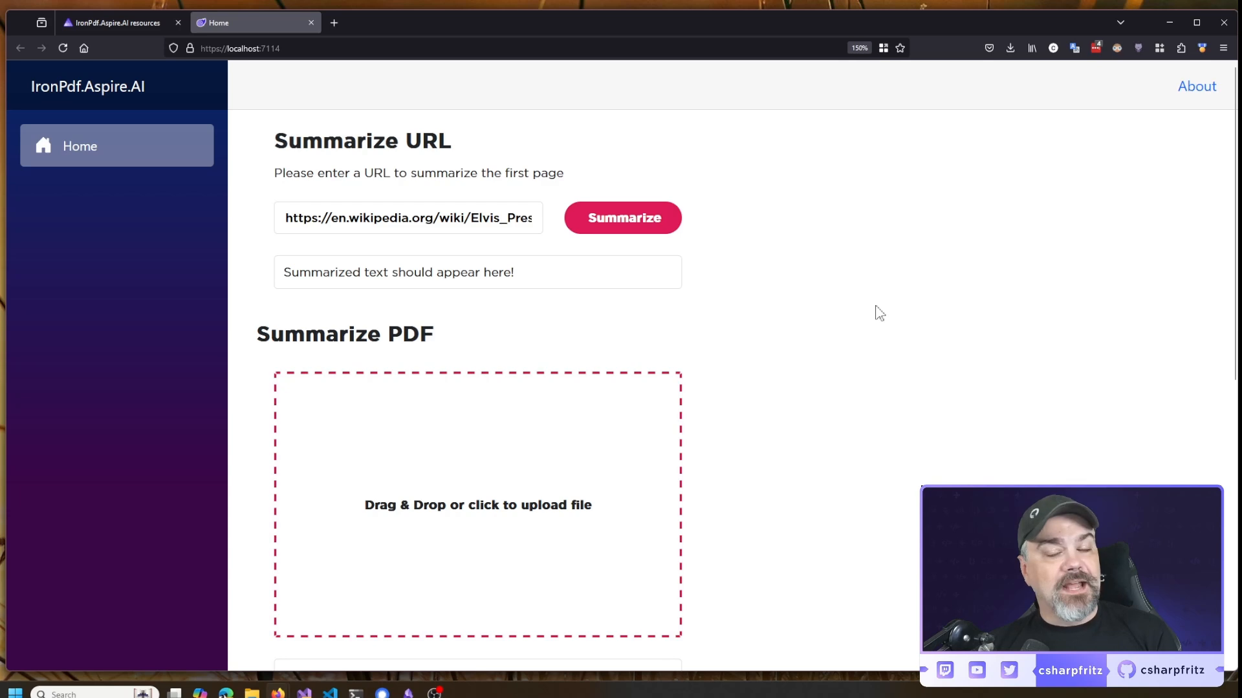
mouse_move(920, 291)
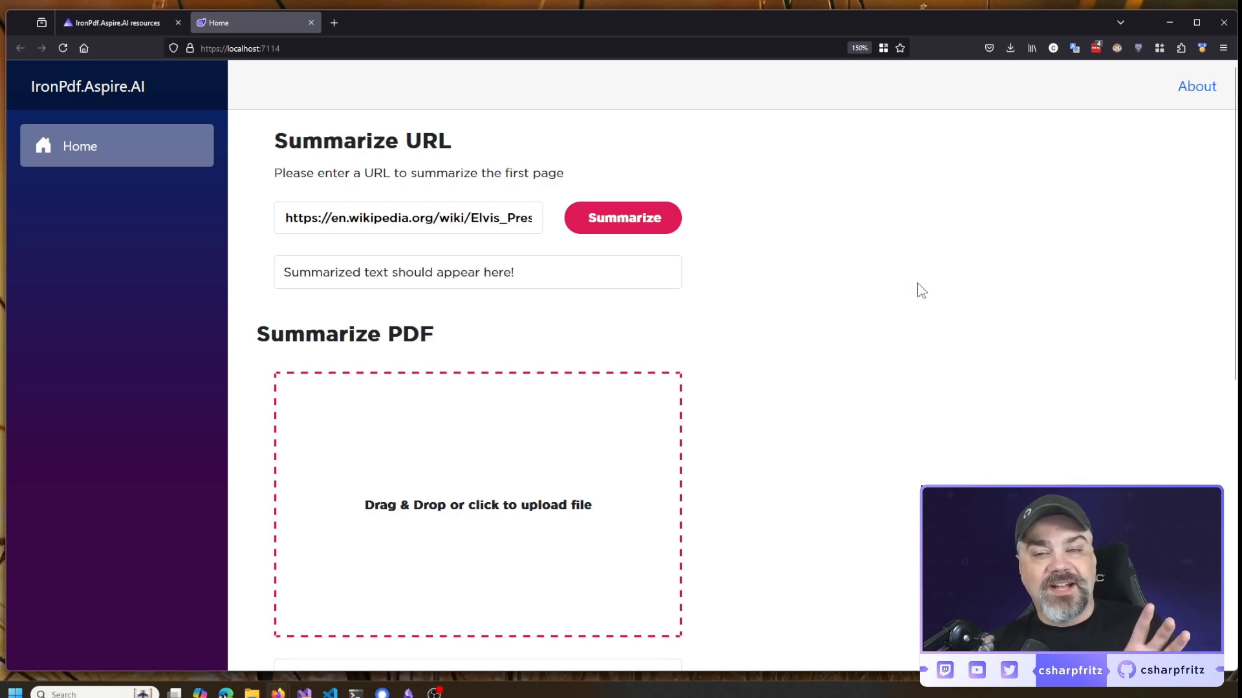
Summarize the Elvis Presley Wikipedia URL and wait for the biography summary
scroll("down", 3)
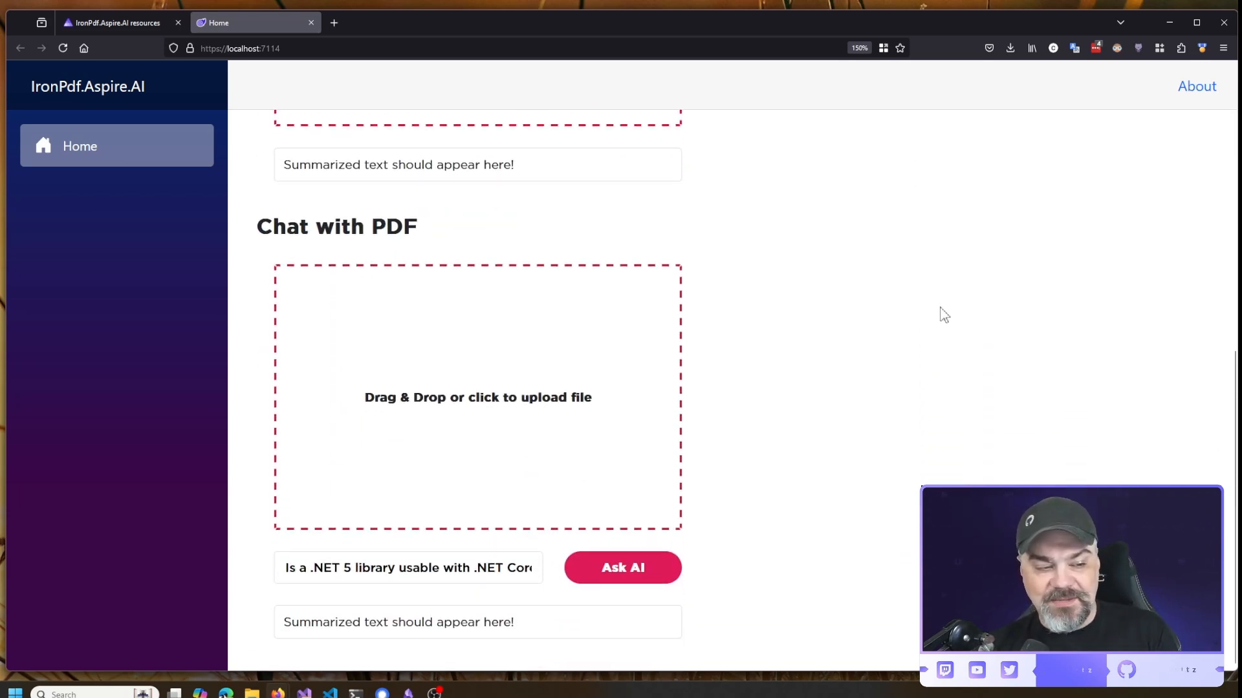
scroll("up", 3)
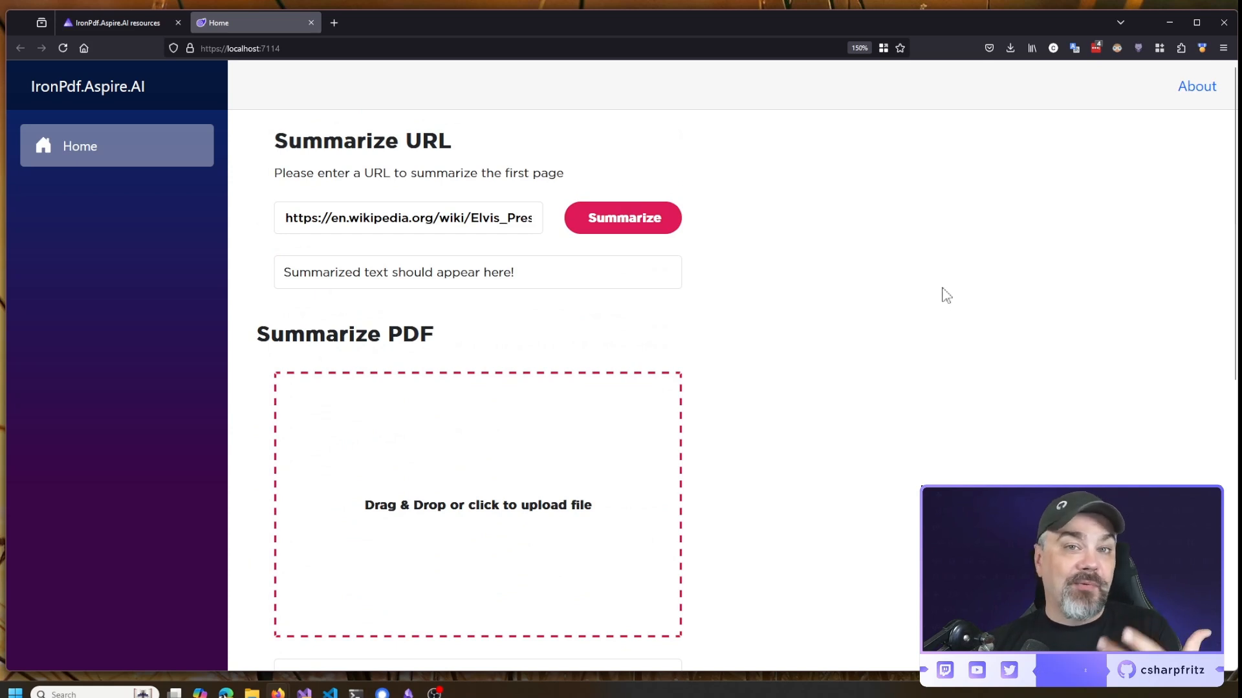
mouse_move(949, 254)
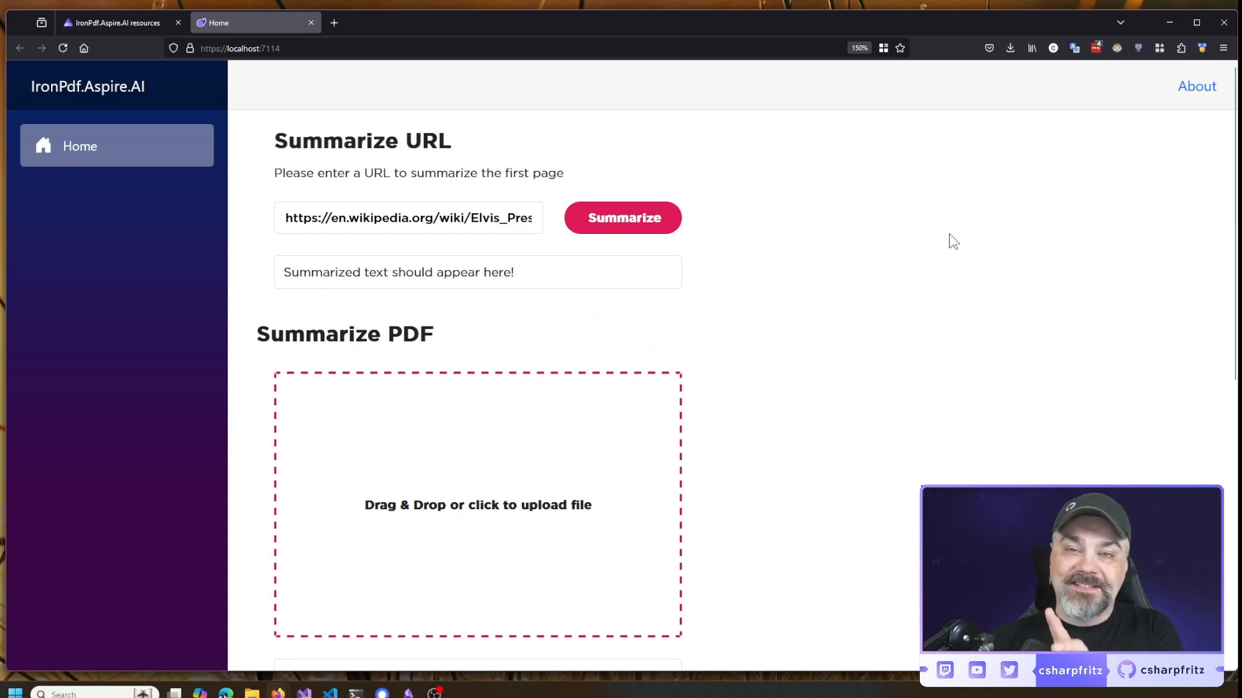
mouse_move(930, 214)
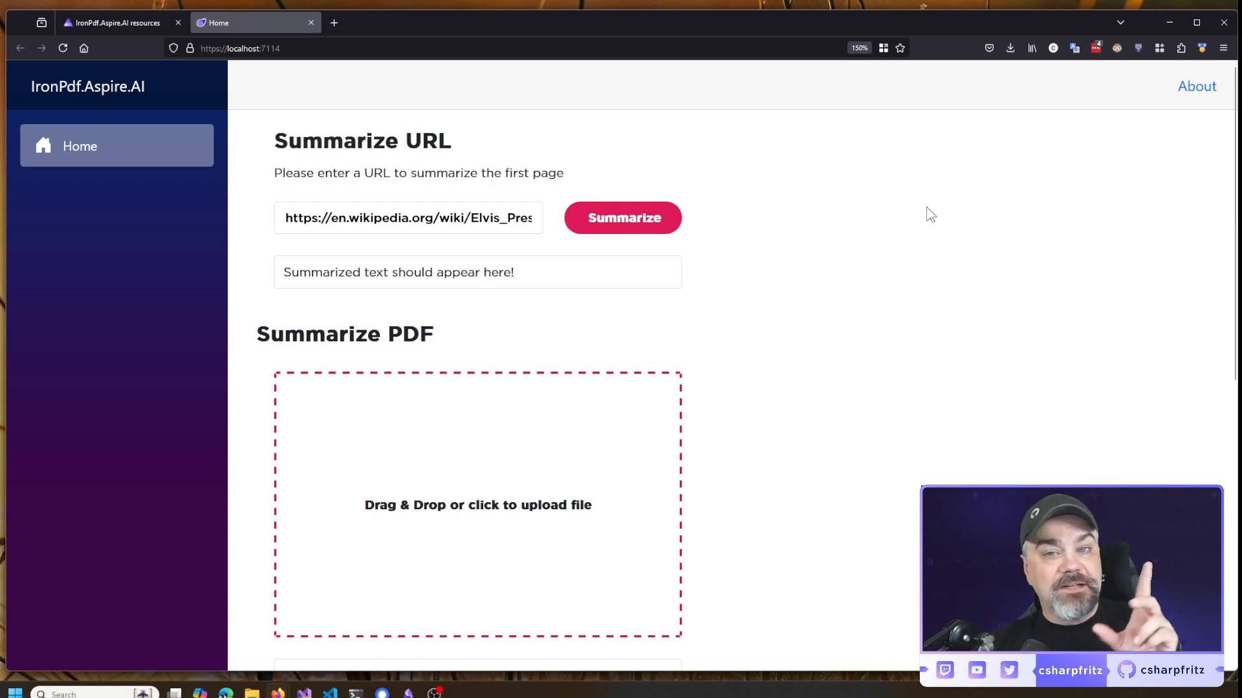
mouse_move(916, 212)
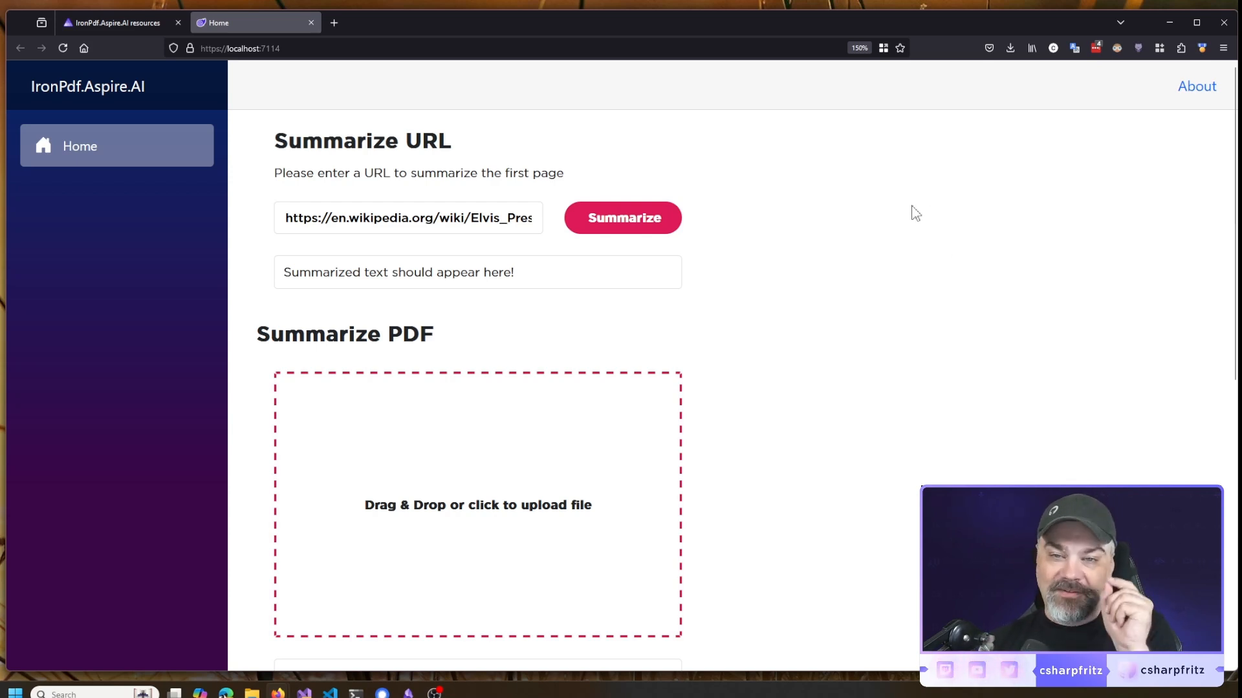
mouse_move(919, 219)
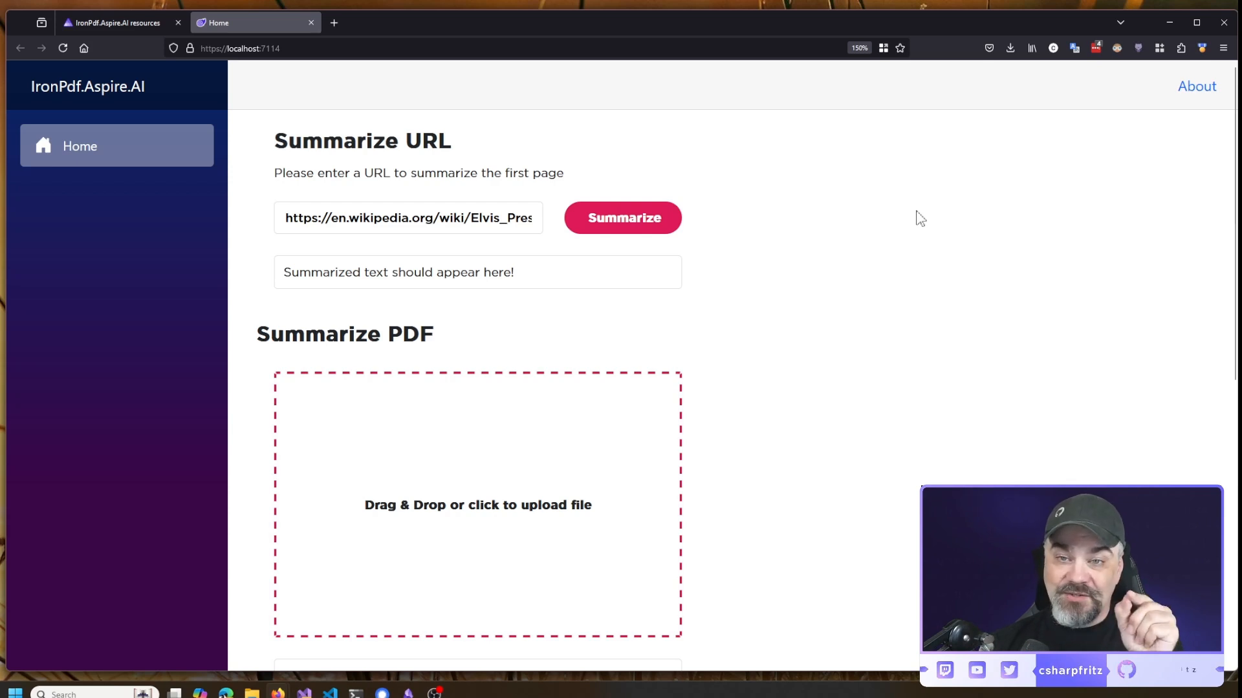
mouse_move(877, 196)
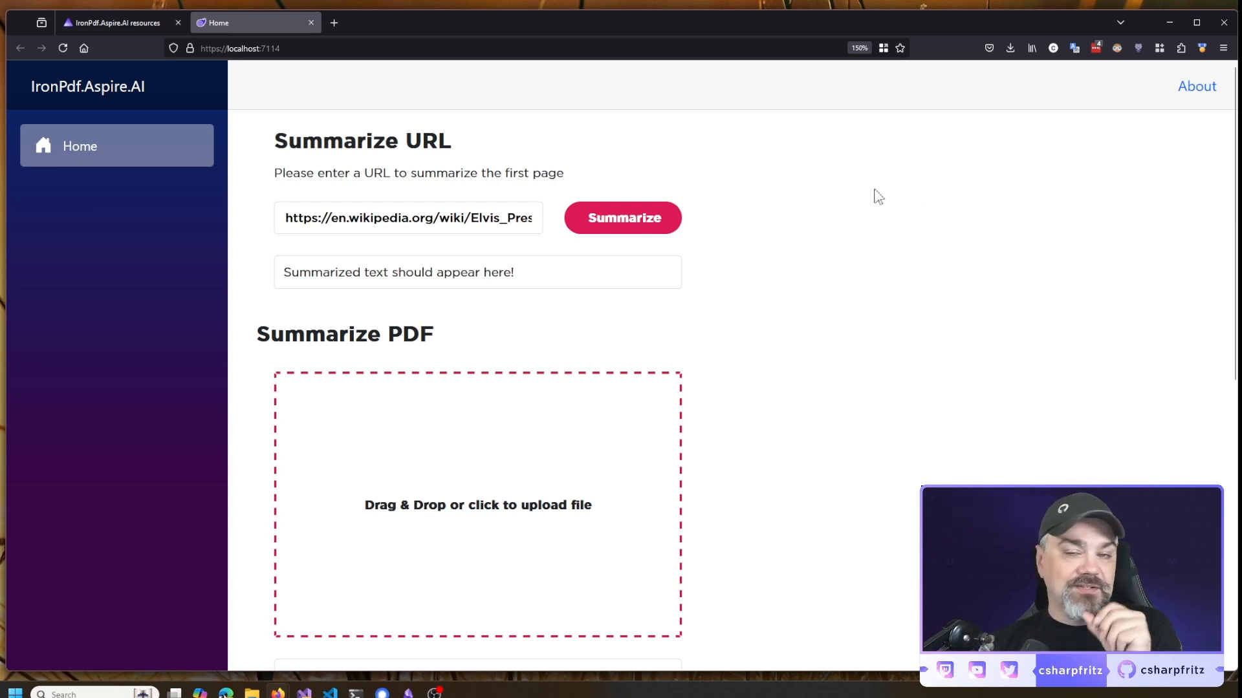
mouse_move(734, 233)
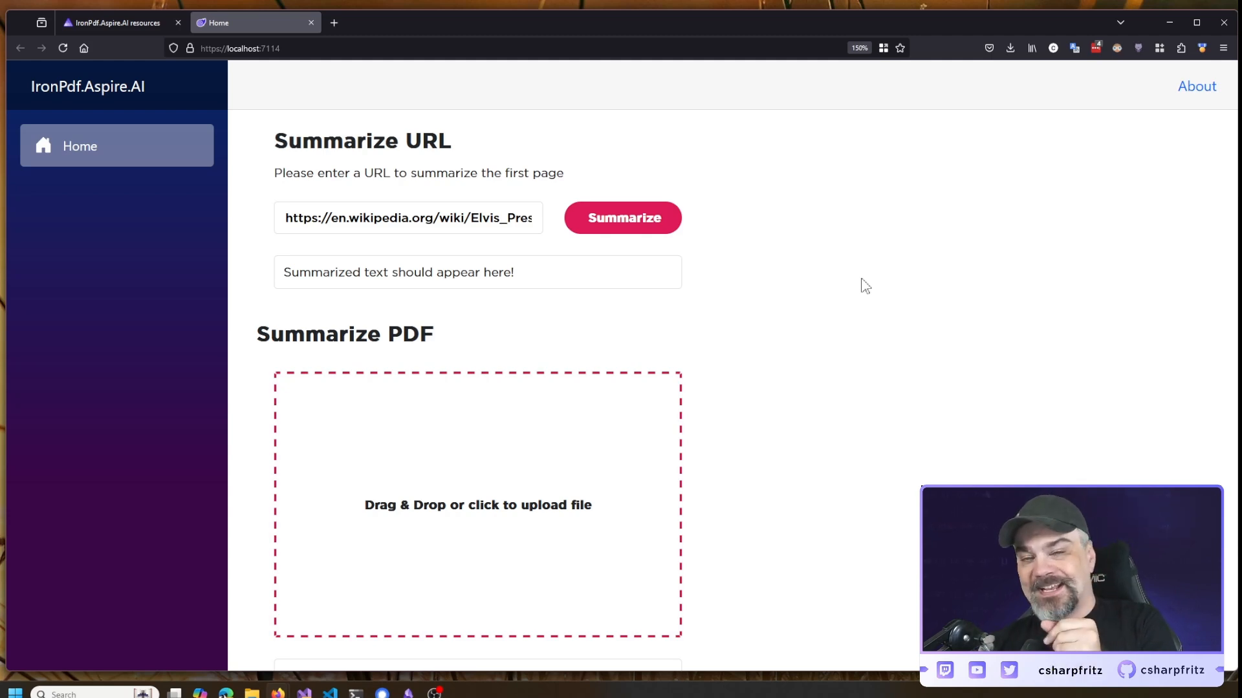
left_click(622, 217)
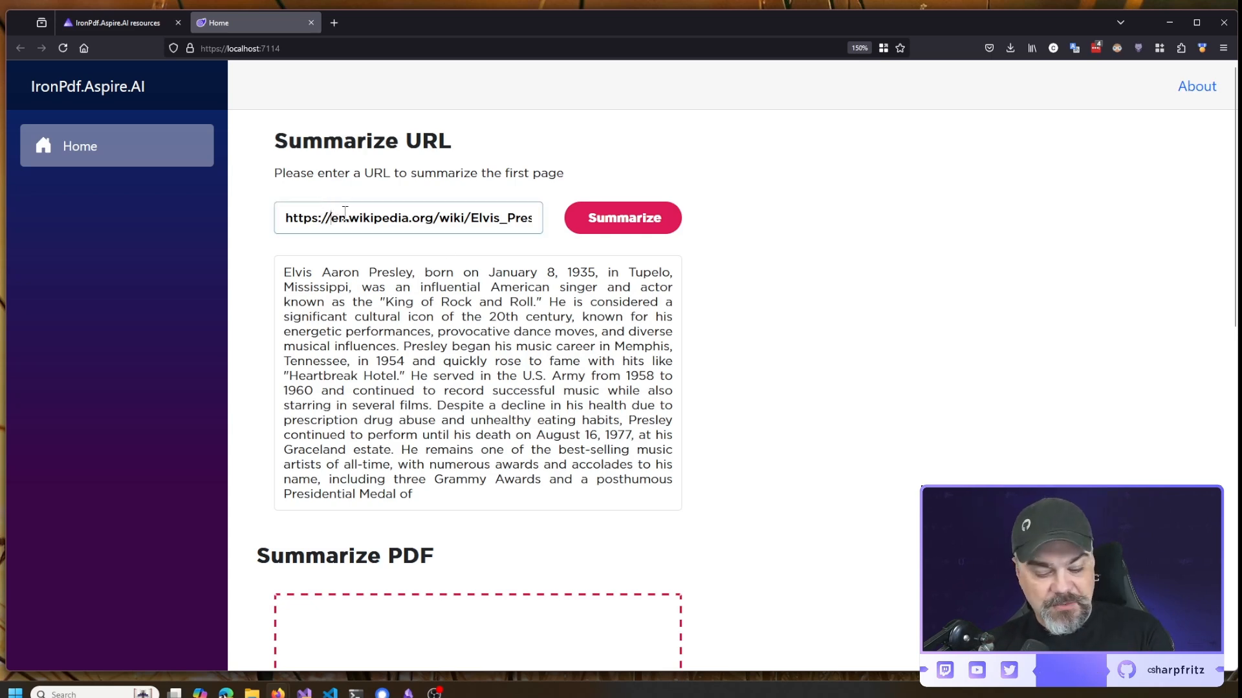
Browse the Elvis Presley Wikipedia article in its own tab, then return to the summarizer app
triple_click(408, 217)
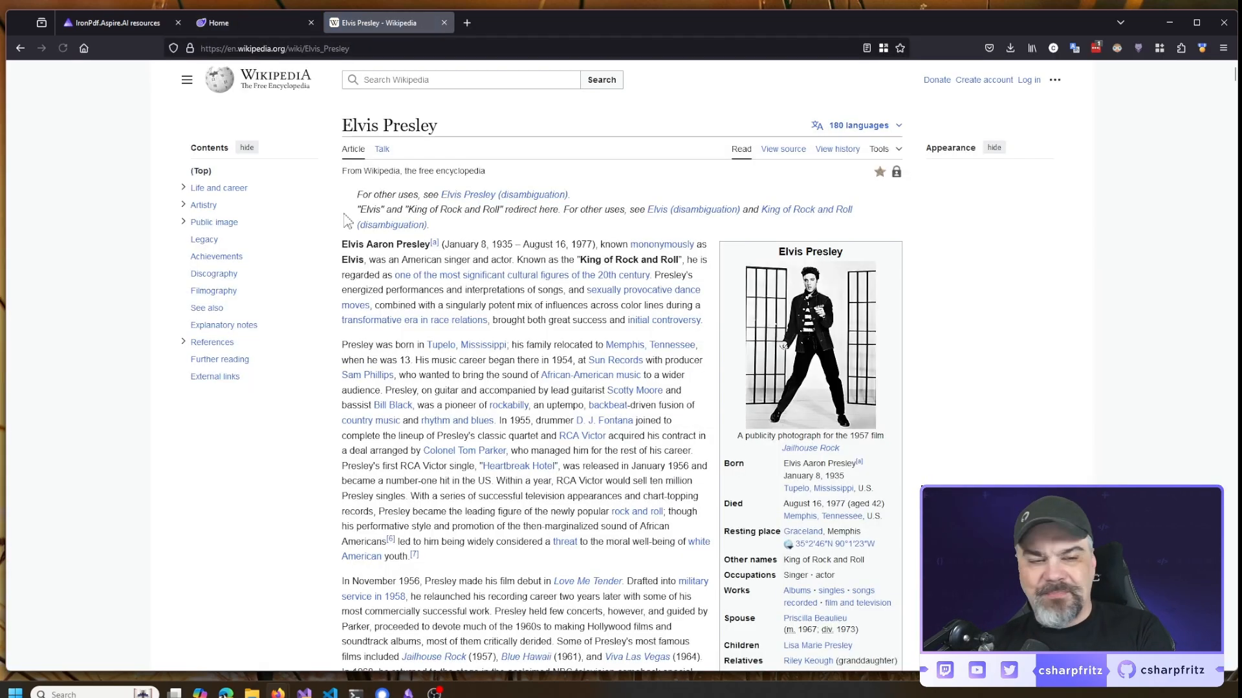
scroll("down", 3)
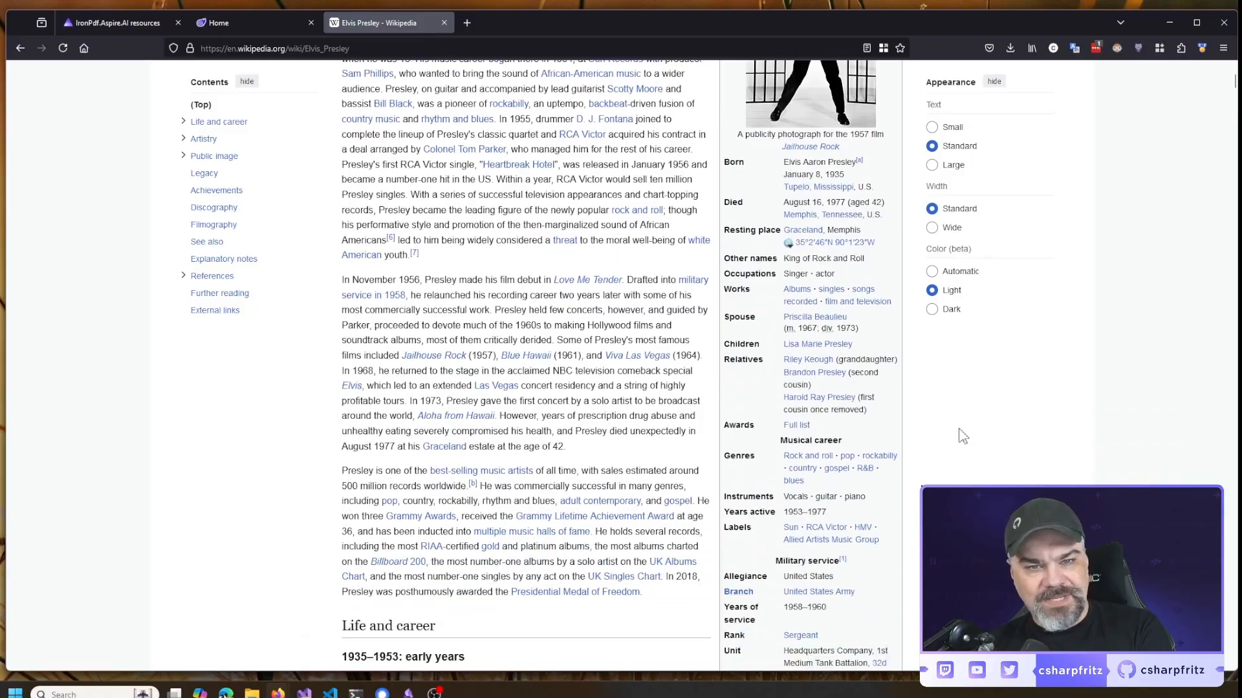
scroll("down", 3)
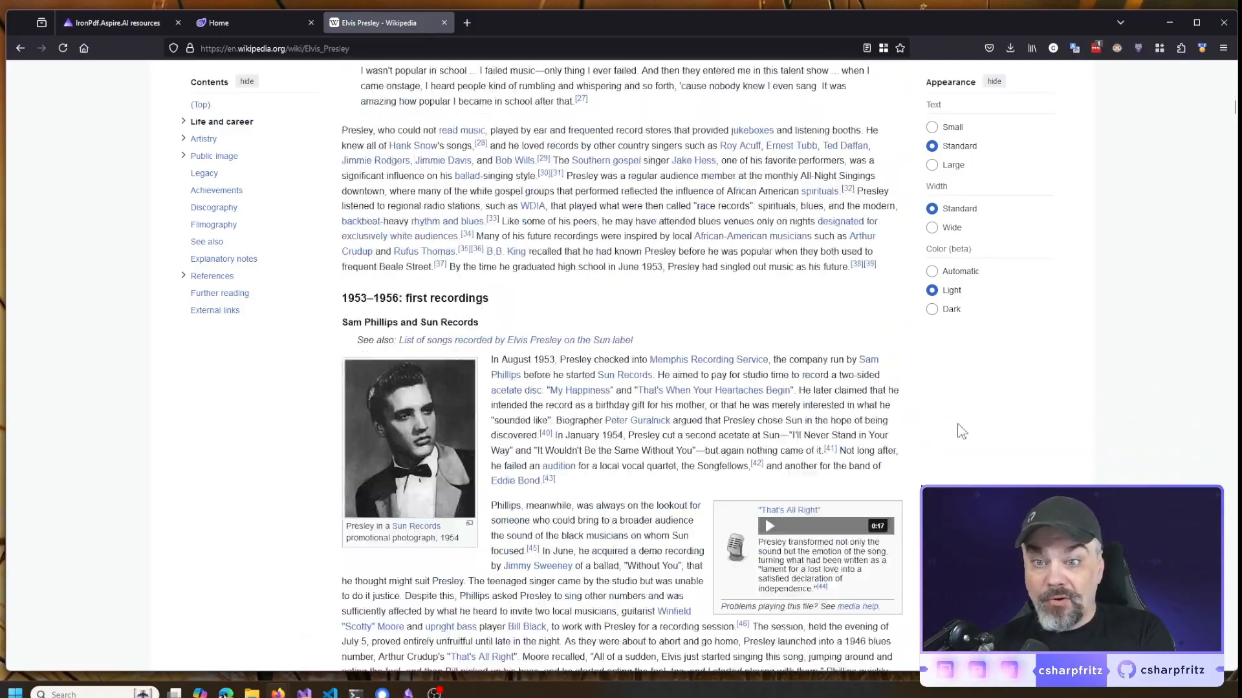
scroll("down", 3)
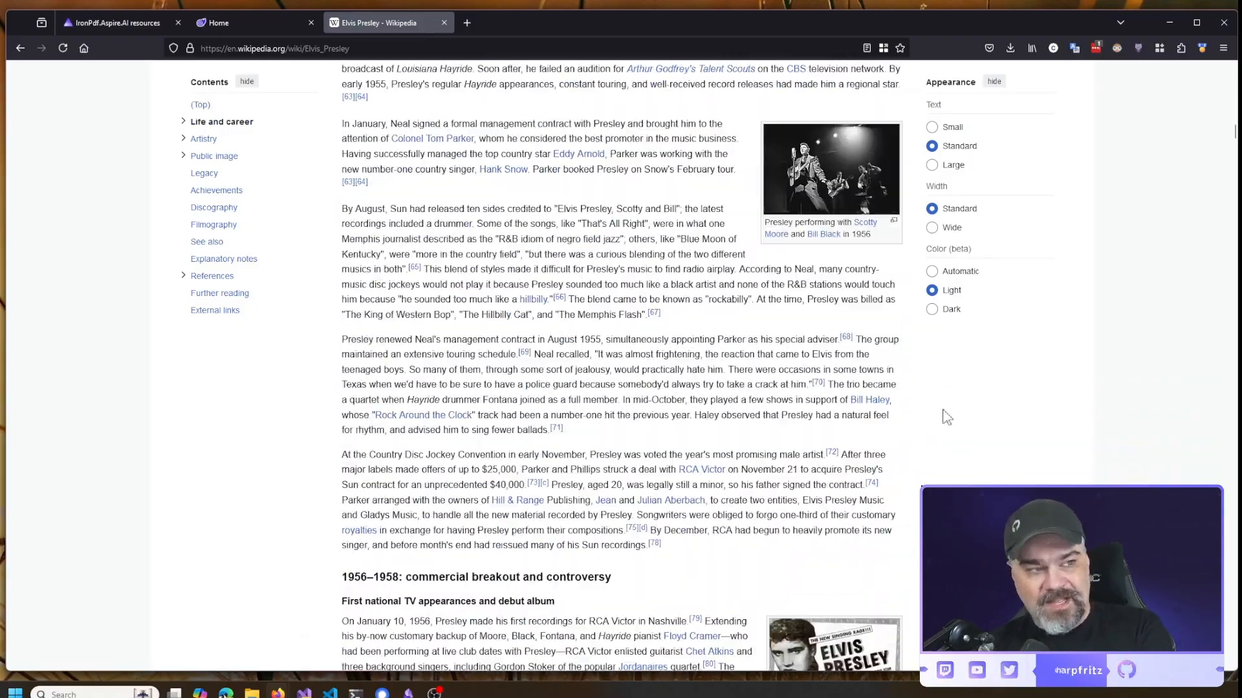
scroll("down", 3)
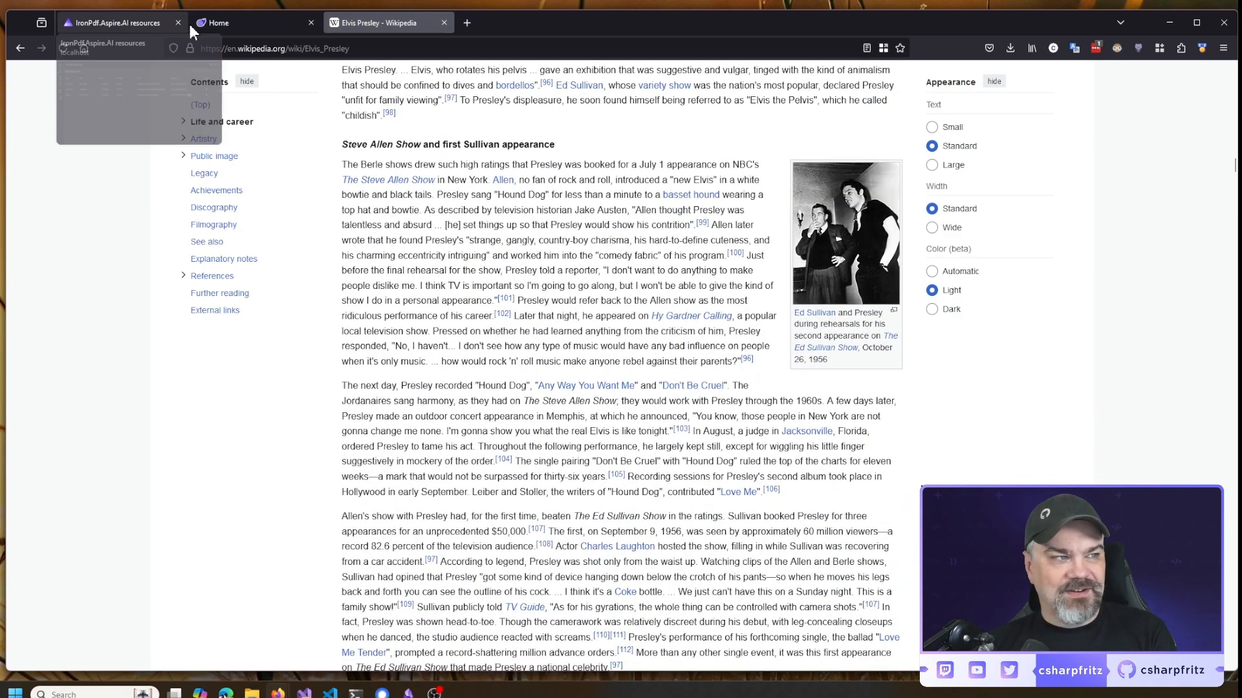
left_click(217, 22)
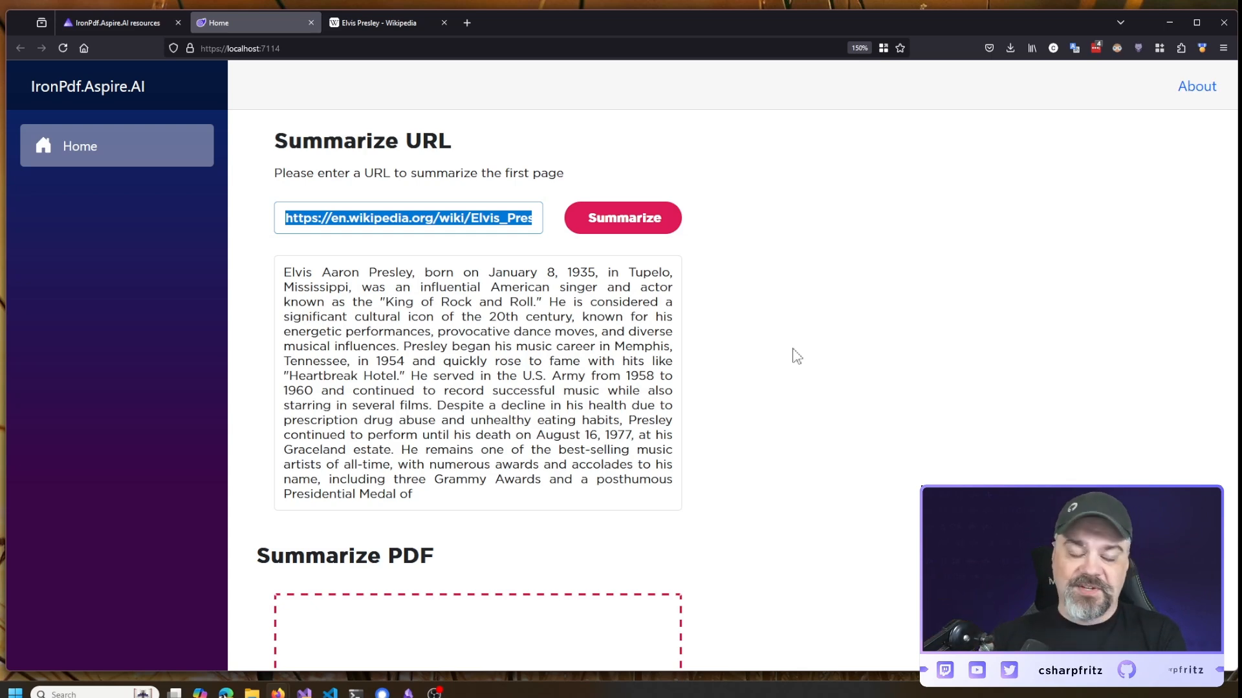
mouse_move(758, 347)
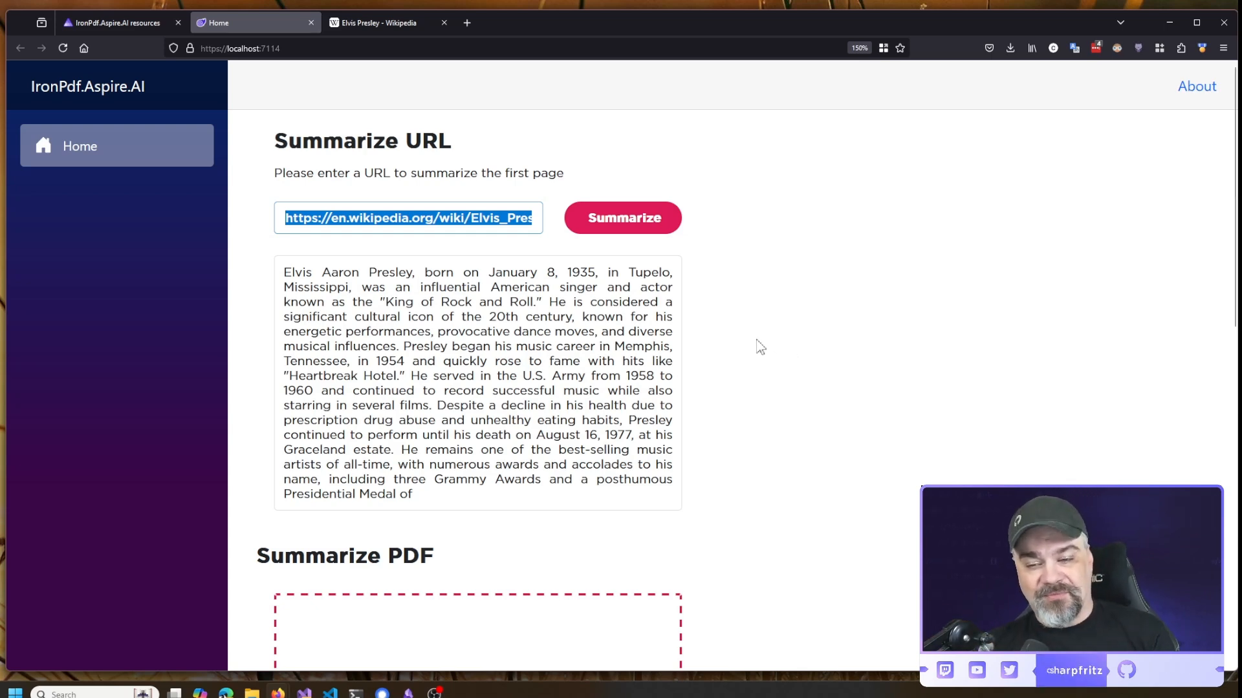
mouse_move(786, 370)
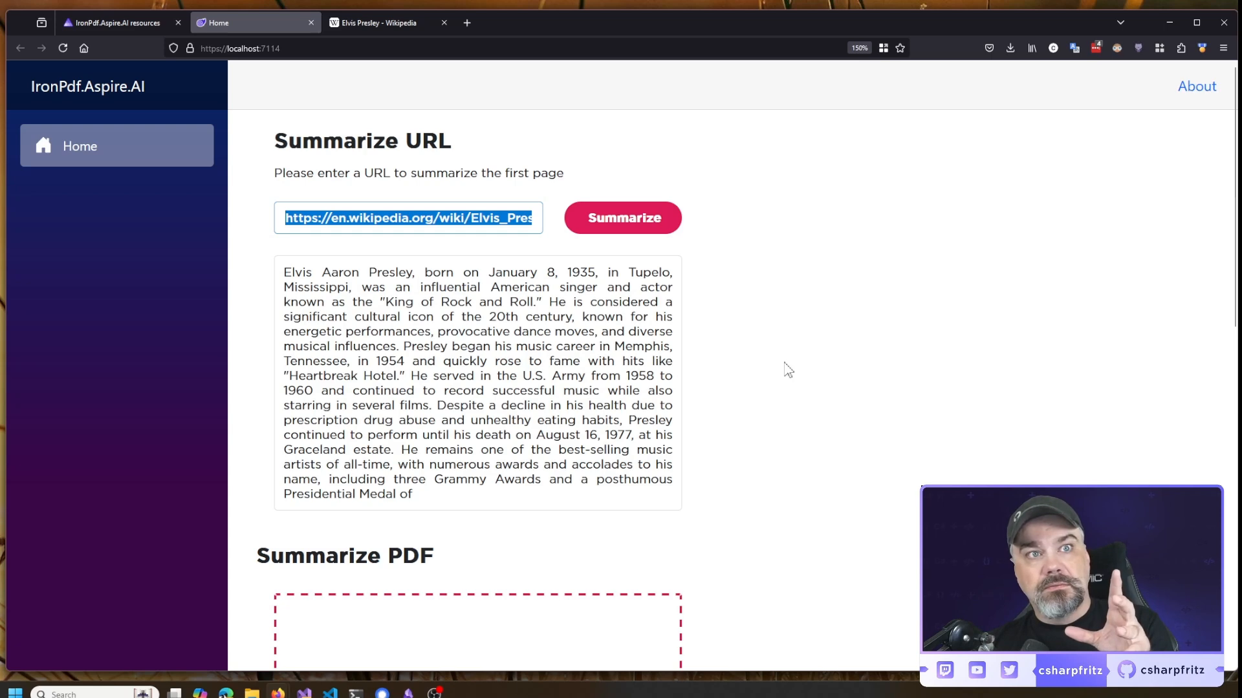
mouse_move(877, 372)
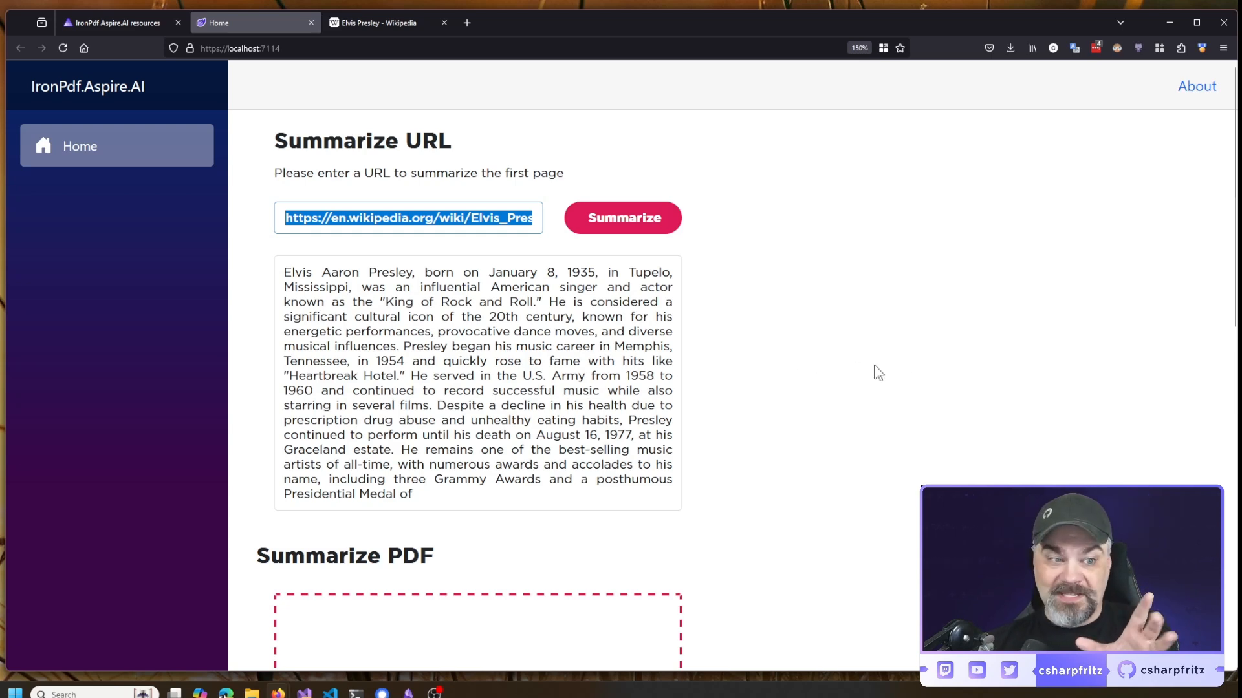
Scroll down to the Summarize PDF drop zone and Chat with PDF section
scroll("down", 3)
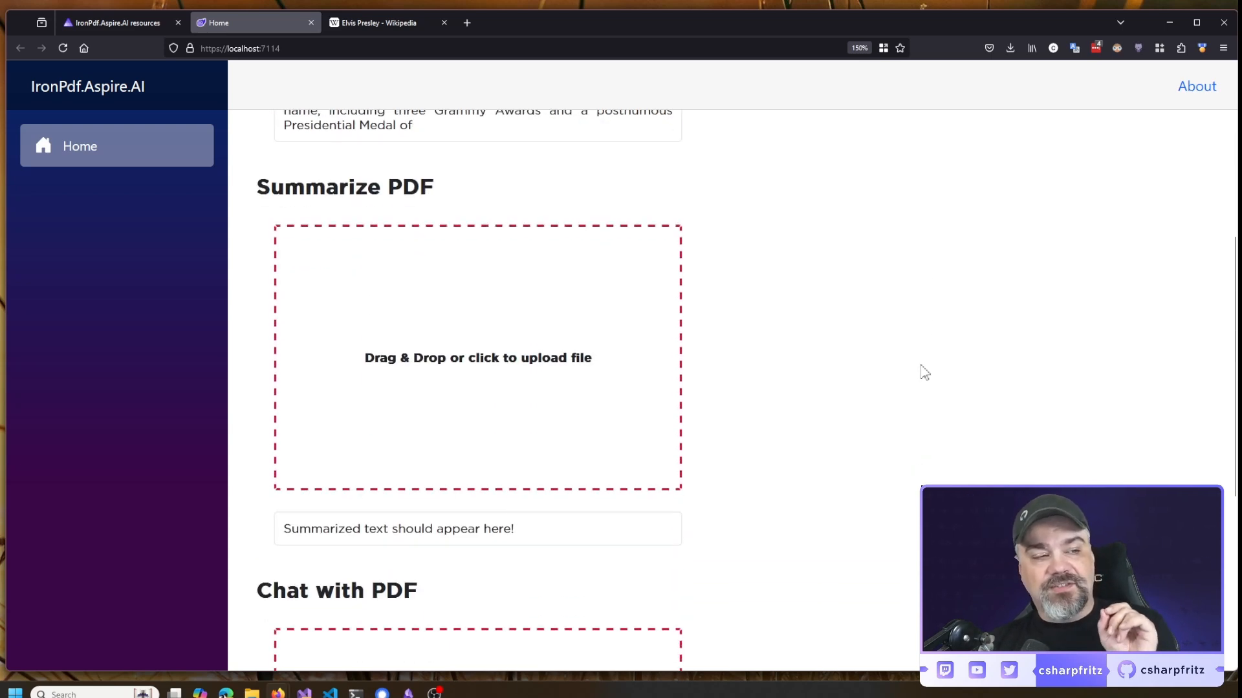
mouse_move(972, 382)
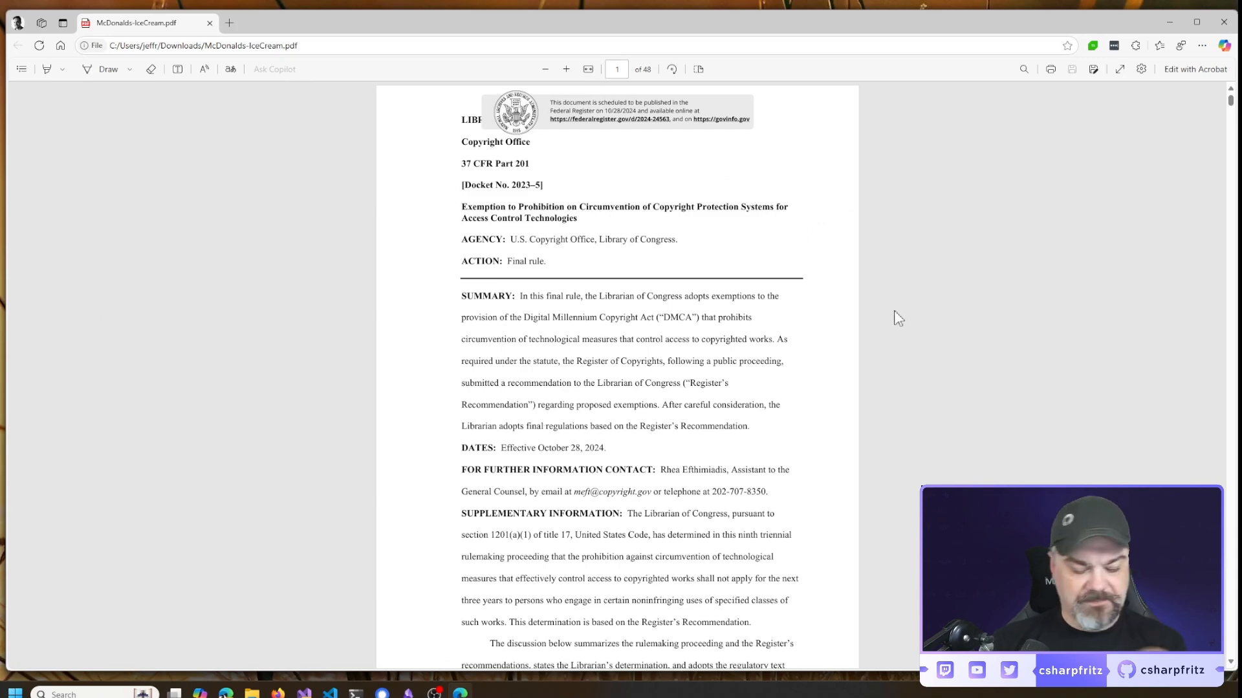
Show the downloaded Copyright Office final rule PDF in the Edge viewer
left_click(565, 69)
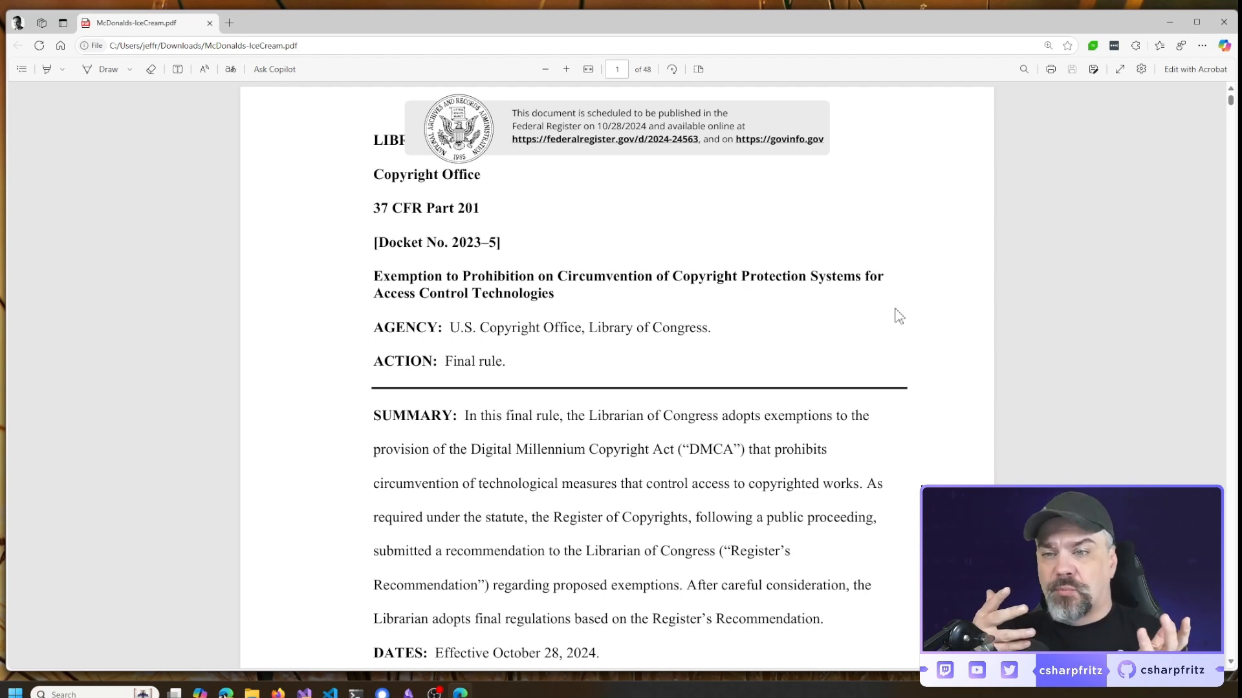
mouse_move(1063, 311)
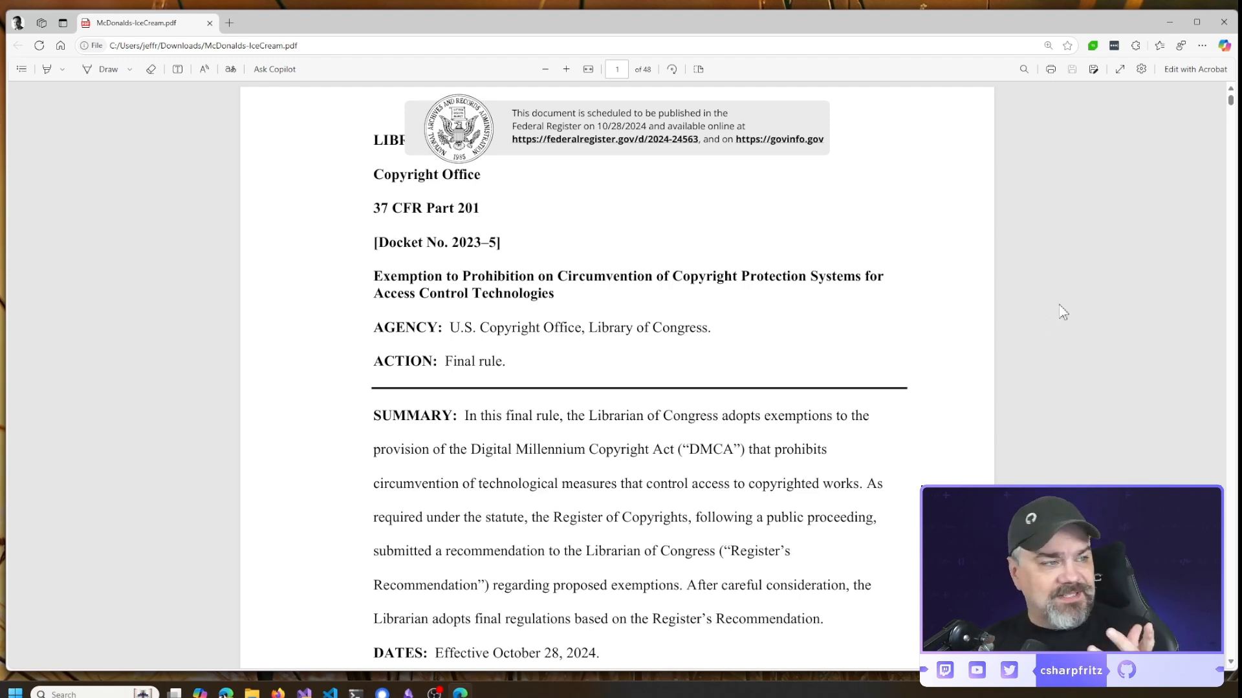
mouse_move(1128, 201)
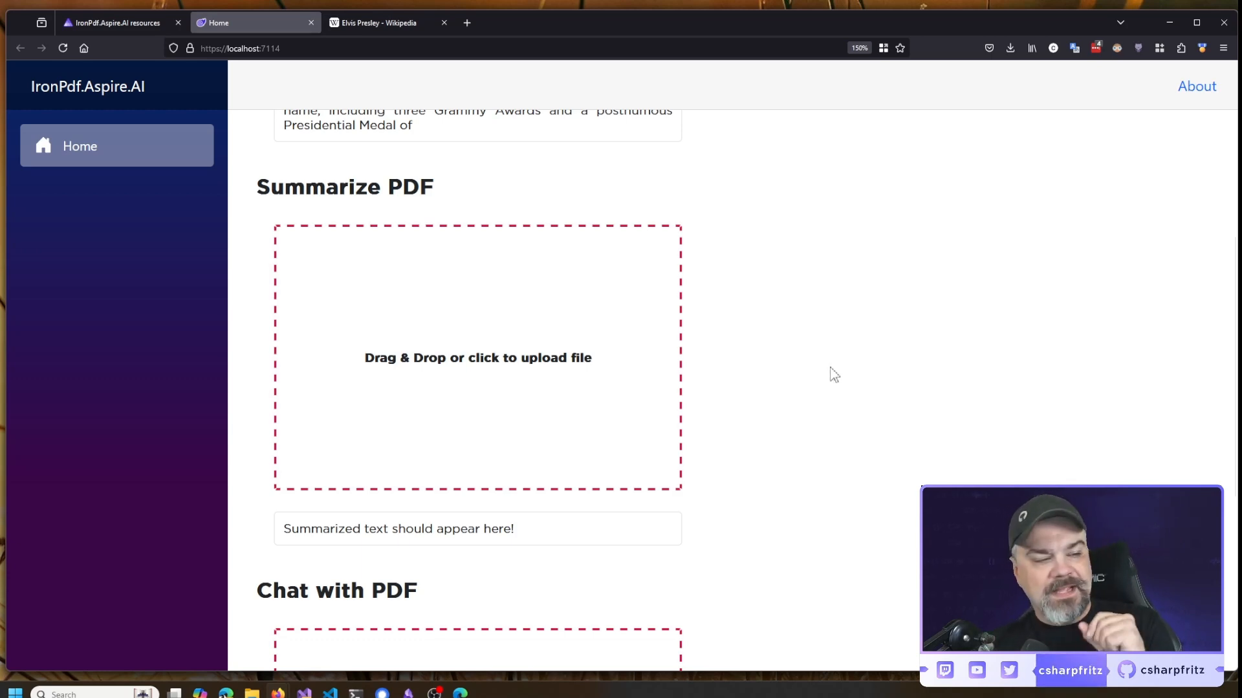
mouse_move(710, 544)
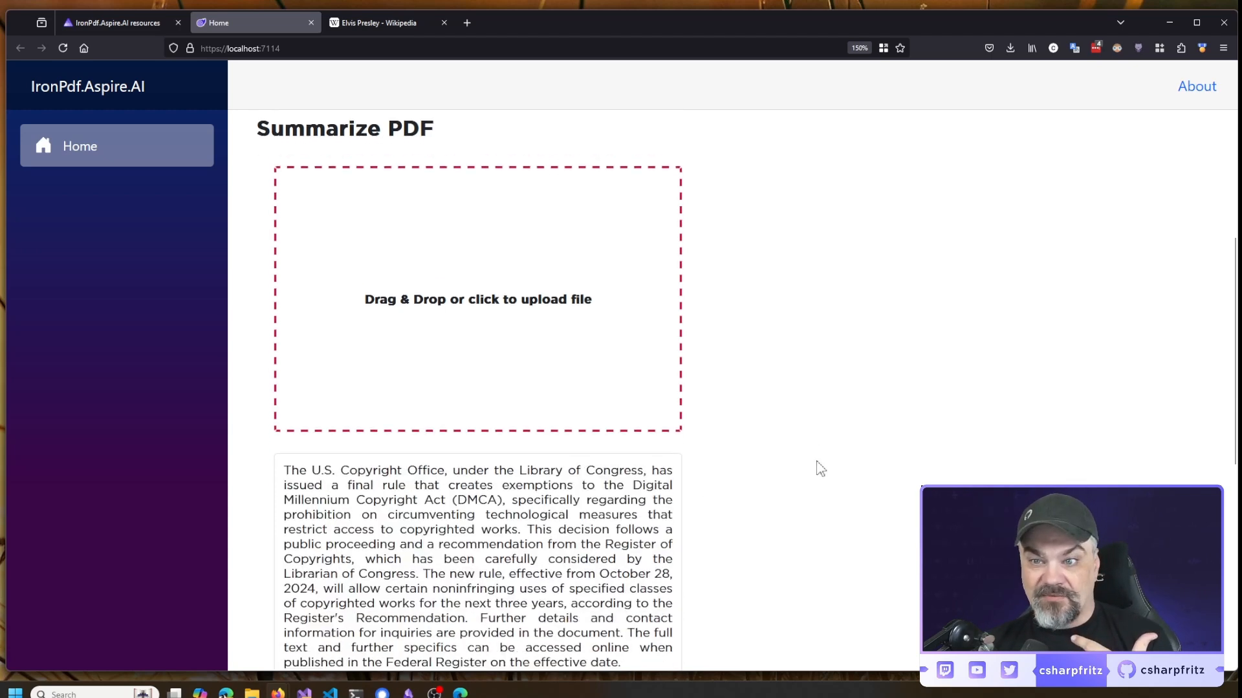
Read the AI summary of the Copyright Office exemptions PDF and reach Chat with PDF
scroll("down", 3)
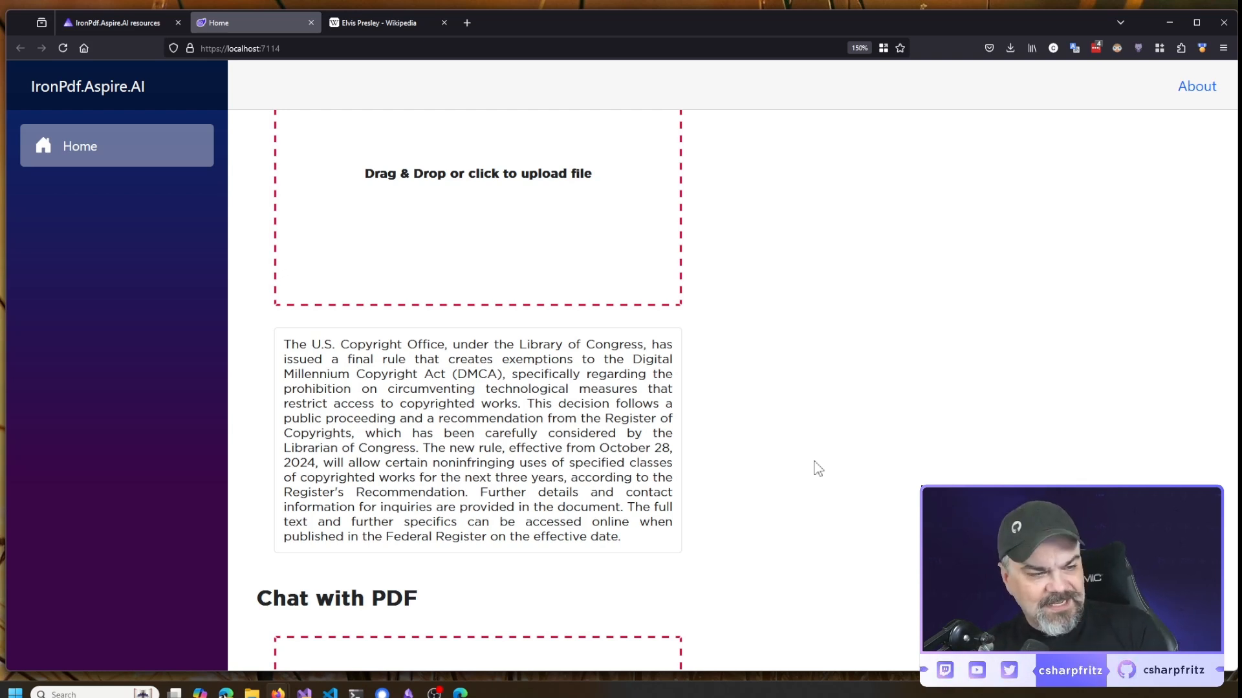
mouse_move(802, 446)
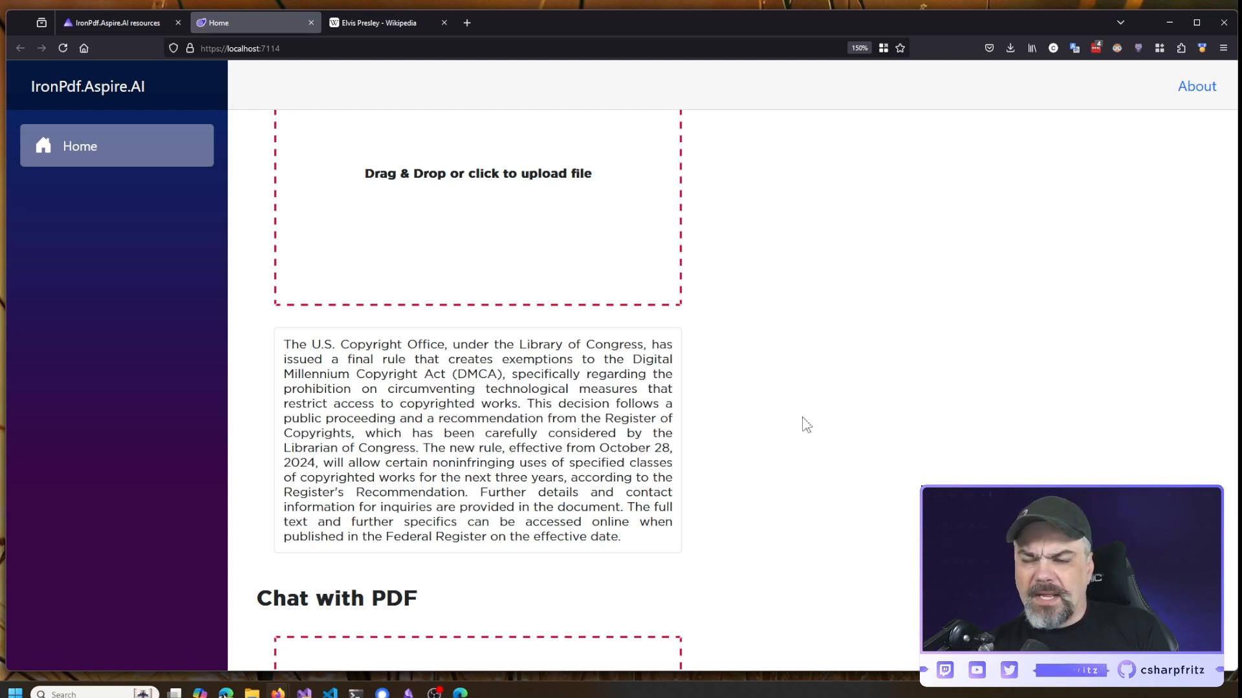
scroll("down", 3)
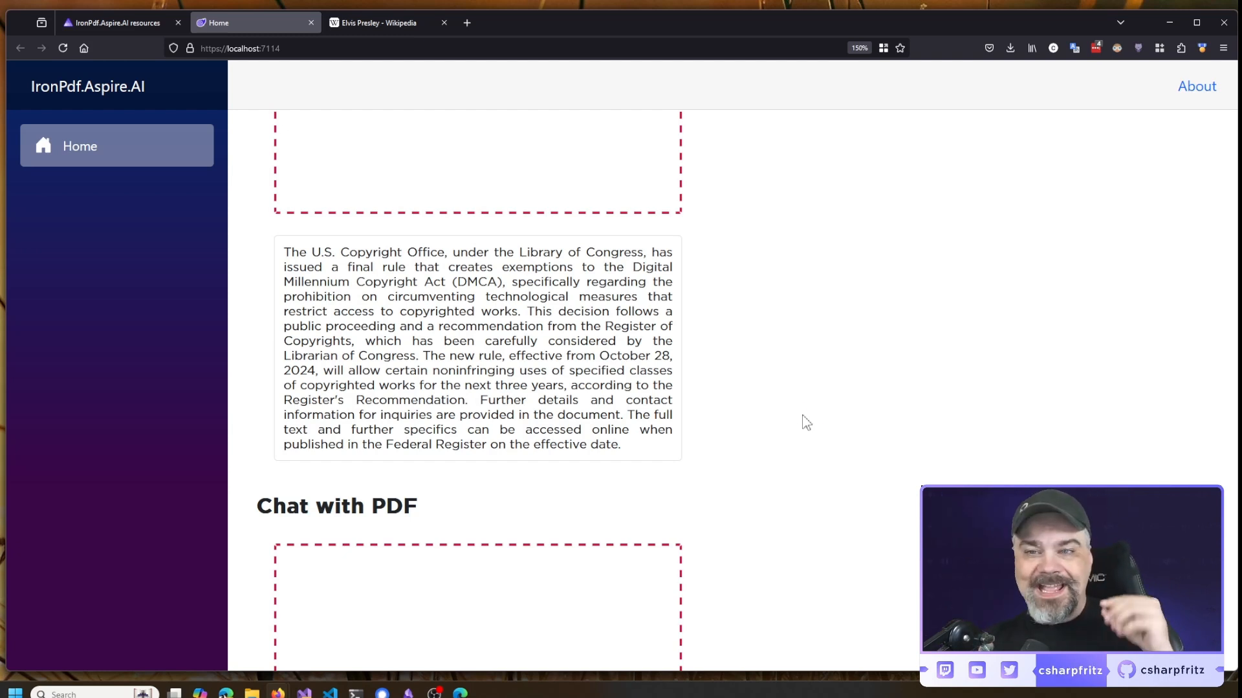
scroll("down", 3)
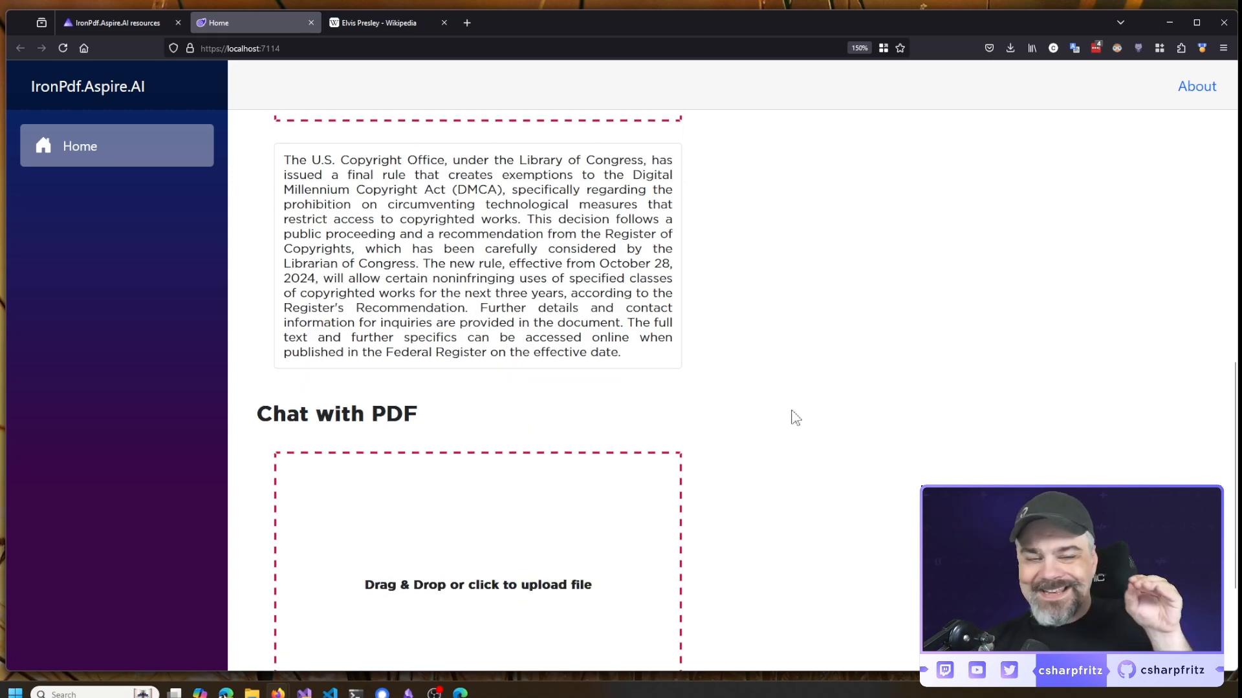
scroll("down", 3)
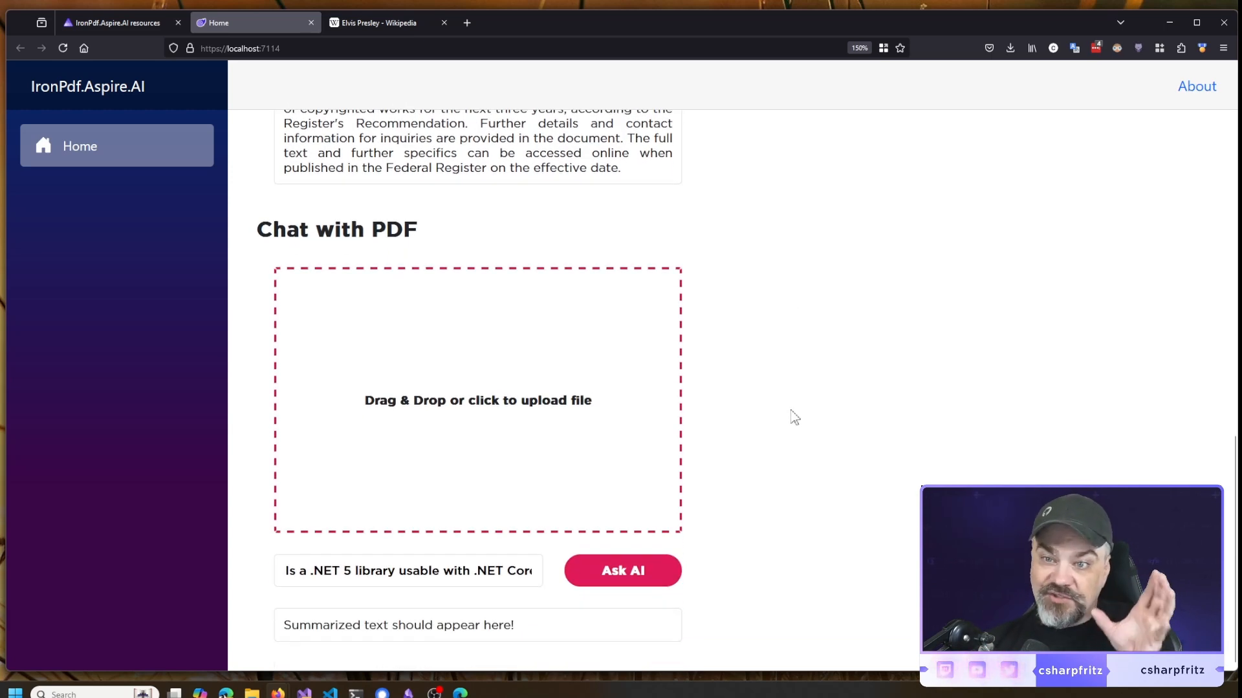
mouse_move(813, 410)
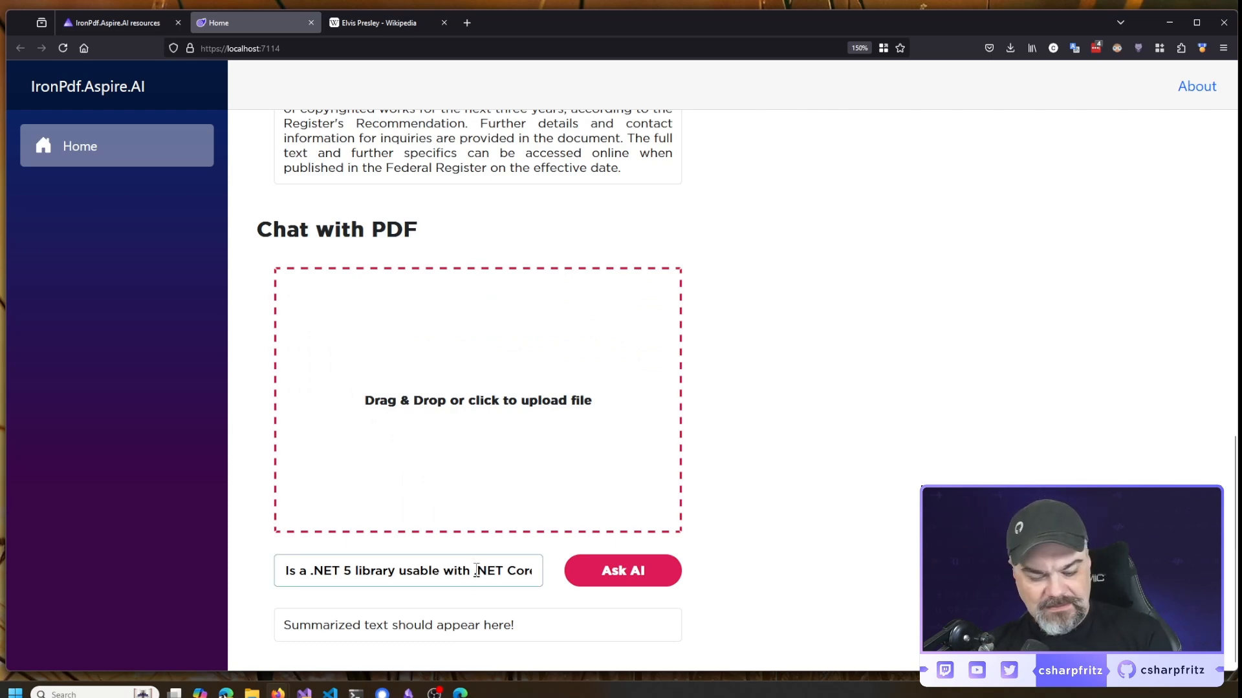
Ask the PDF what is meant by circumventing technological measures
triple_click(408, 571)
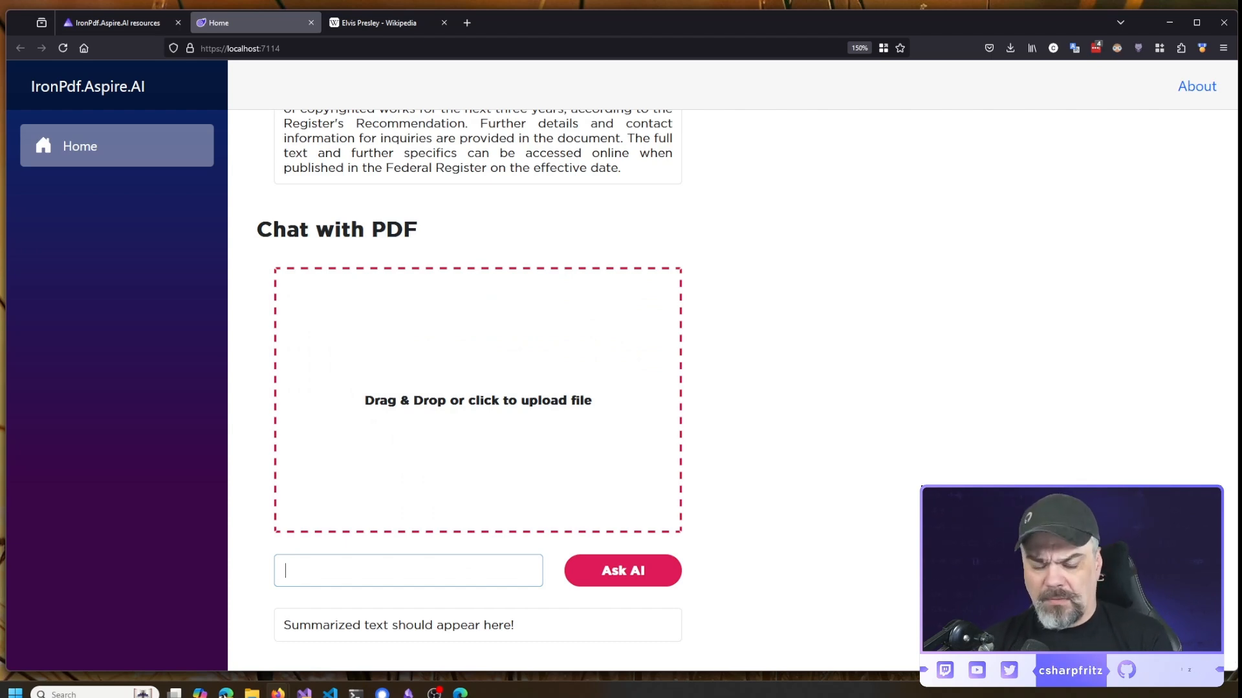
scroll("up", 3)
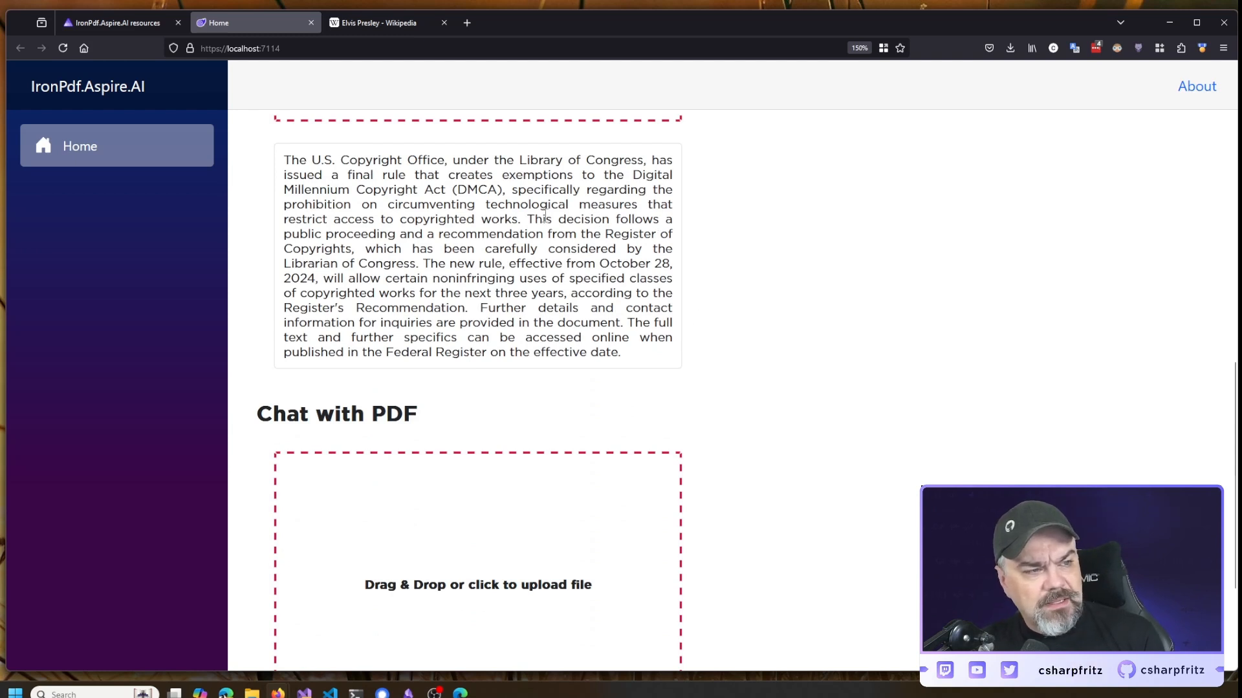
mouse_move(781, 309)
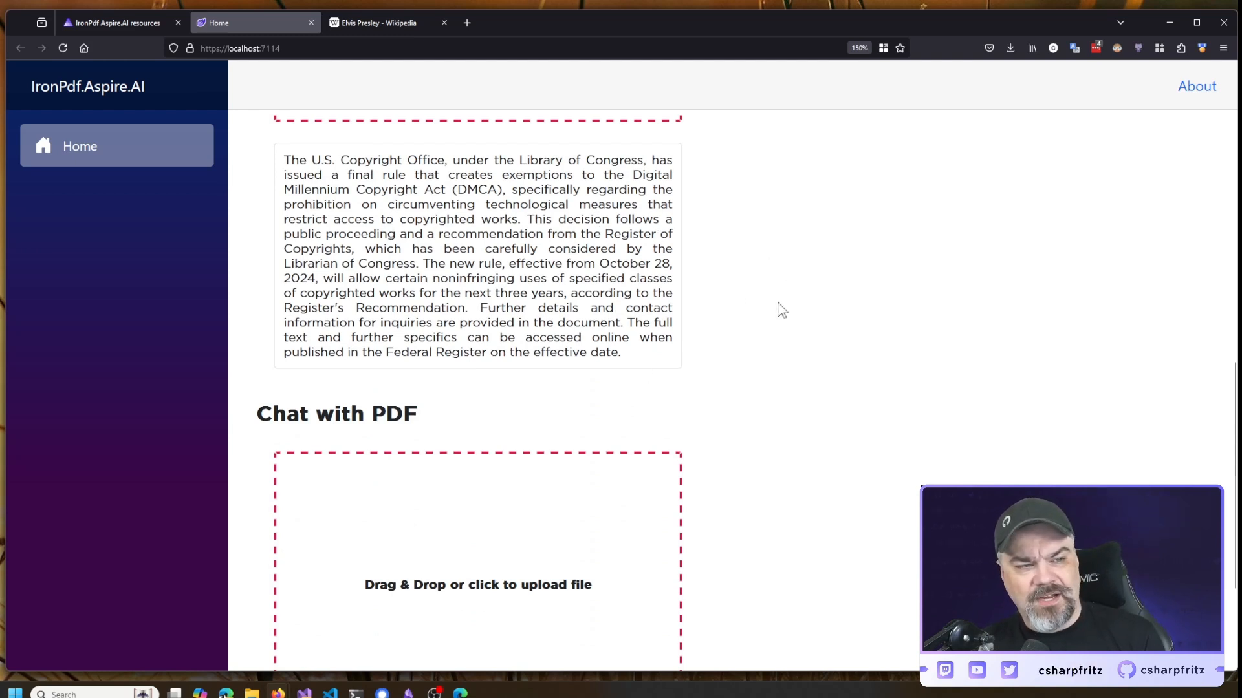
scroll("down", 3)
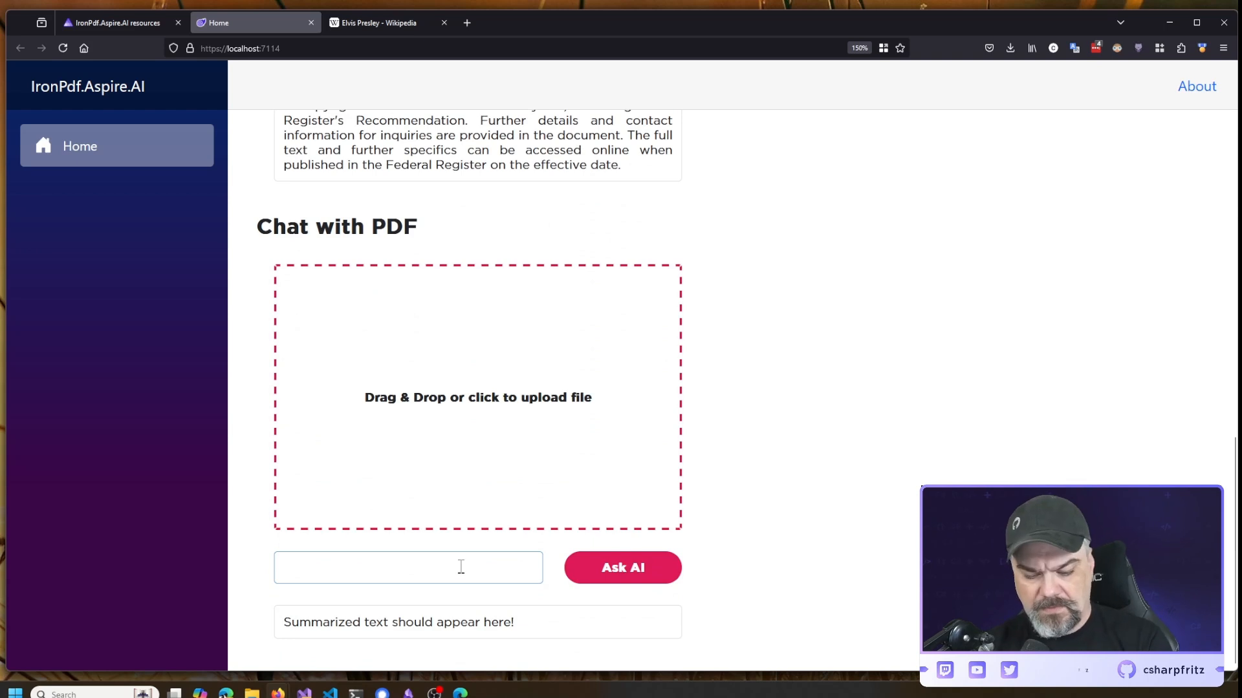
type("what is meant by")
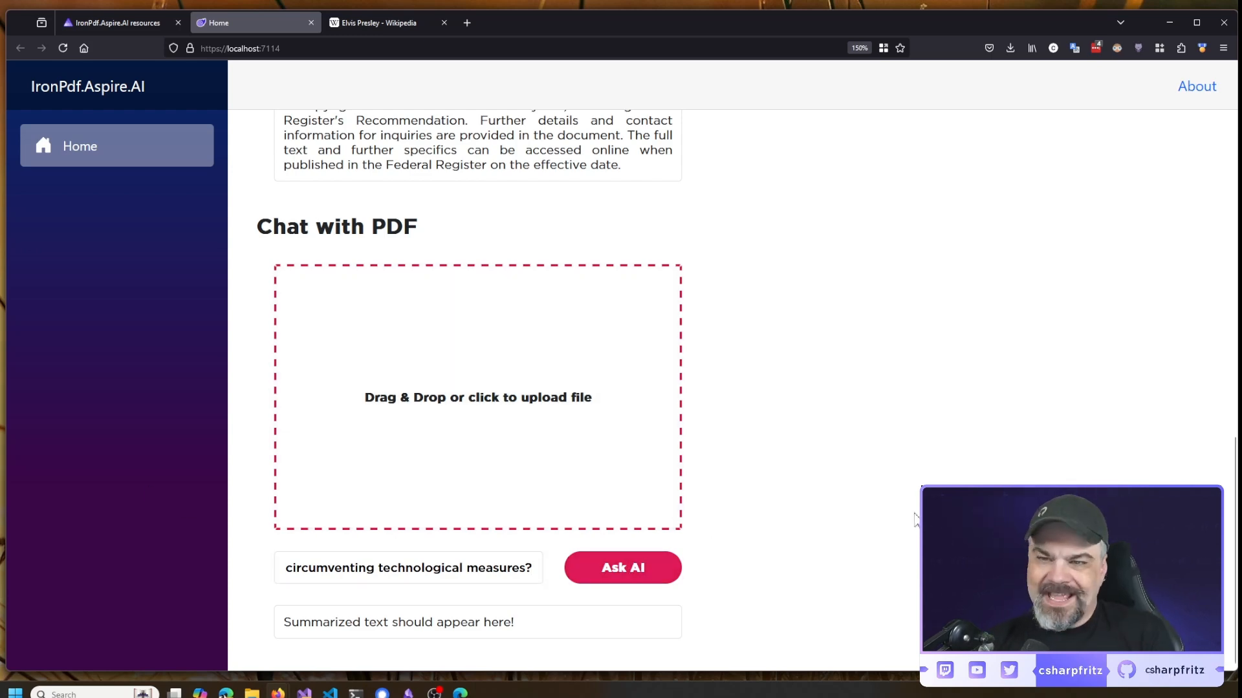
left_click(622, 566)
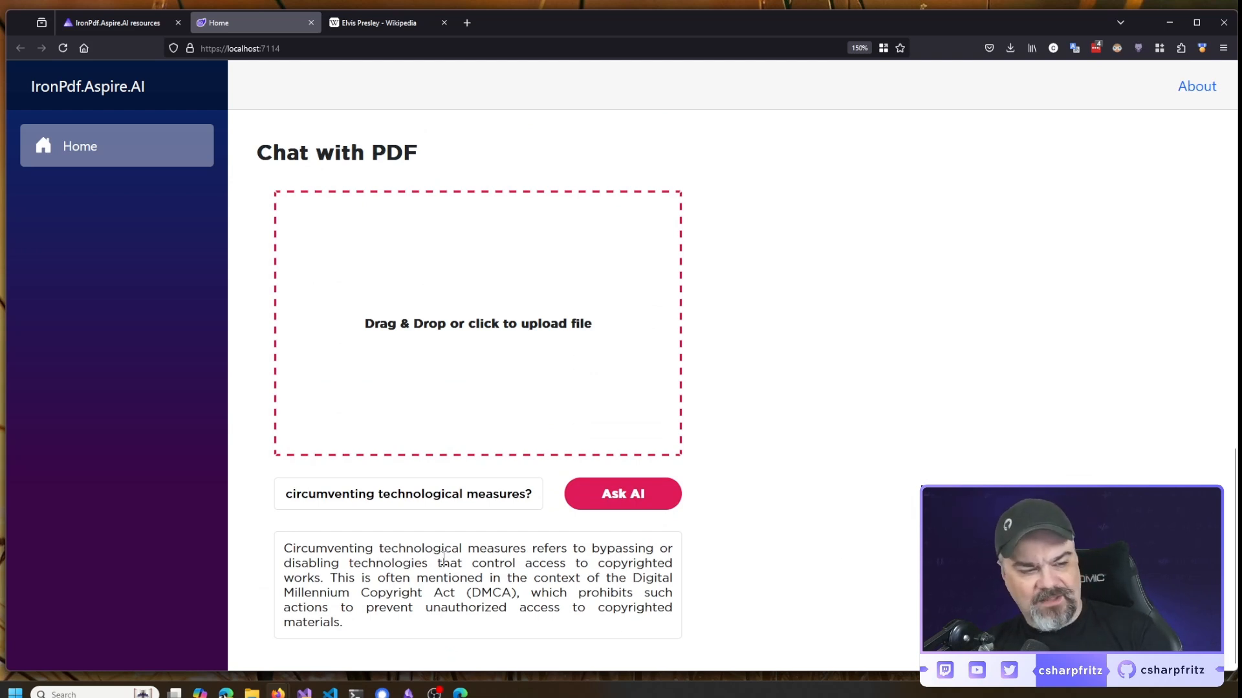
mouse_move(707, 568)
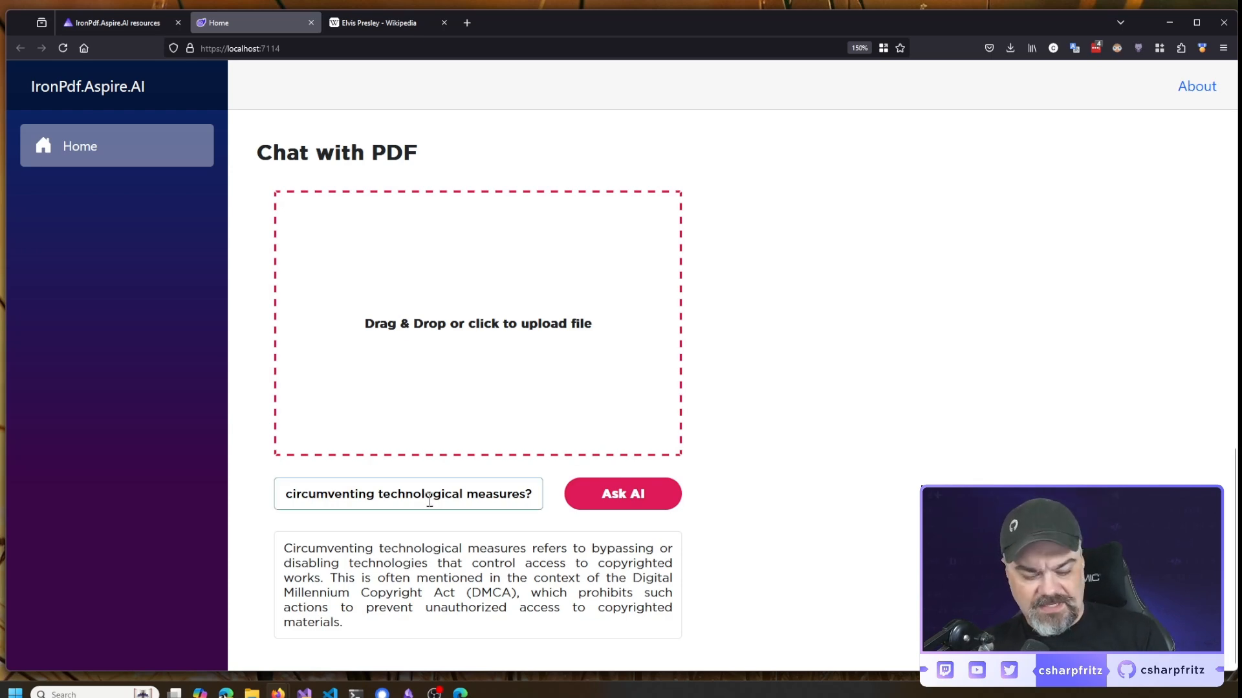
Ask under what circumstances we can bypass access to copyrighted works
triple_click(407, 494)
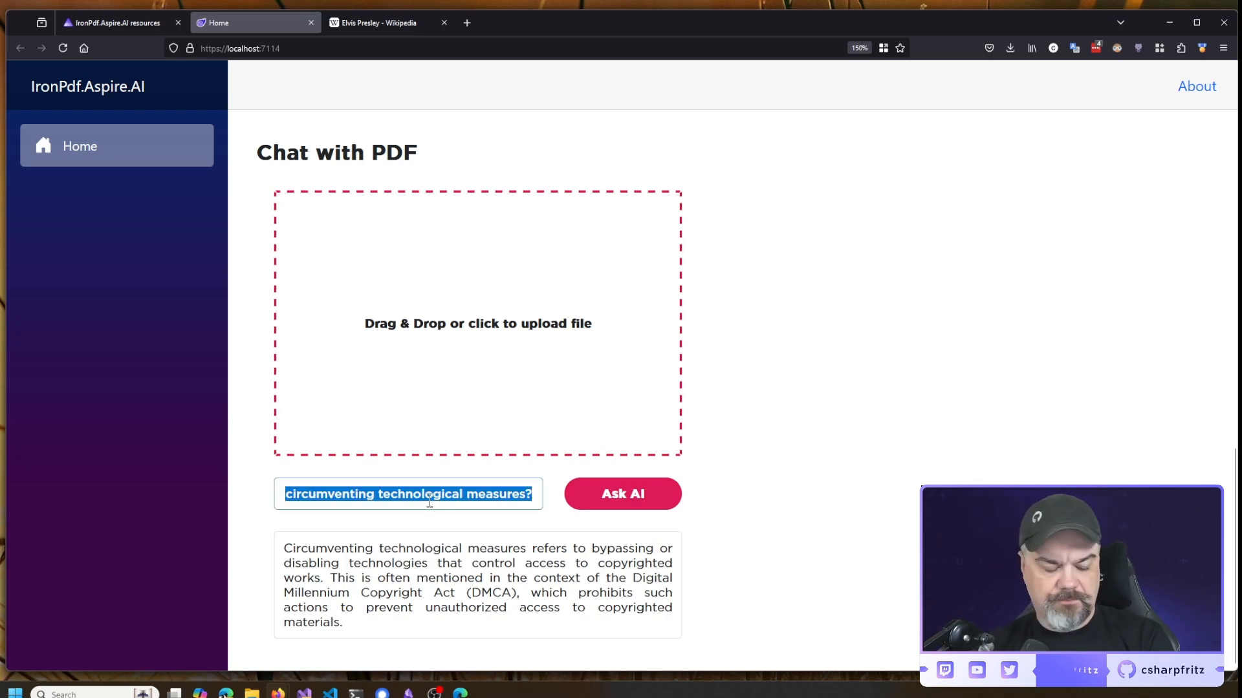
type("under what cir")
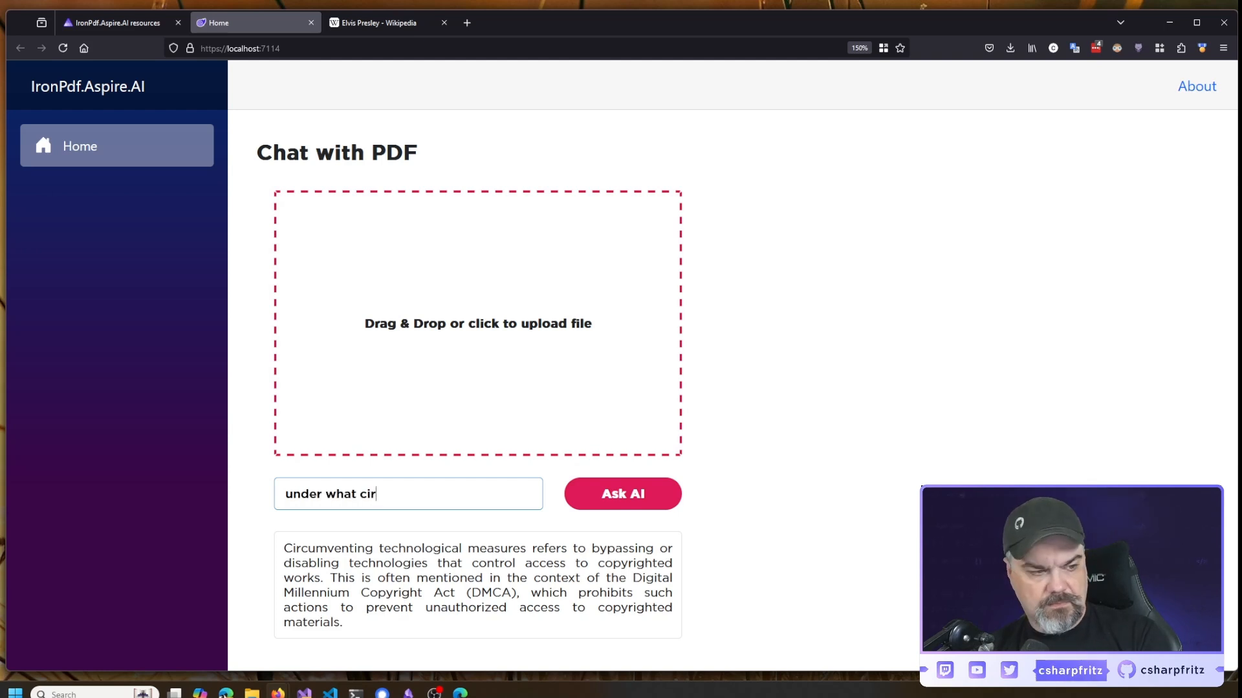
type("cumstances can we bypass")
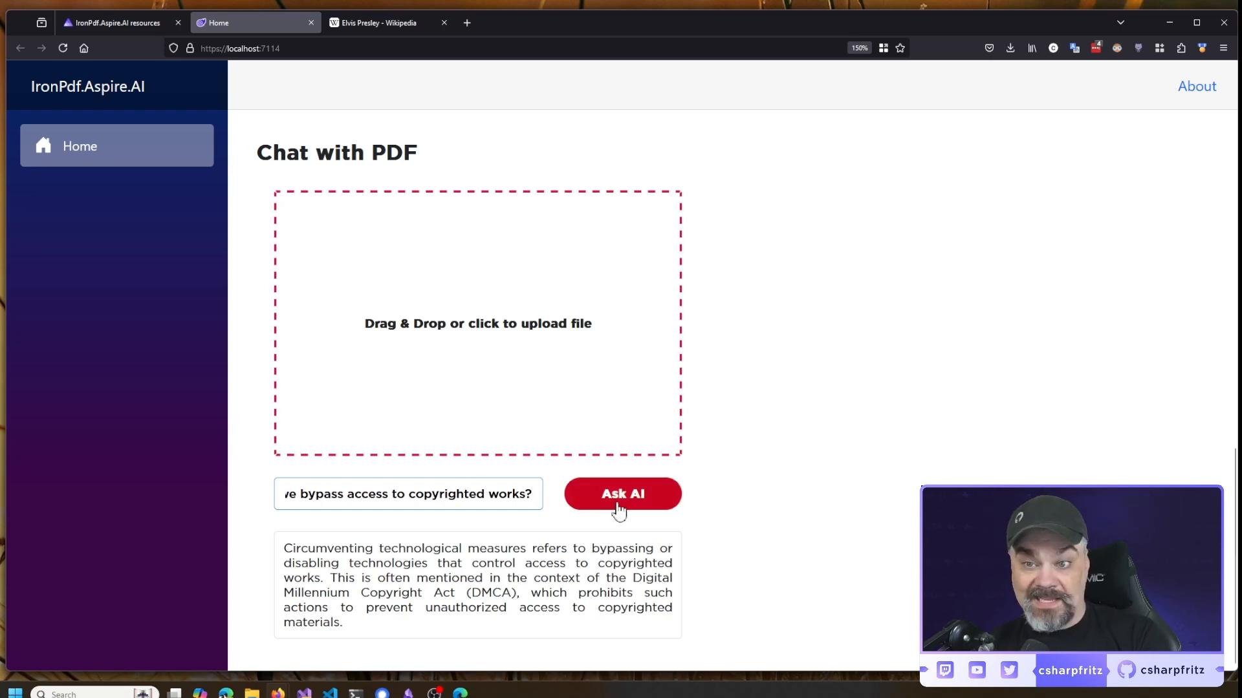
mouse_move(851, 508)
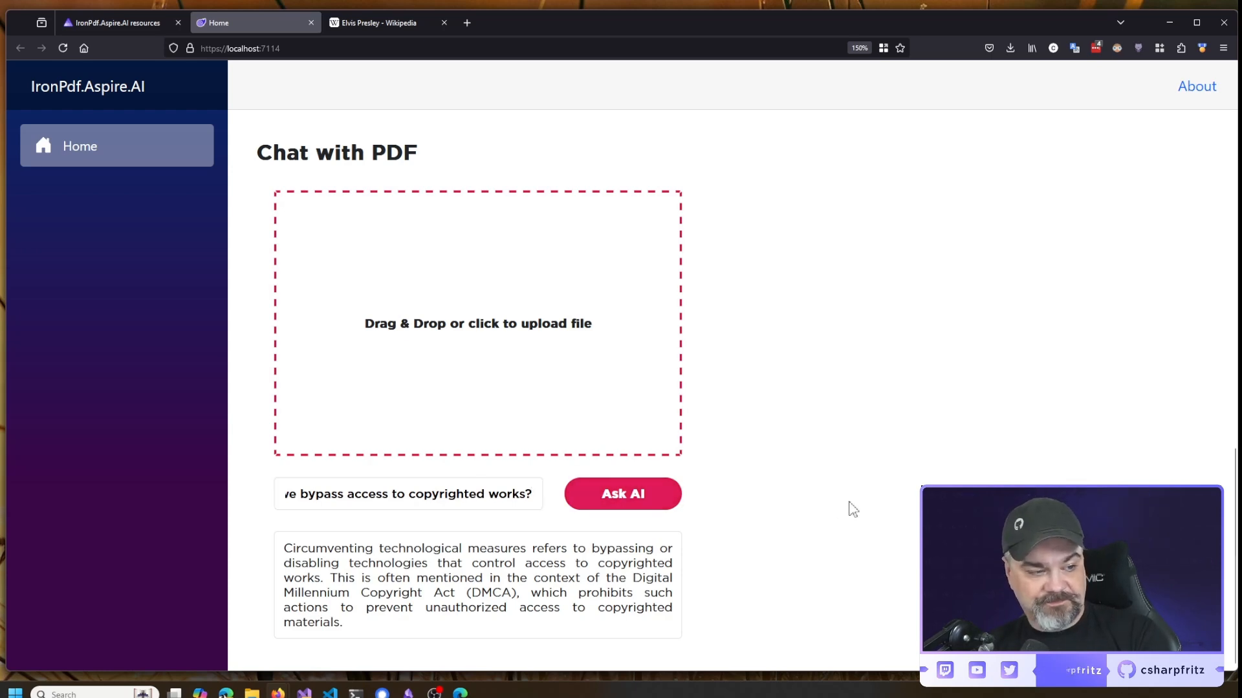
left_click(622, 493)
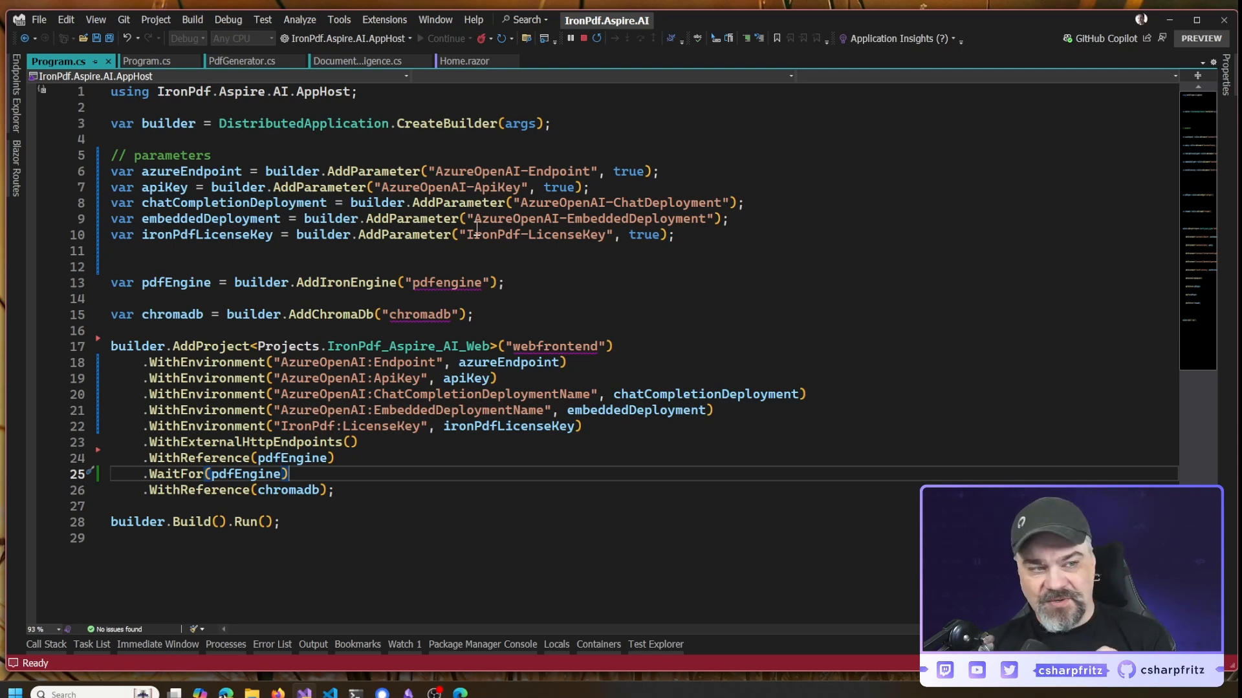
mouse_move(857, 268)
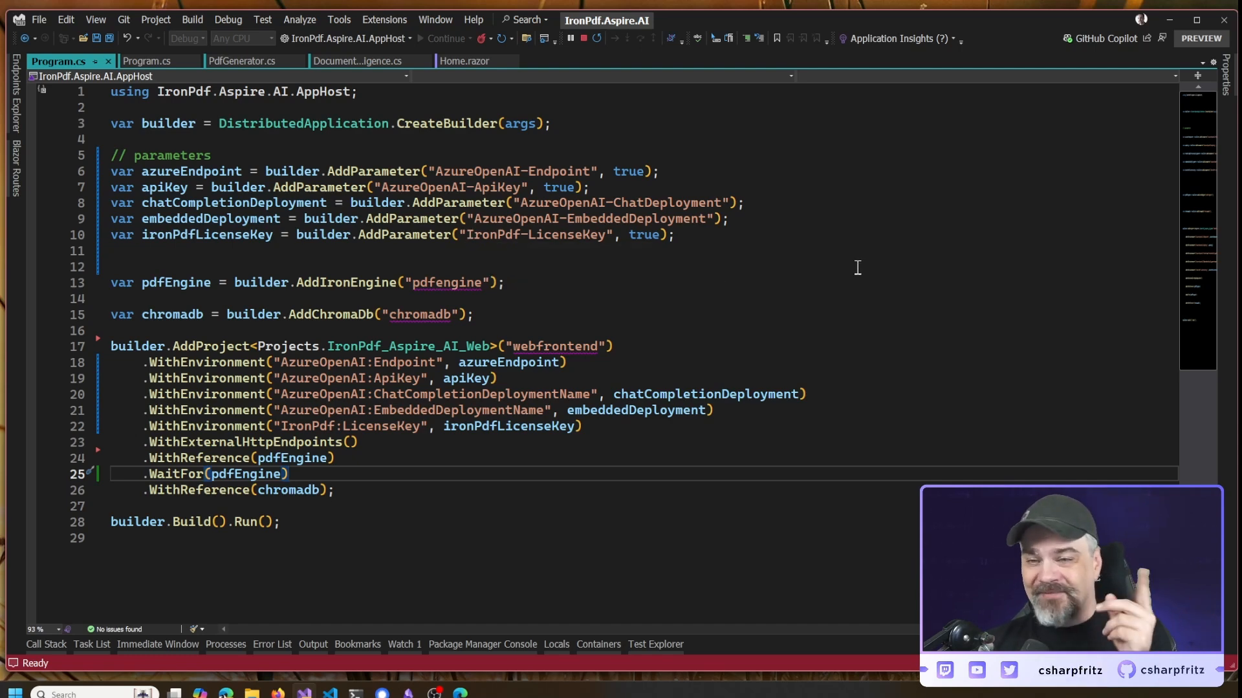
mouse_move(842, 277)
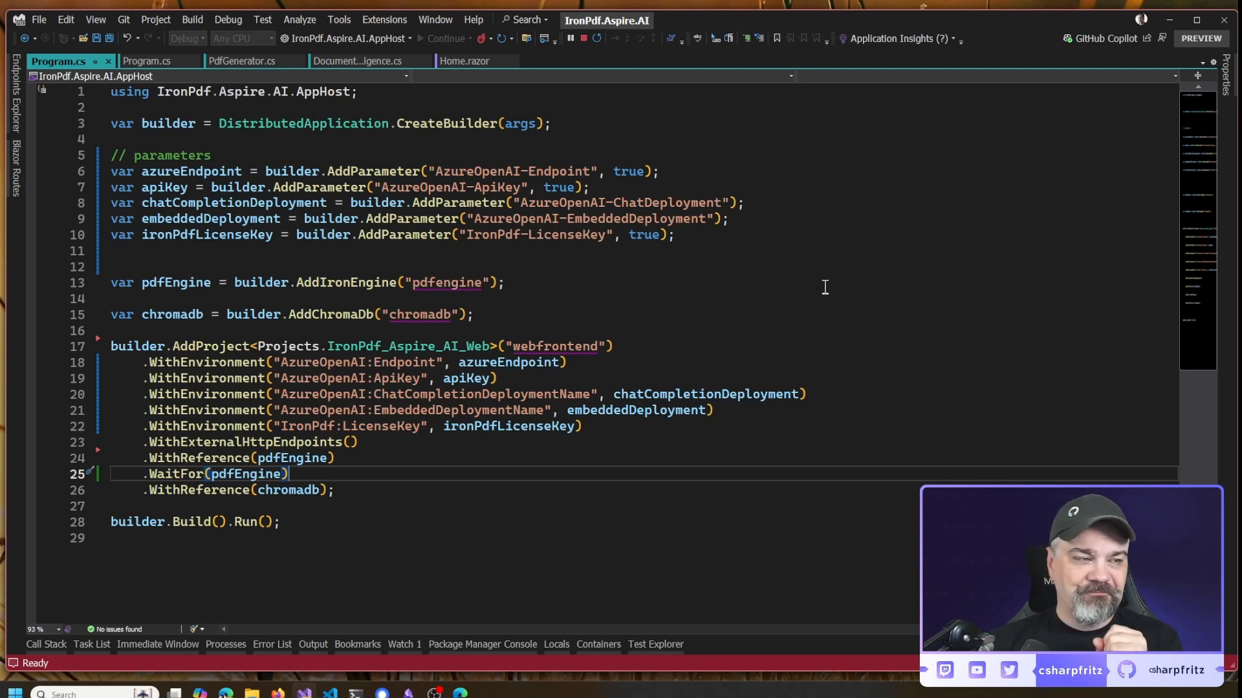
mouse_move(354, 291)
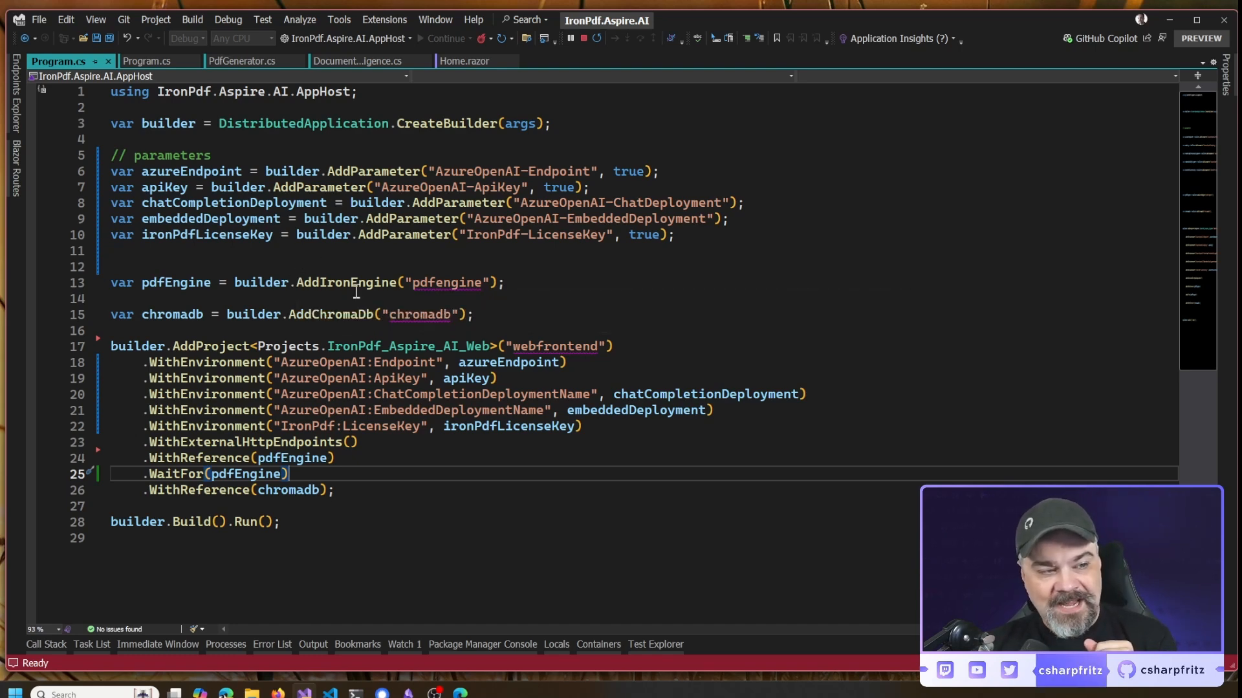
mouse_move(519, 249)
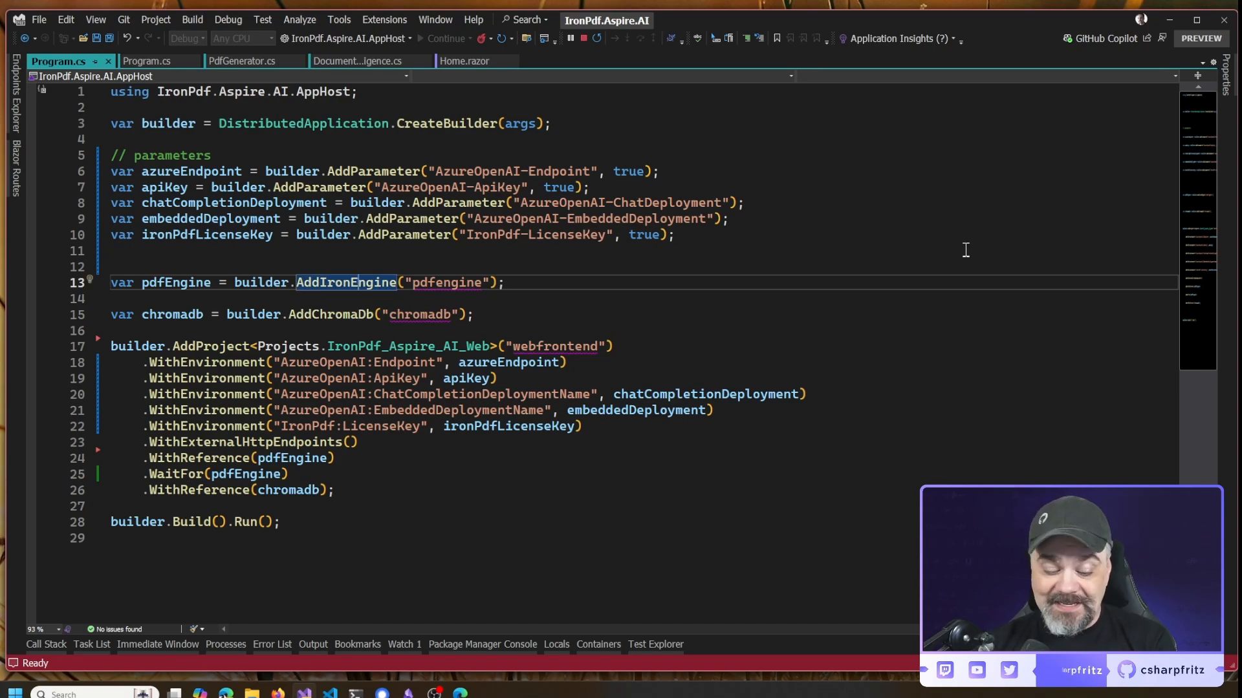
Go to the definition of AddIronEngine, opening IronEngineResource.cs
left_click(344, 283)
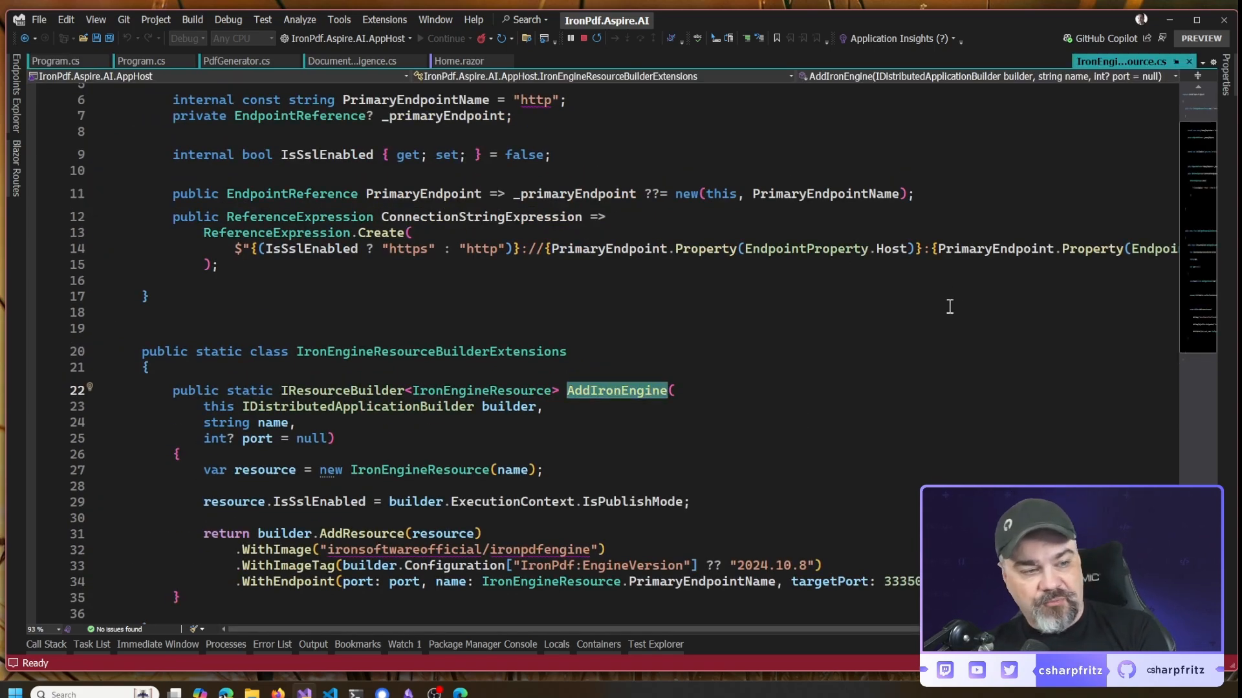
scroll("down", 3)
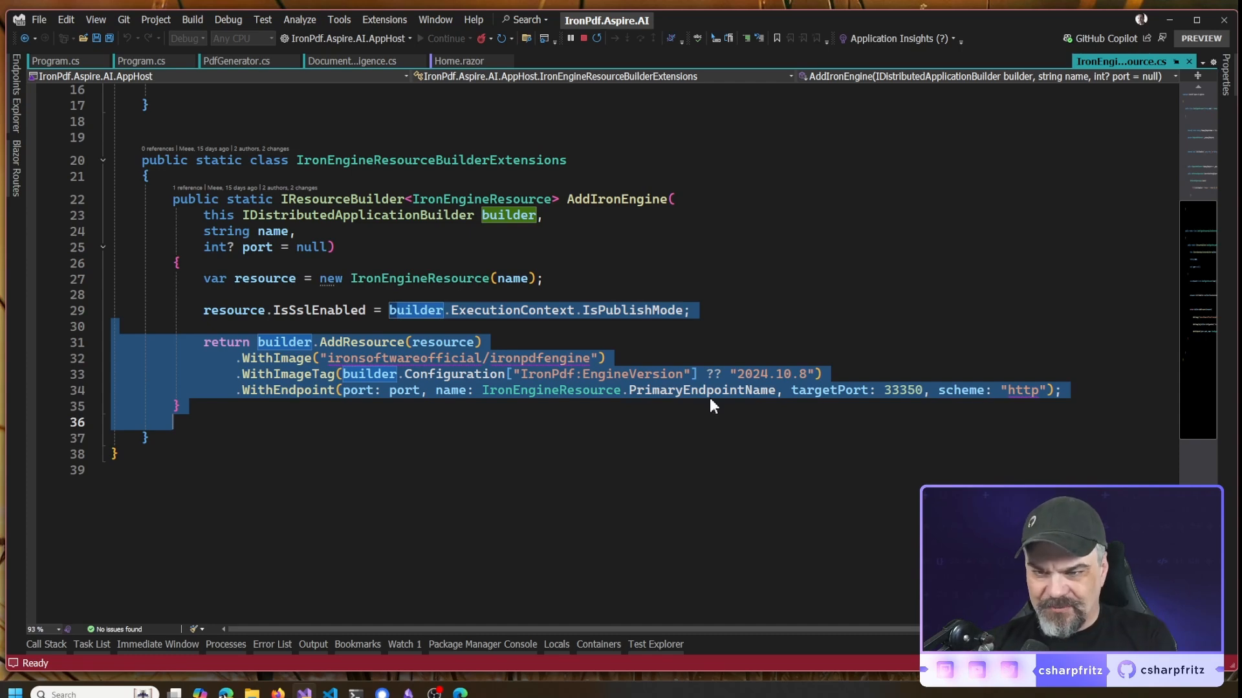
scroll("up", 3)
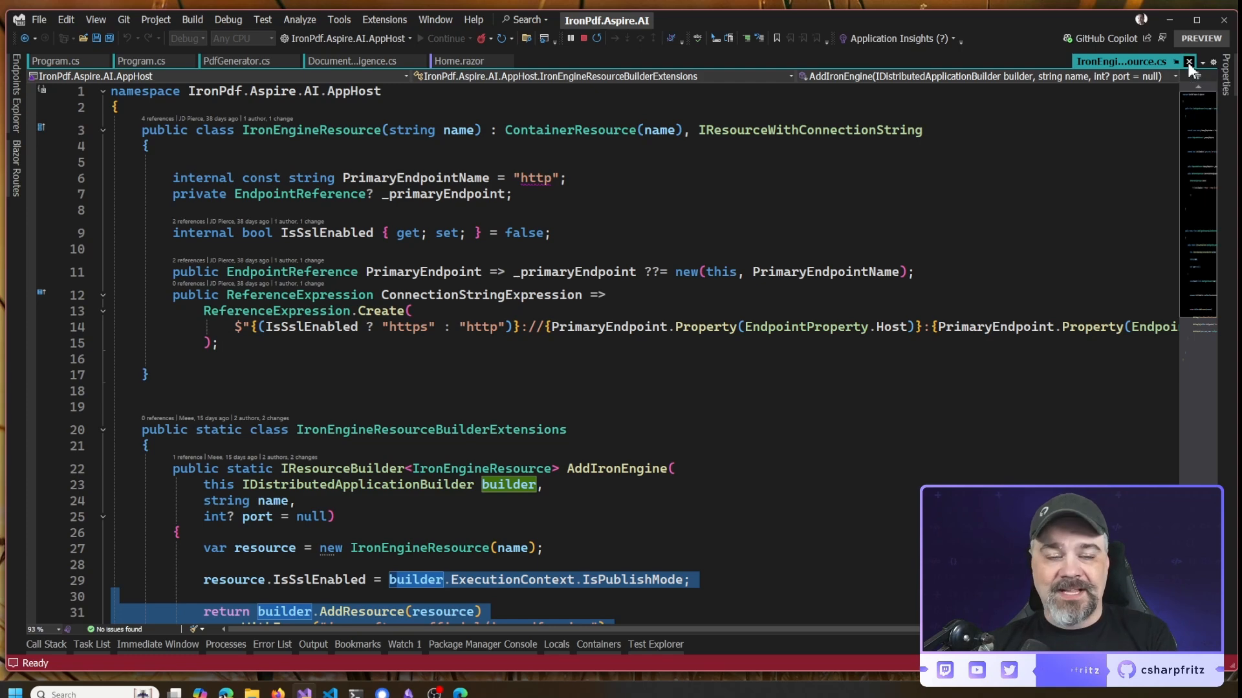
left_click(1187, 61)
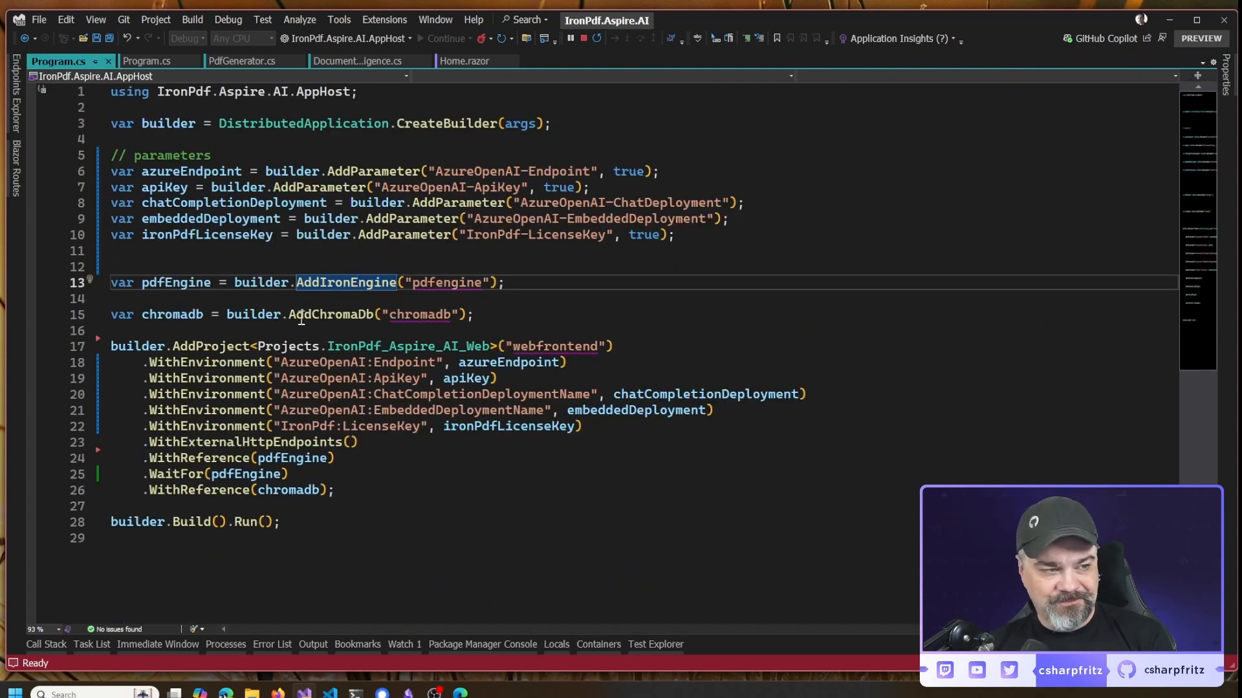
mouse_move(556, 323)
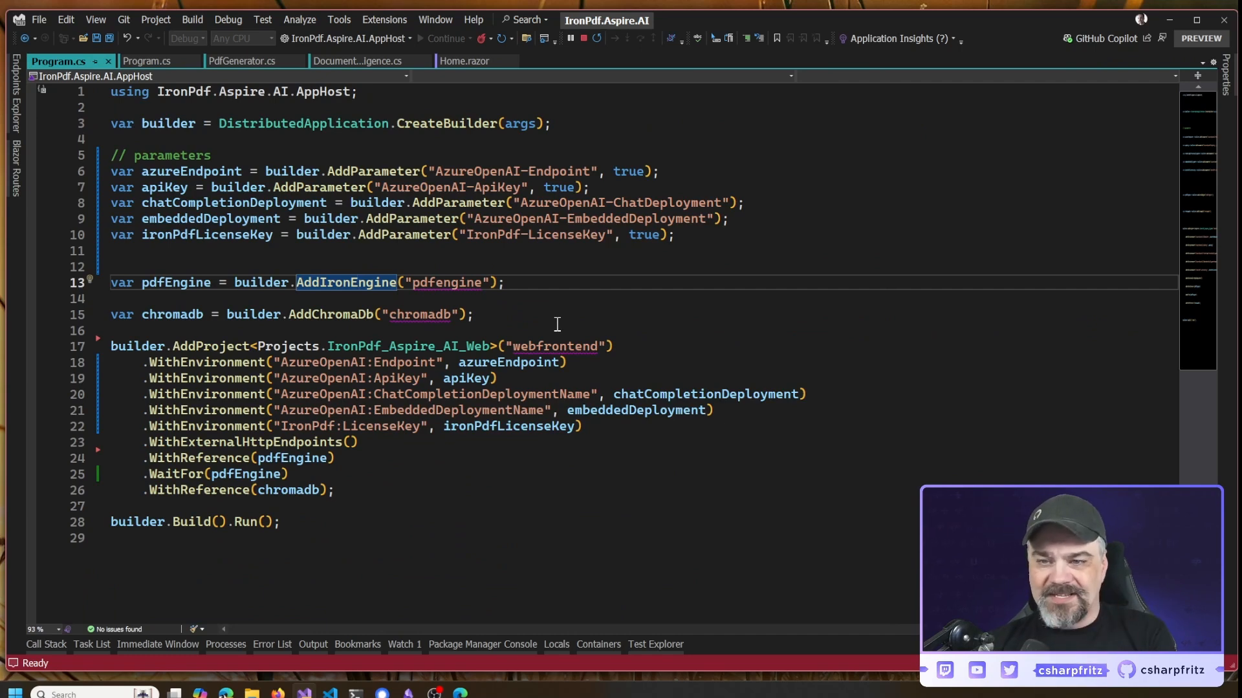
scroll("up", 3)
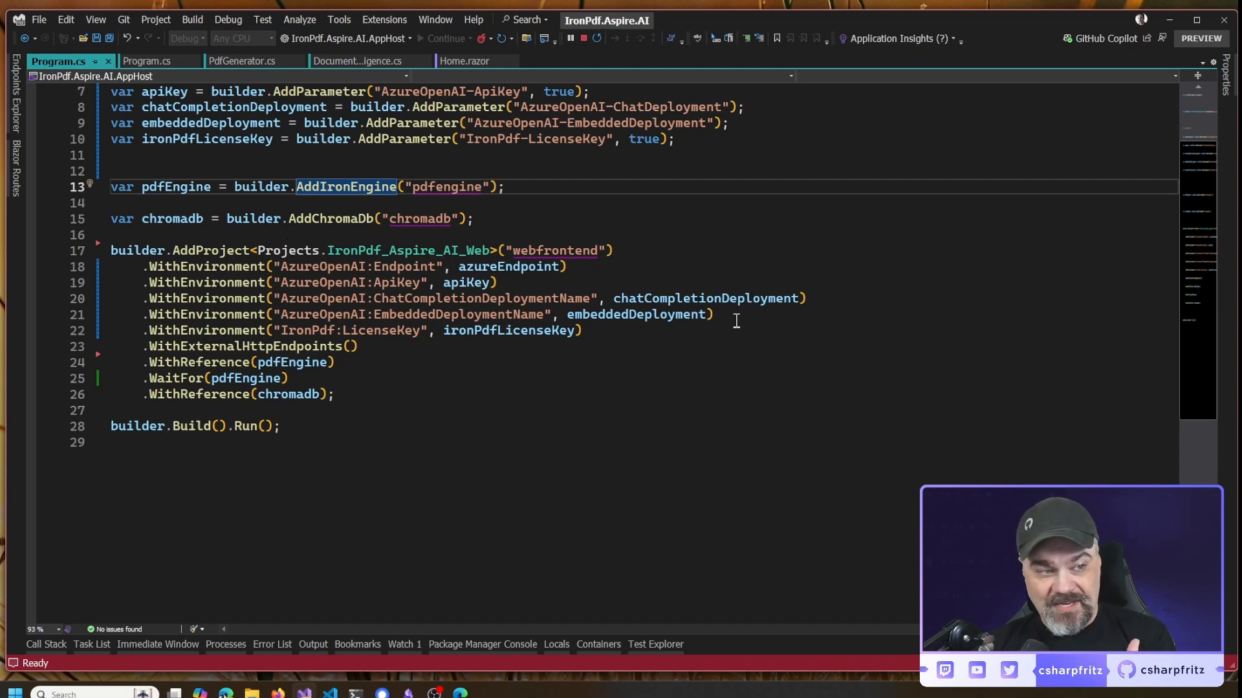
mouse_move(242, 361)
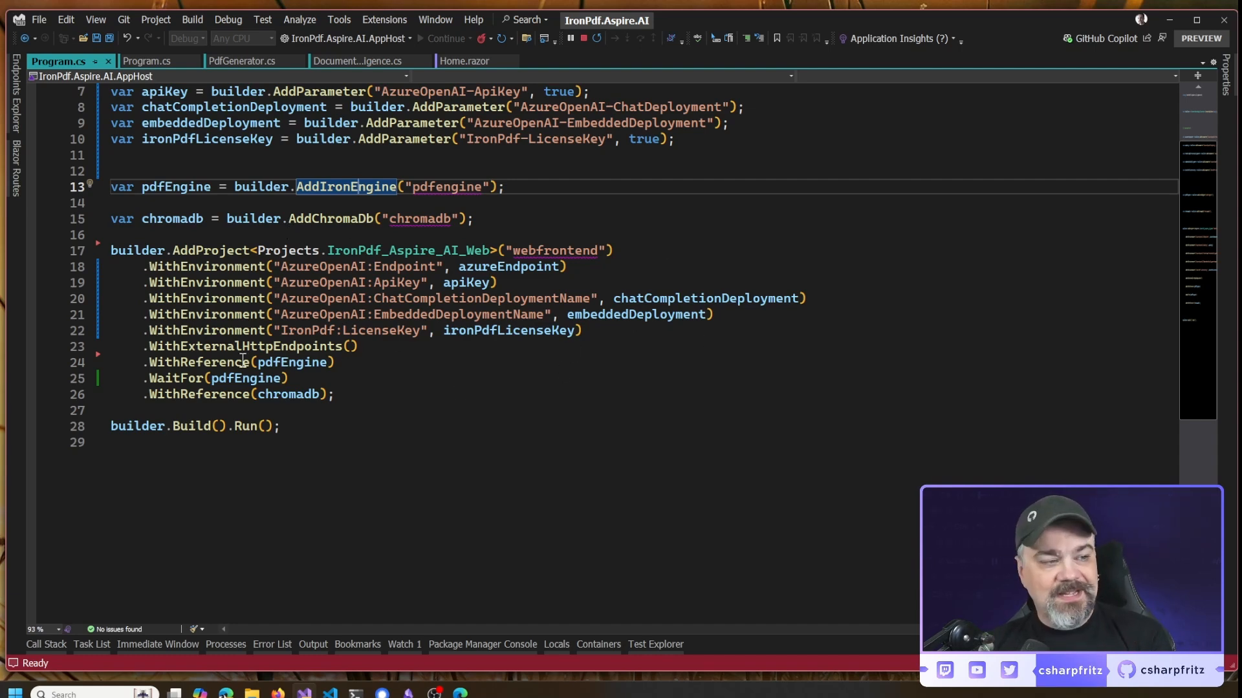
mouse_move(177, 377)
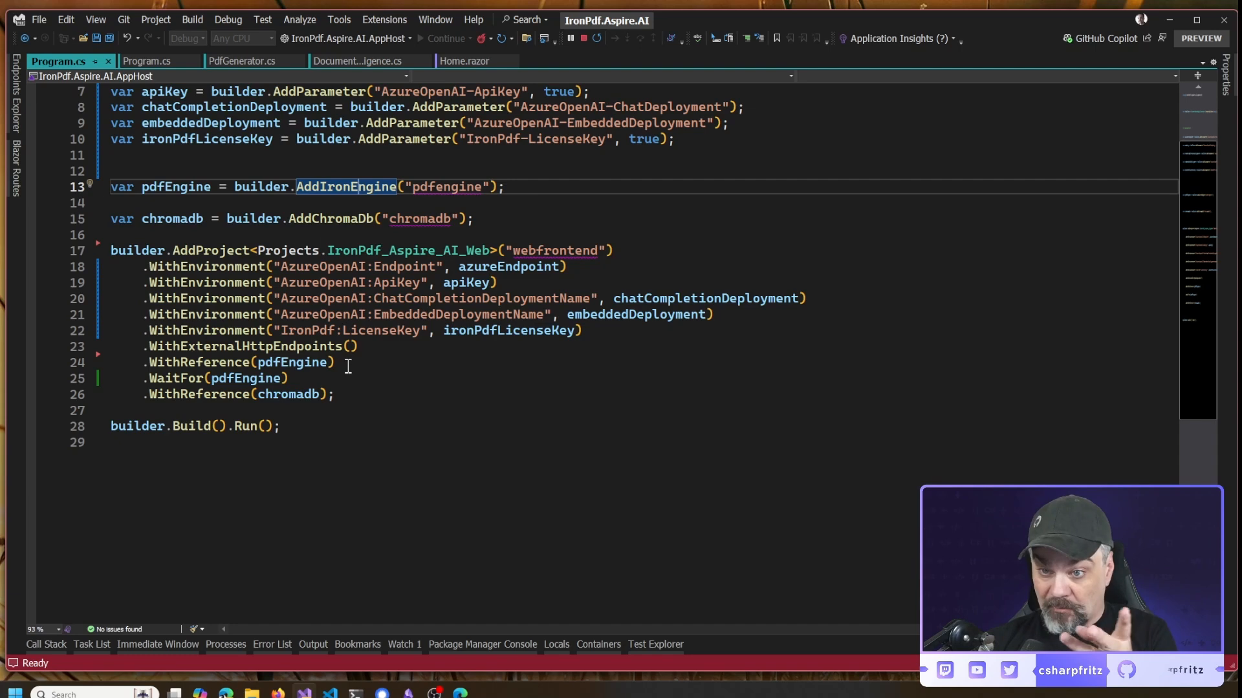
mouse_move(406, 397)
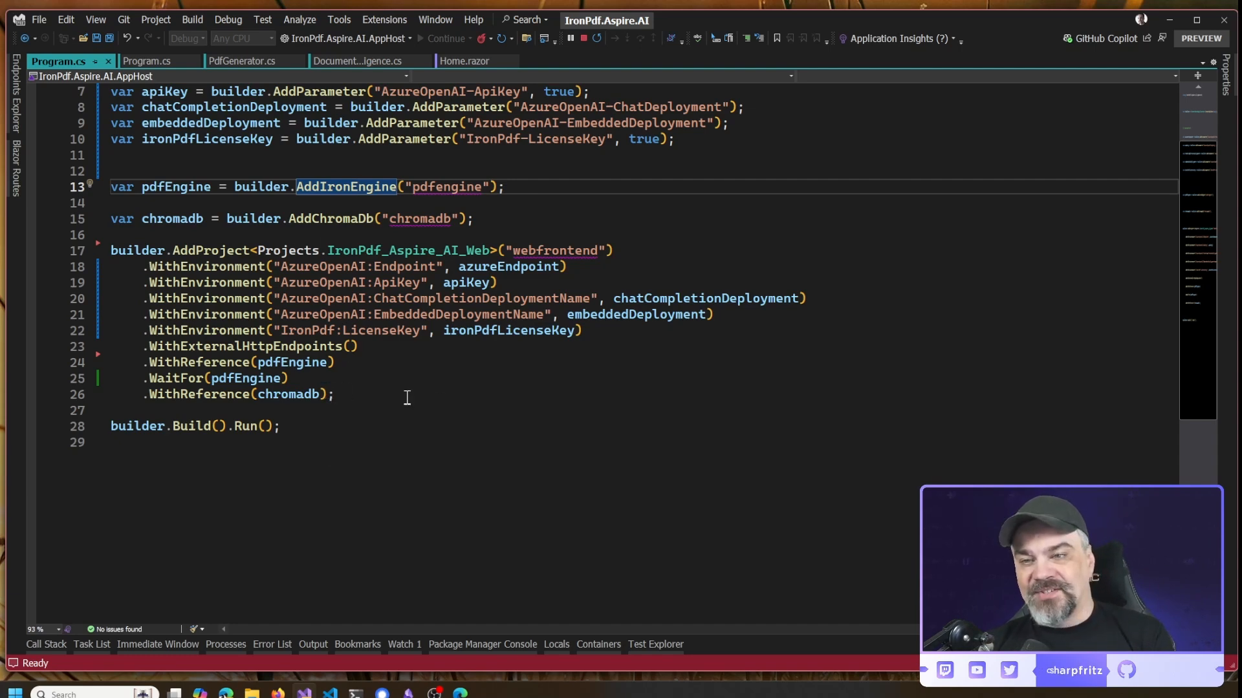
mouse_move(520, 413)
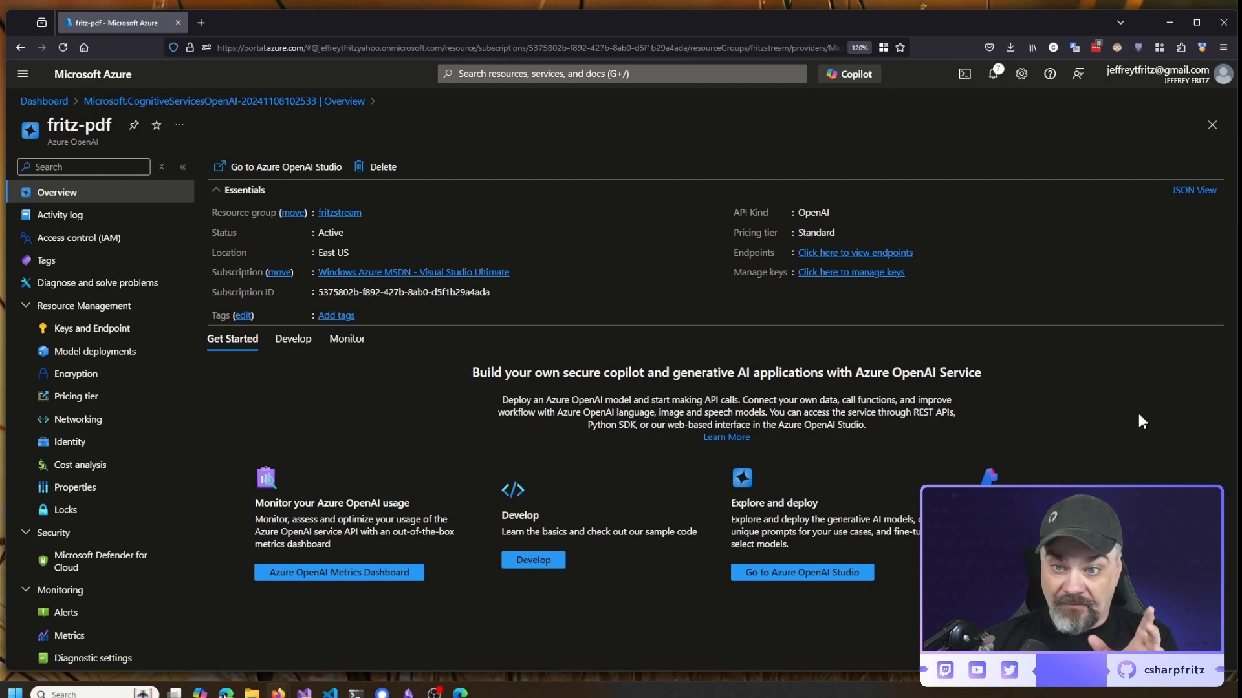
mouse_move(1196, 373)
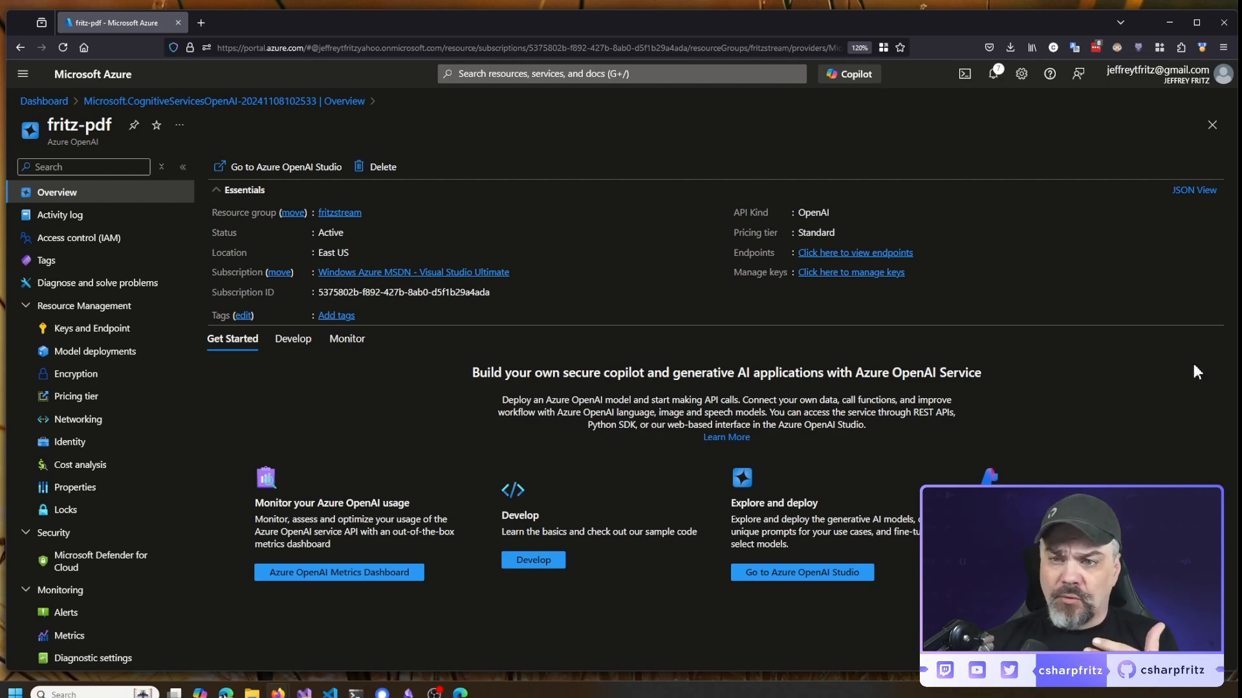
mouse_move(1164, 376)
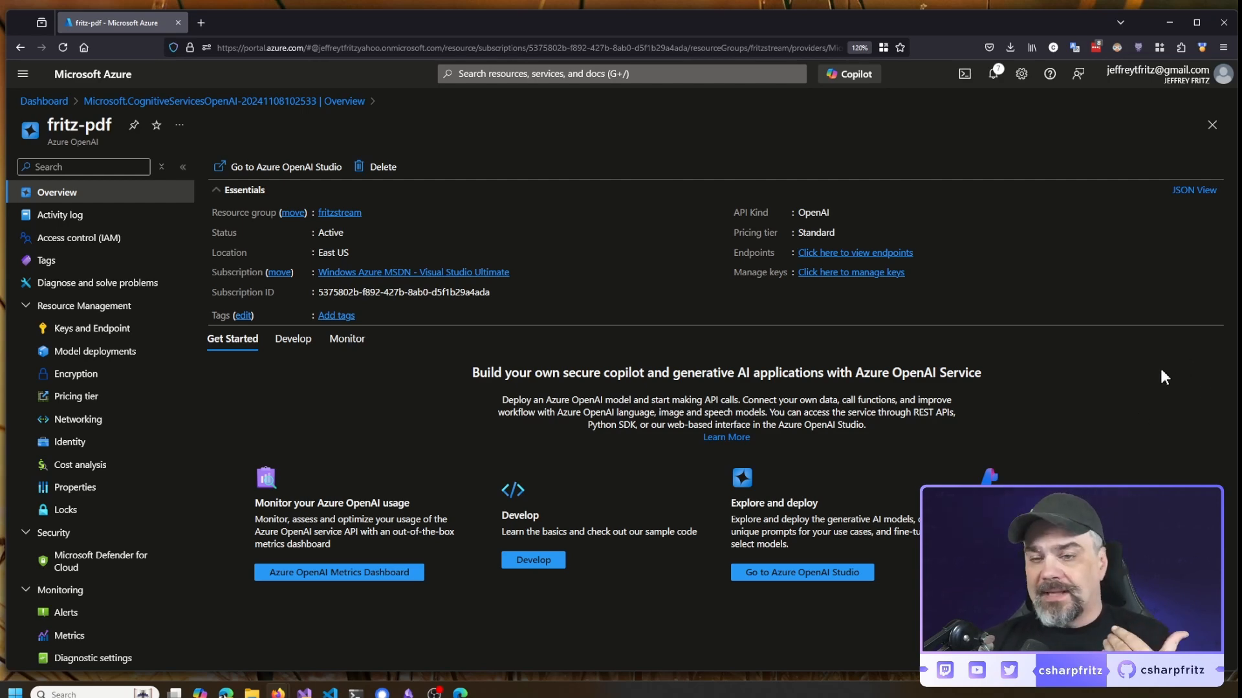
mouse_move(1135, 344)
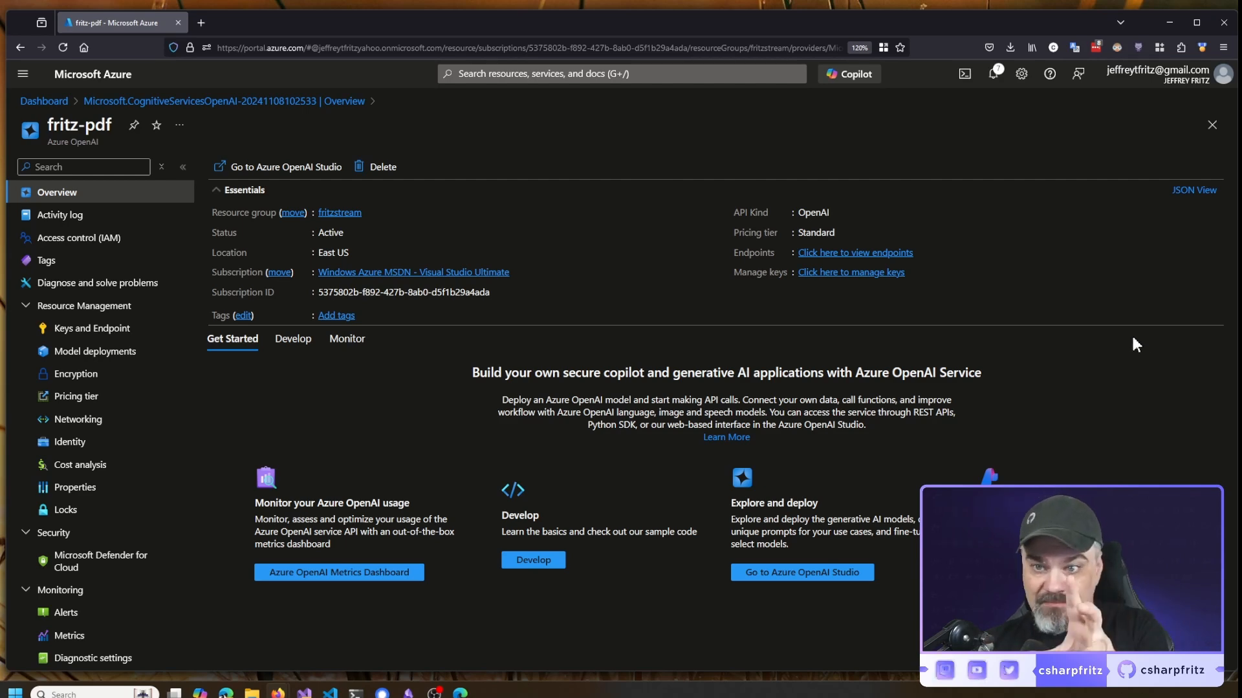
mouse_move(1110, 340)
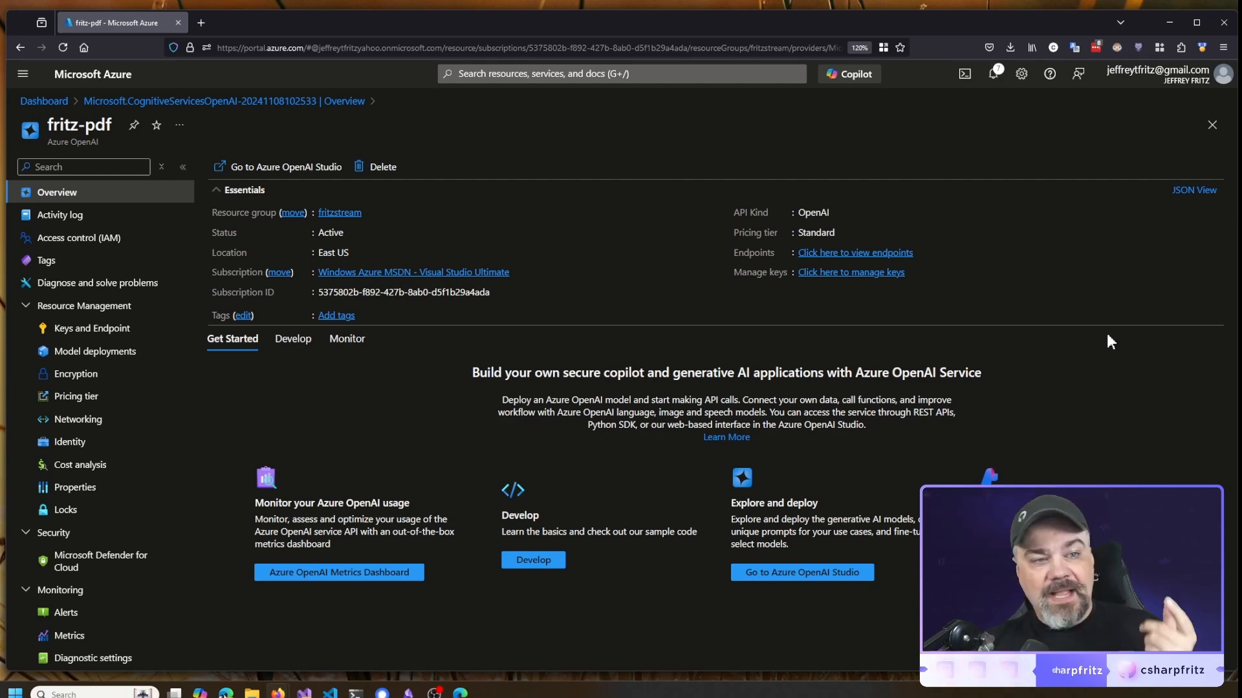
mouse_move(626, 340)
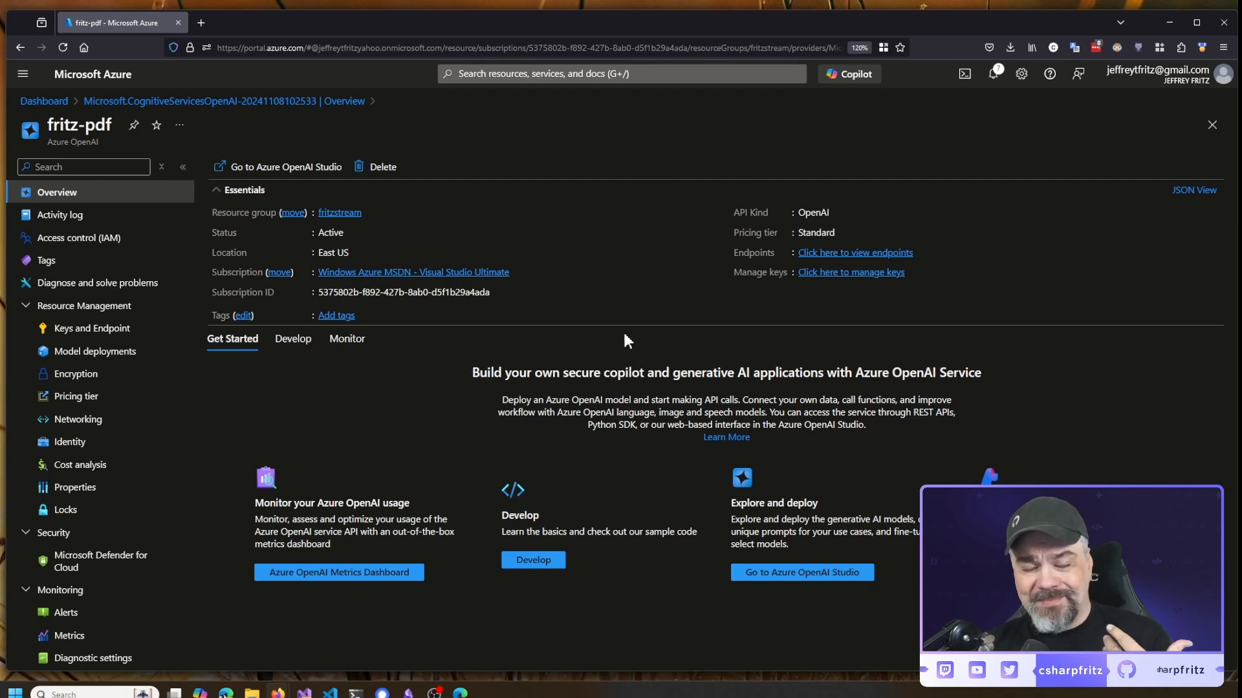
mouse_move(709, 404)
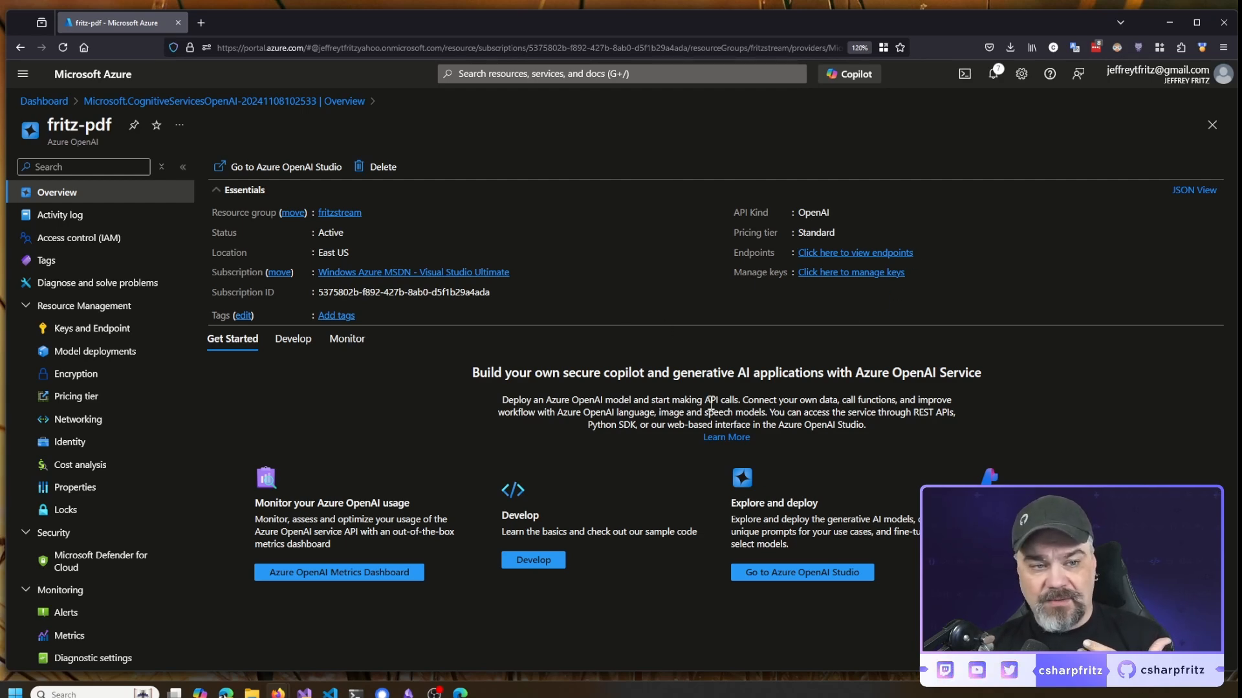
mouse_move(850, 307)
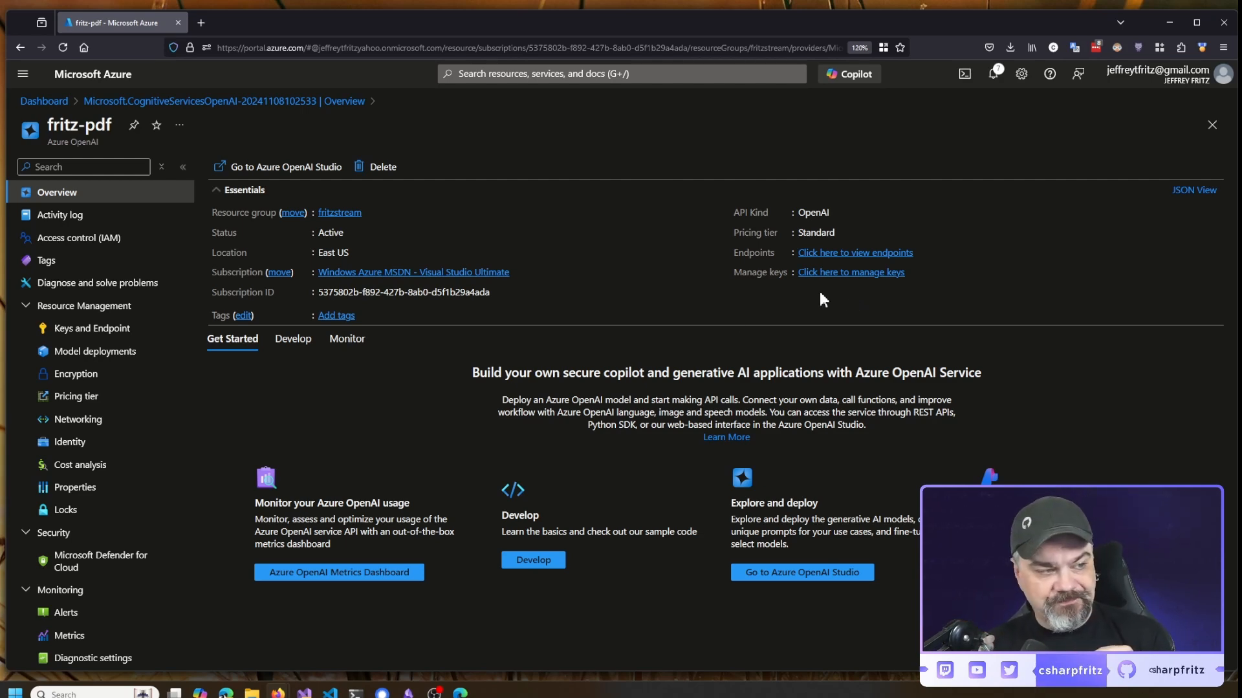
Show Model deployments for the fritz-pdf Azure OpenAI resource
left_click(95, 351)
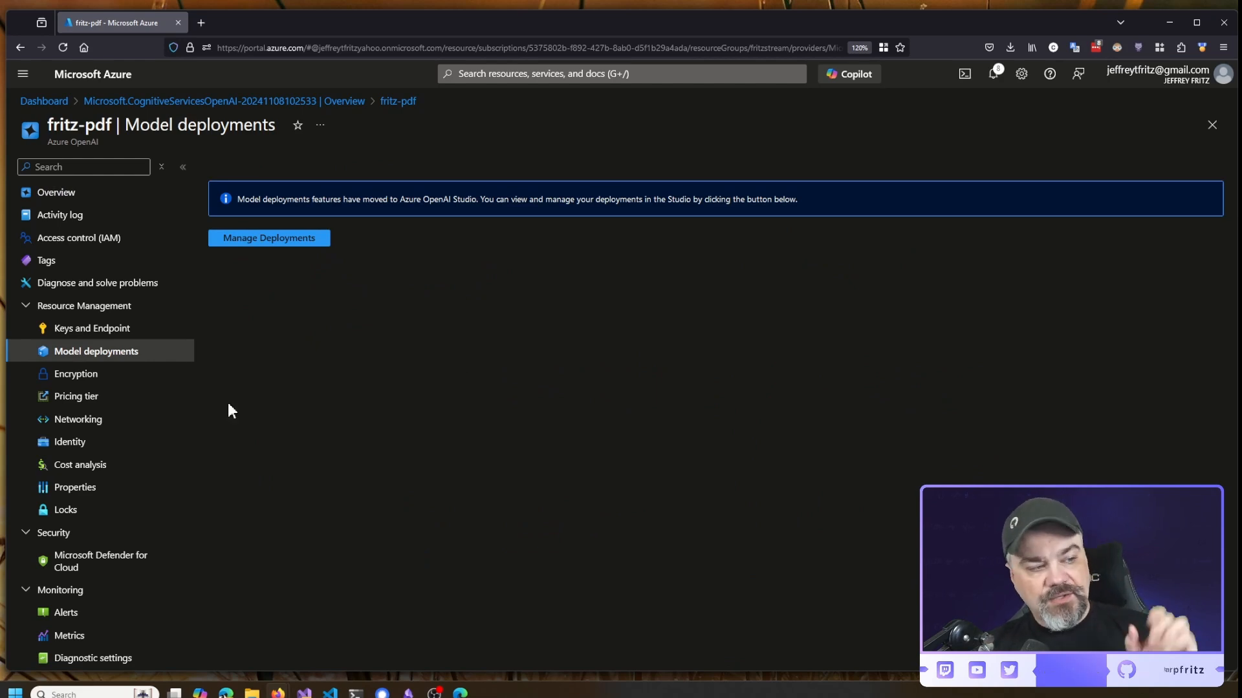
mouse_move(357, 313)
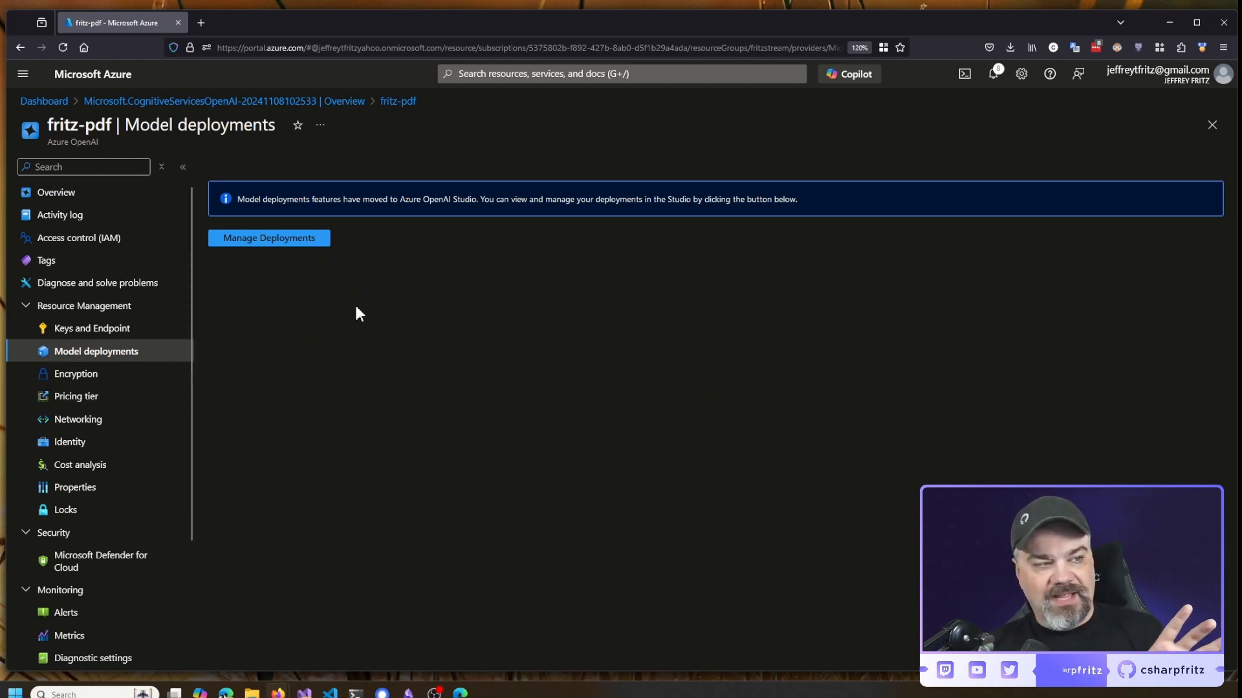
mouse_move(309, 247)
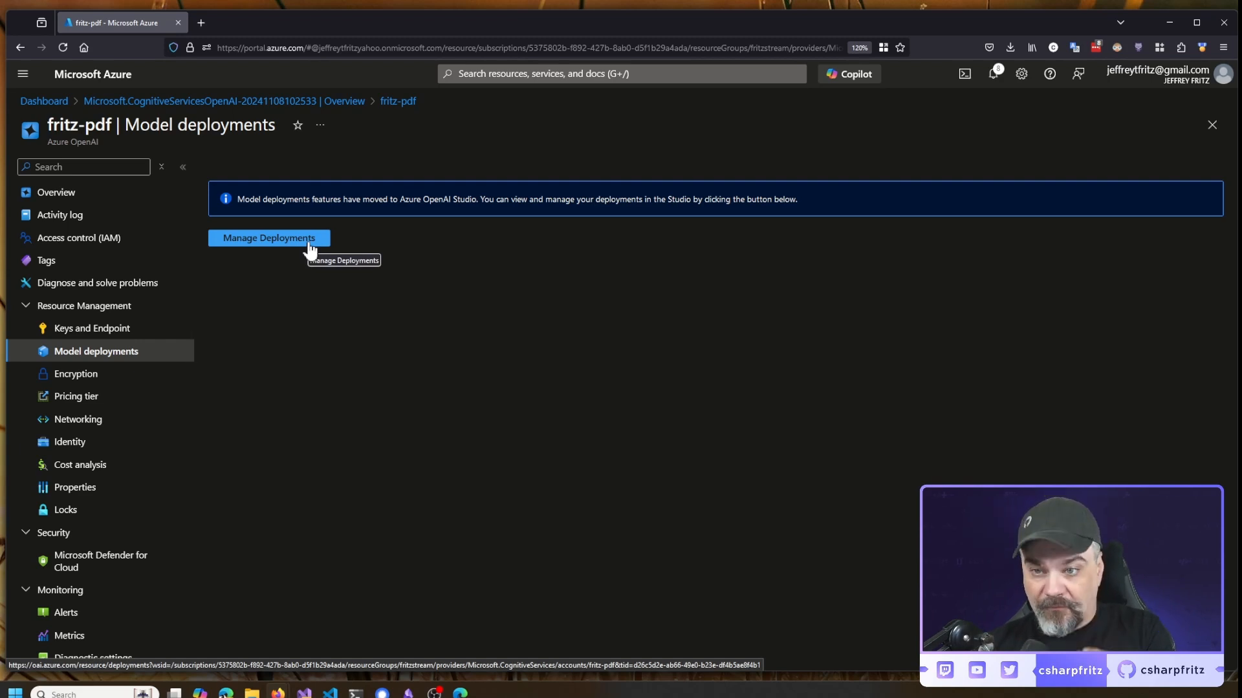
Review the gpt-4 deployment details, then the text-embedding-ada-002 deployment in Azure OpenAI Studio
left_click(269, 238)
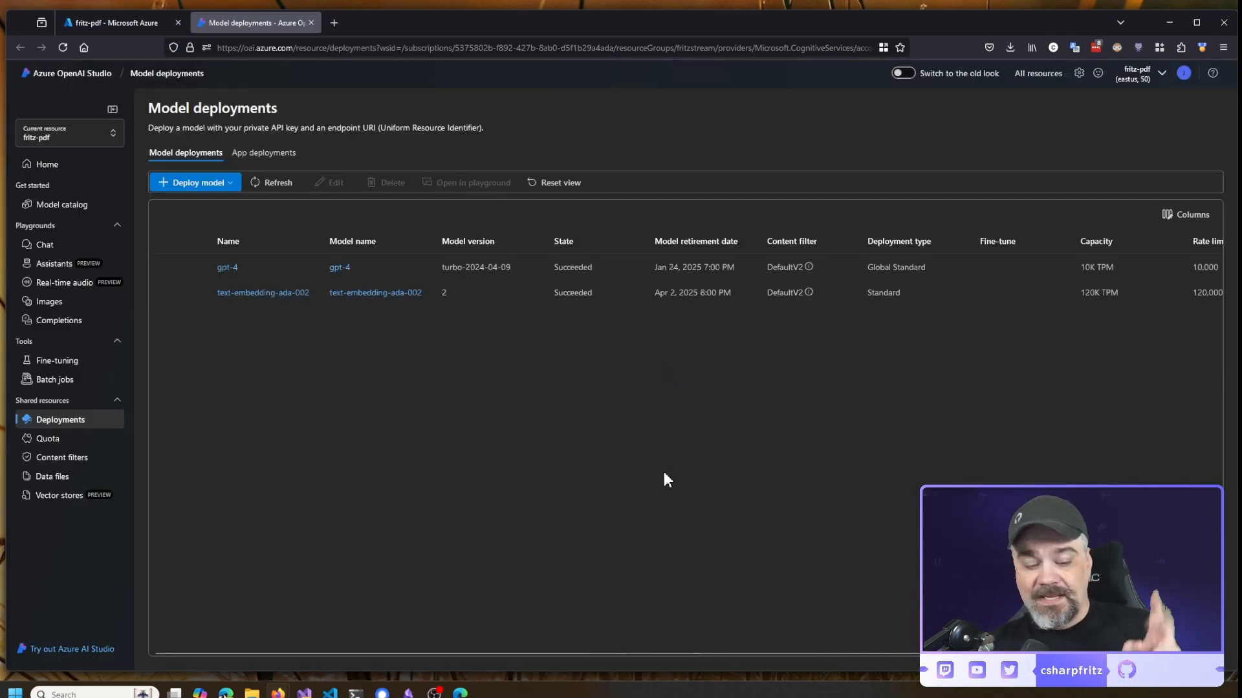
key("ctrl+plus")
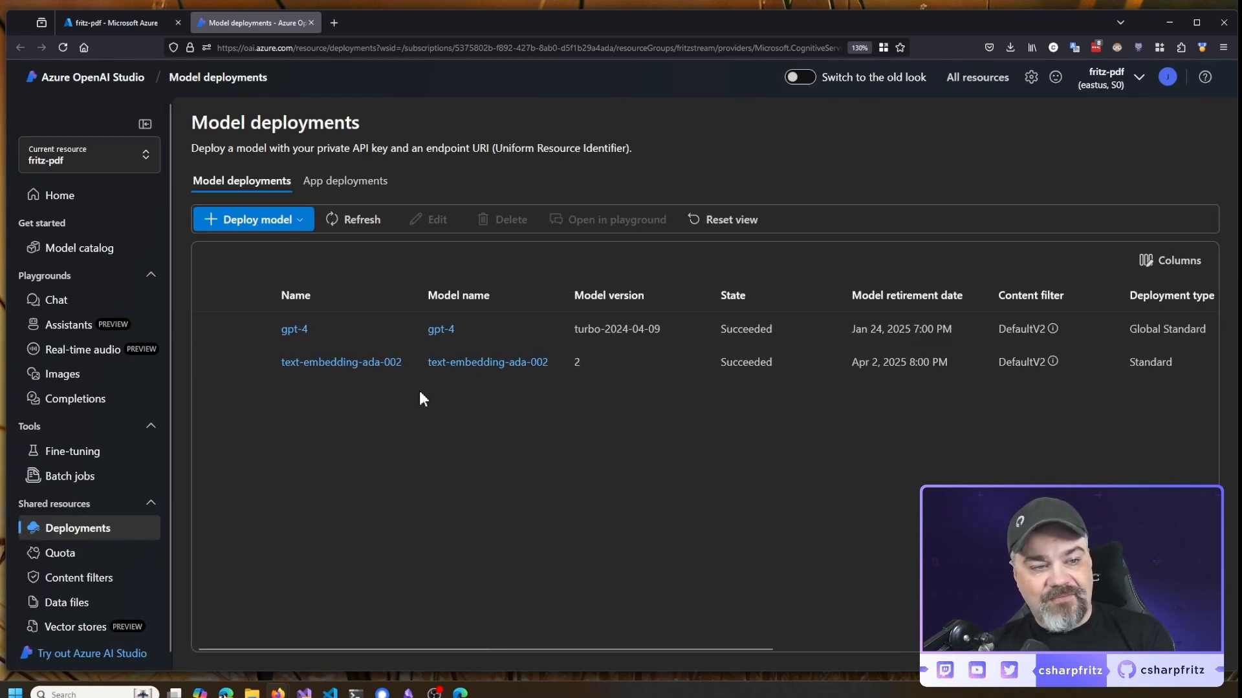
mouse_move(293, 329)
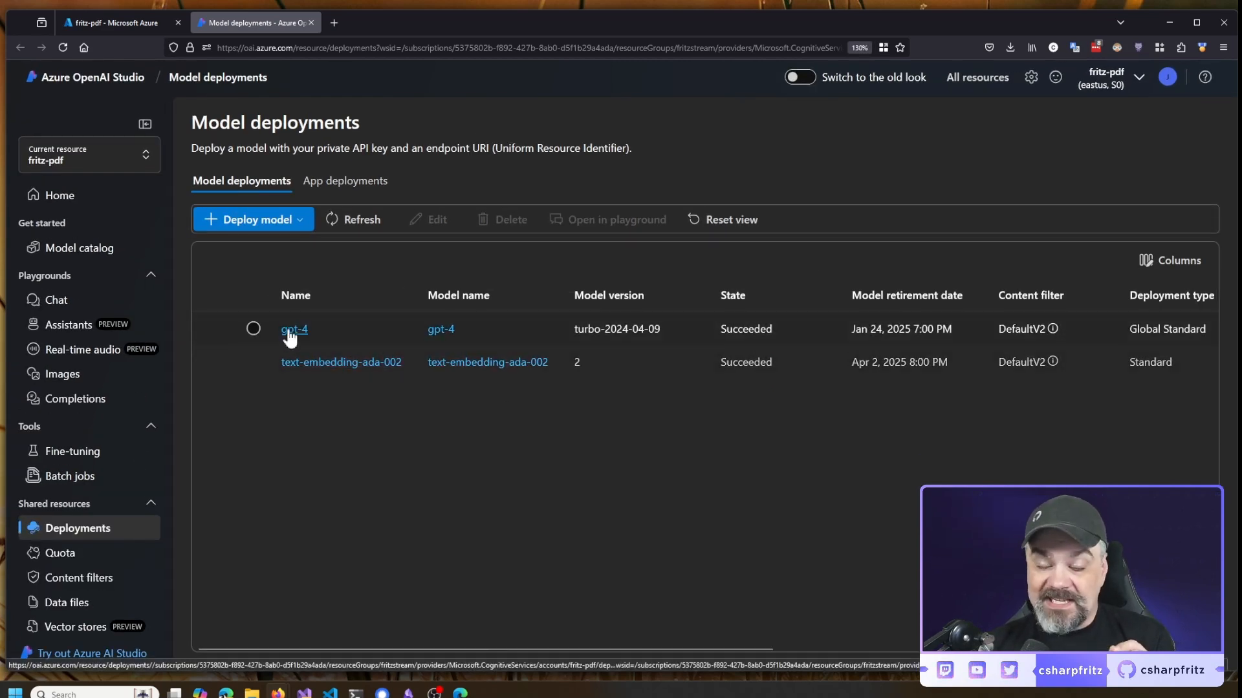
left_click(294, 329)
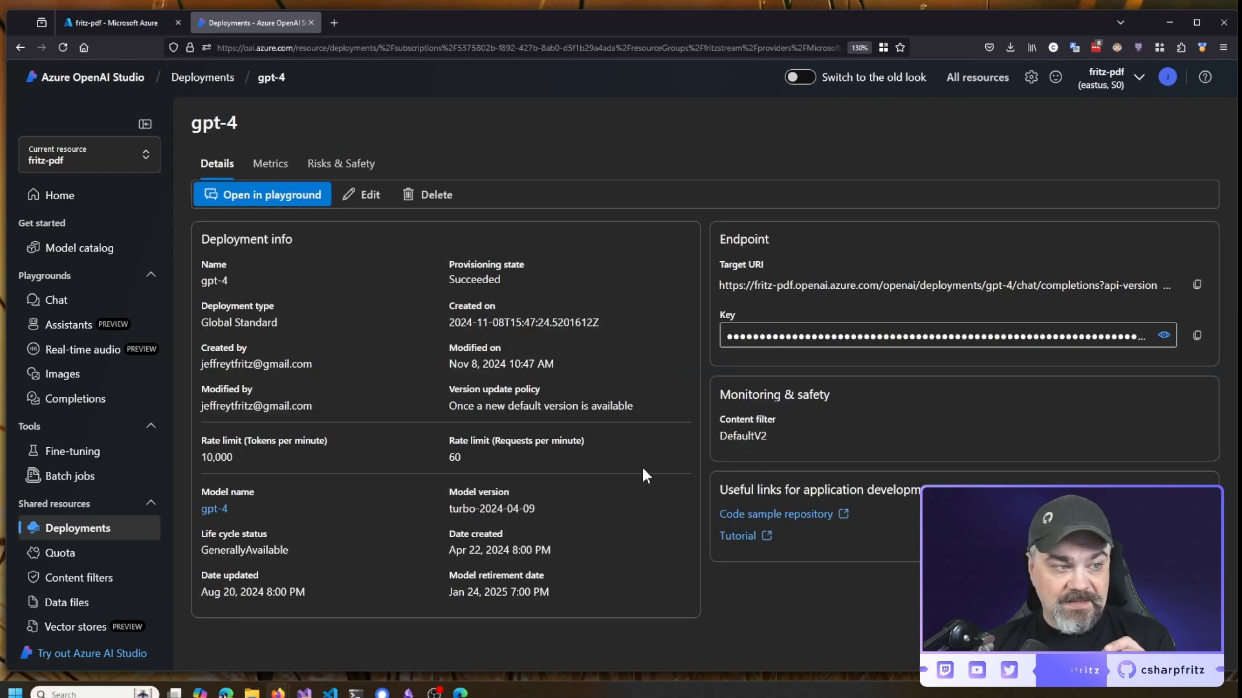
mouse_move(640, 465)
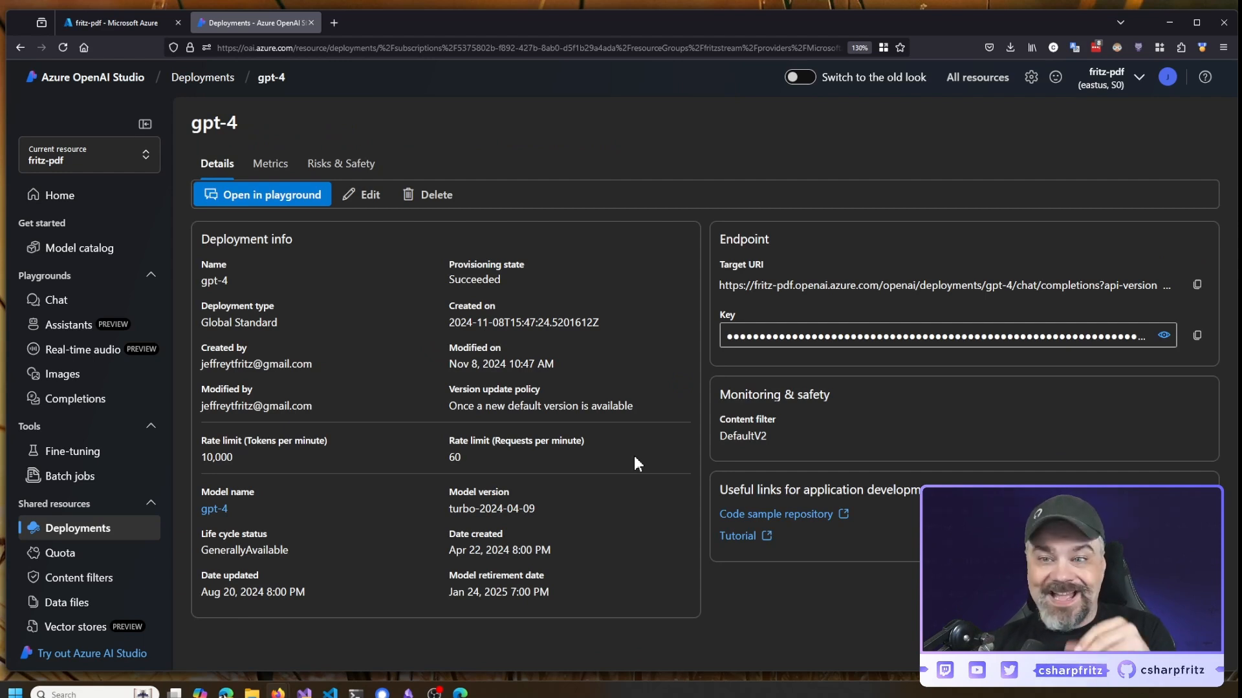
mouse_move(663, 439)
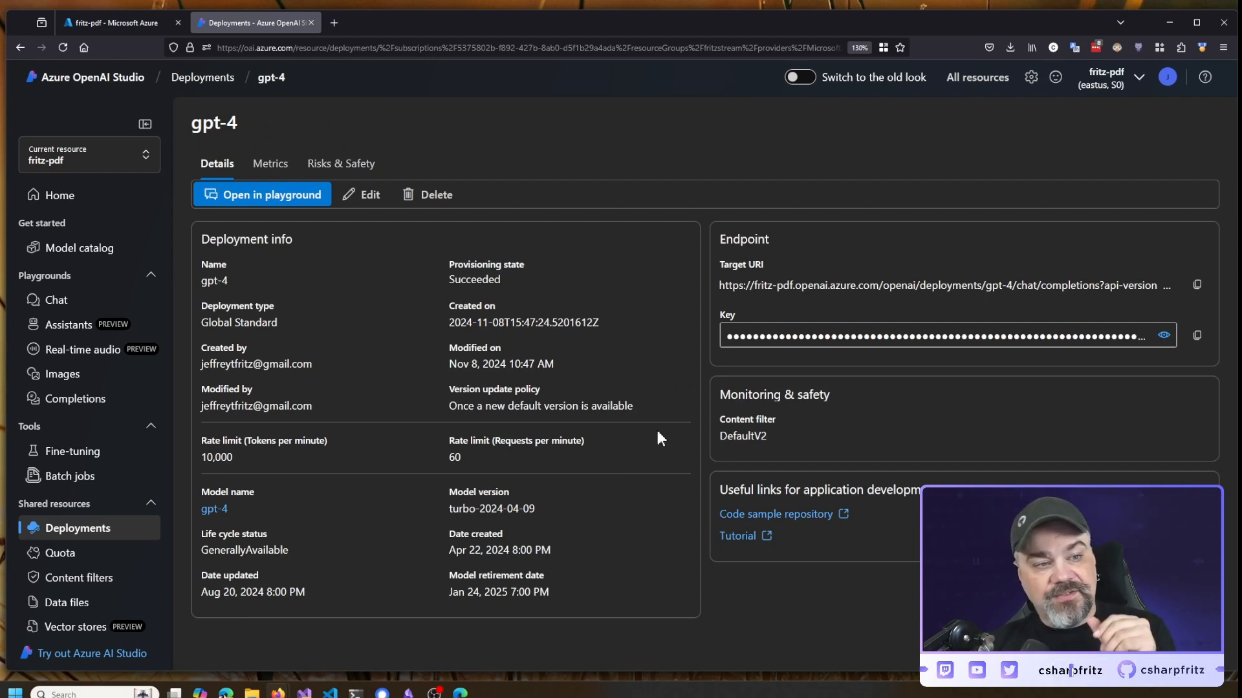
mouse_move(642, 430)
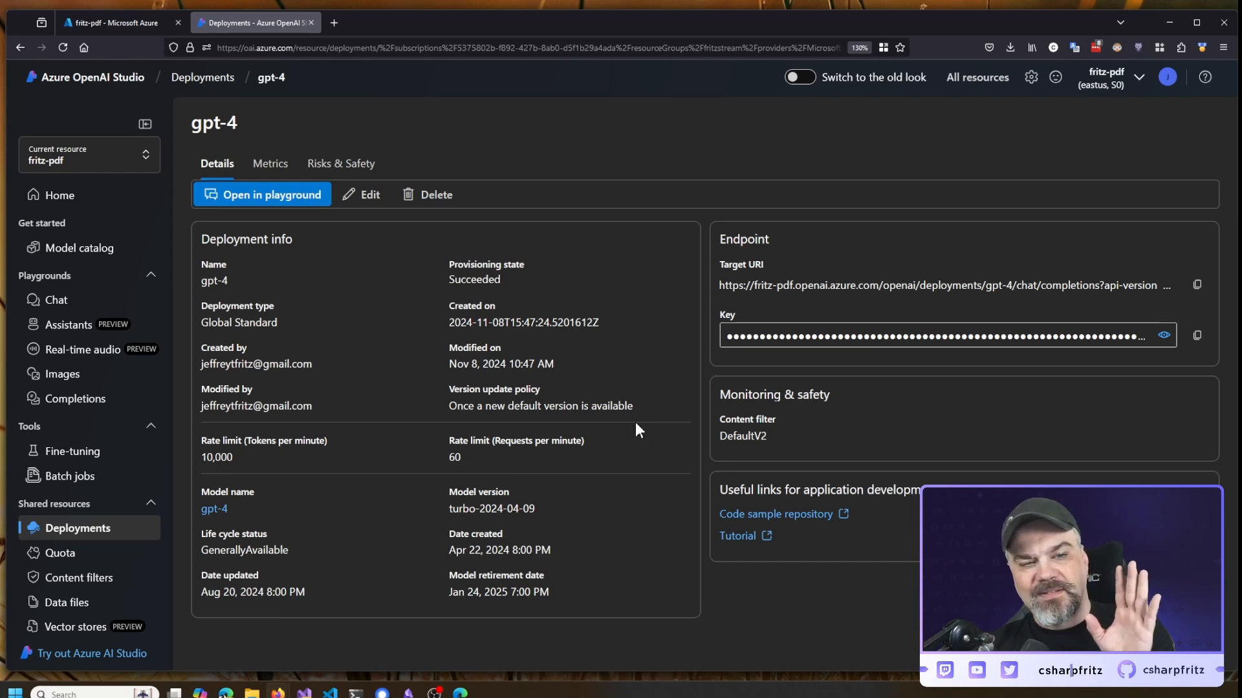
mouse_move(619, 403)
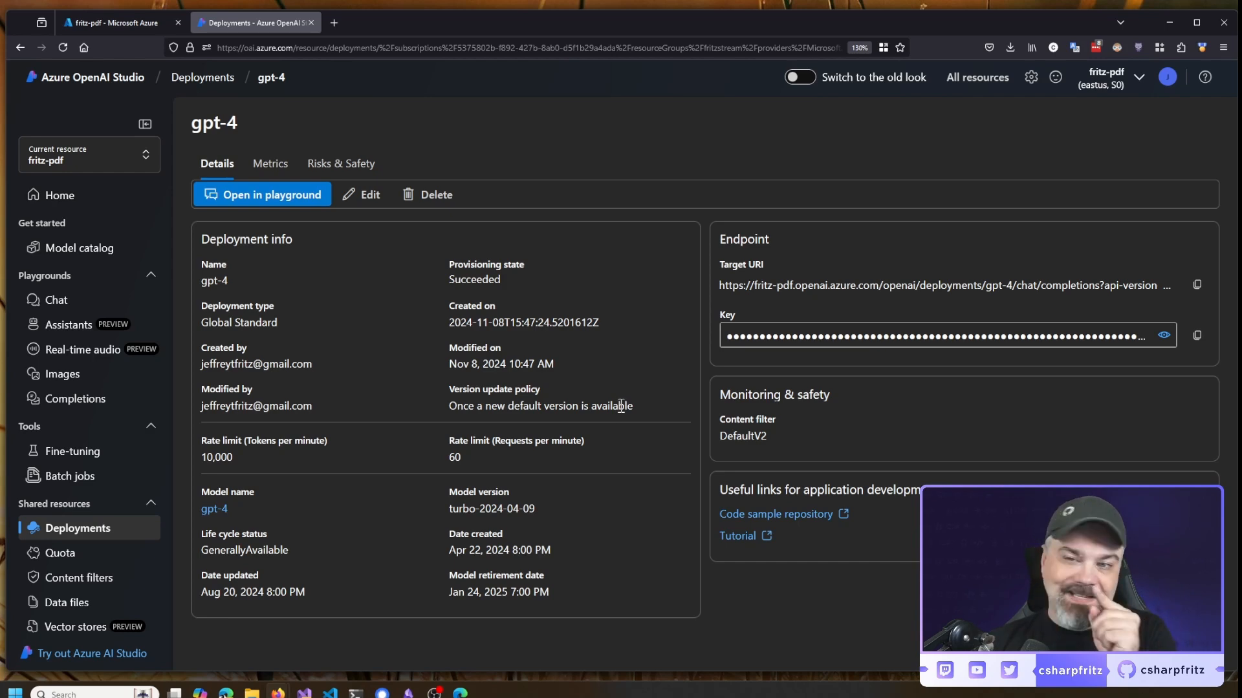
mouse_move(214, 281)
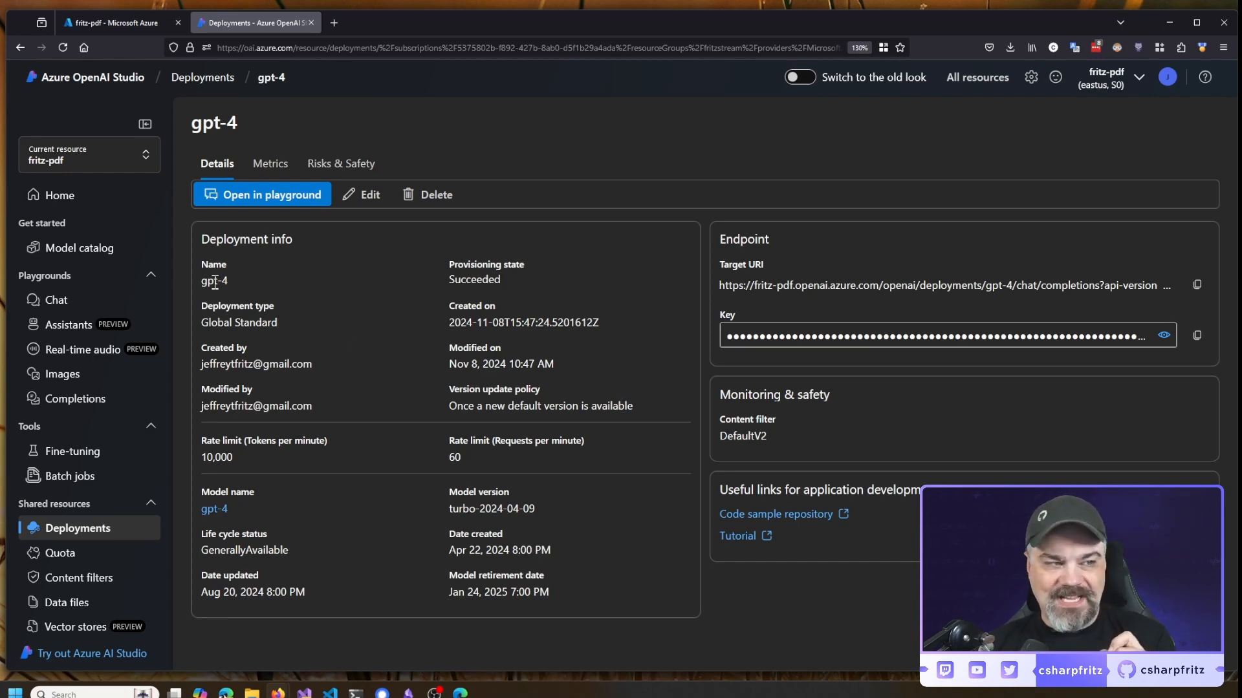
mouse_move(425, 322)
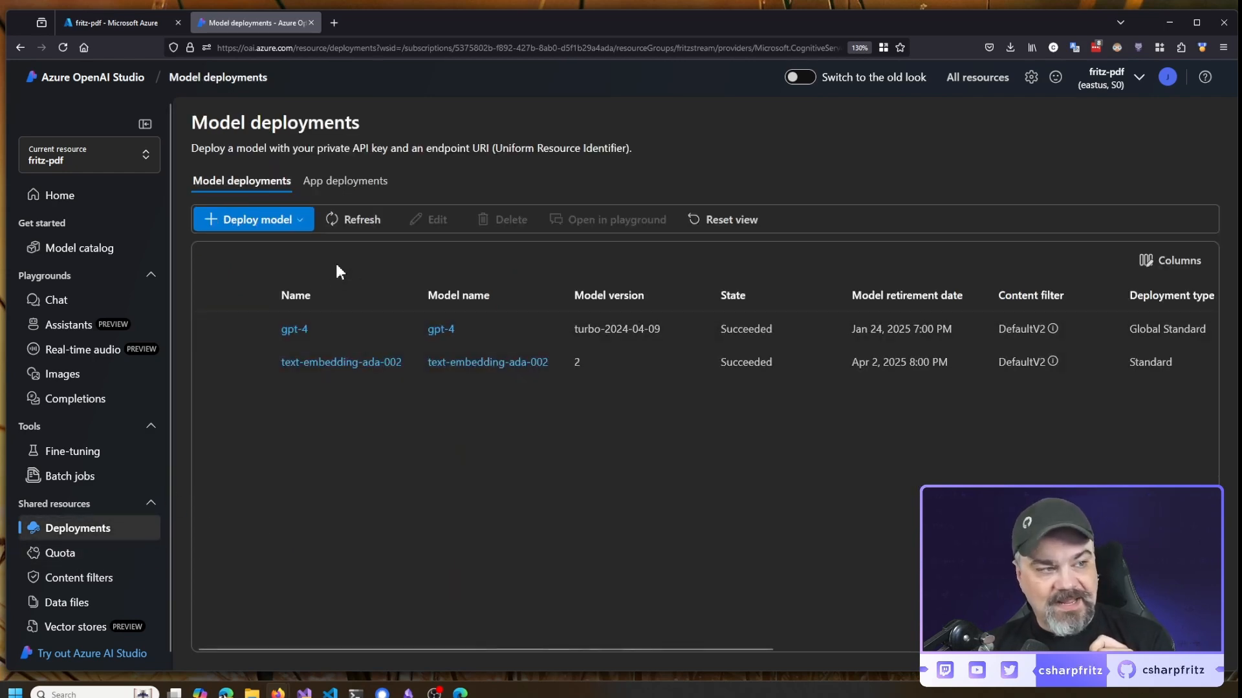
left_click(340, 362)
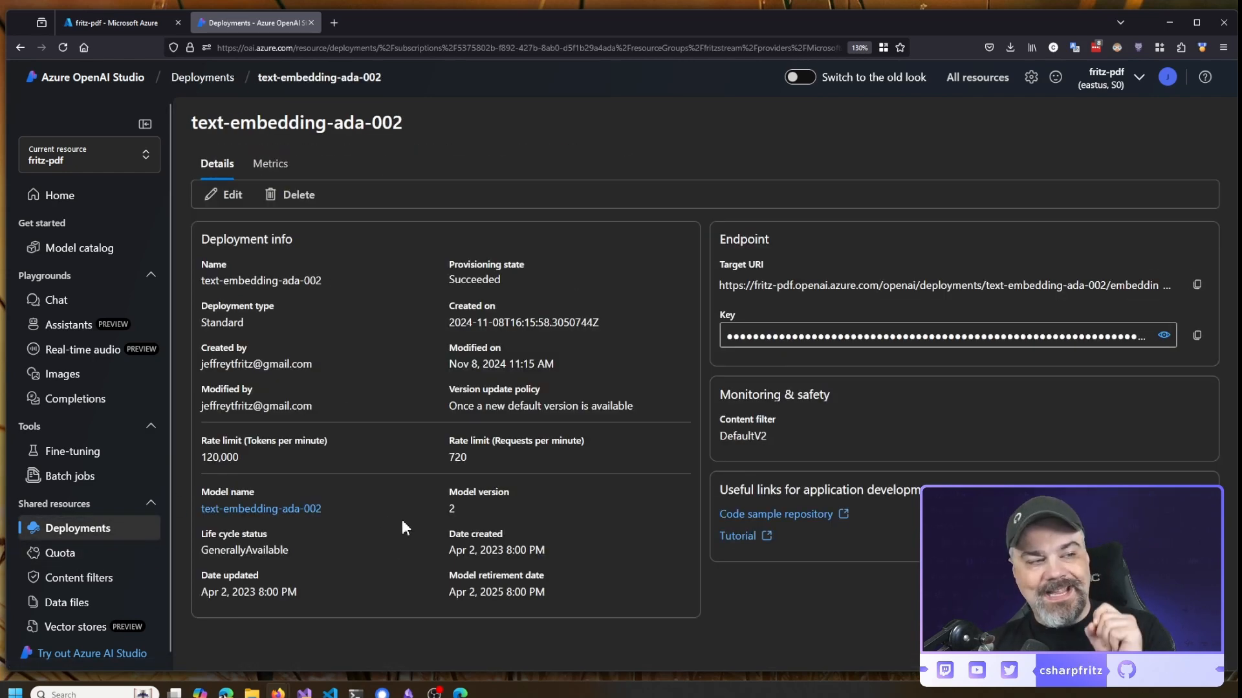
mouse_move(389, 530)
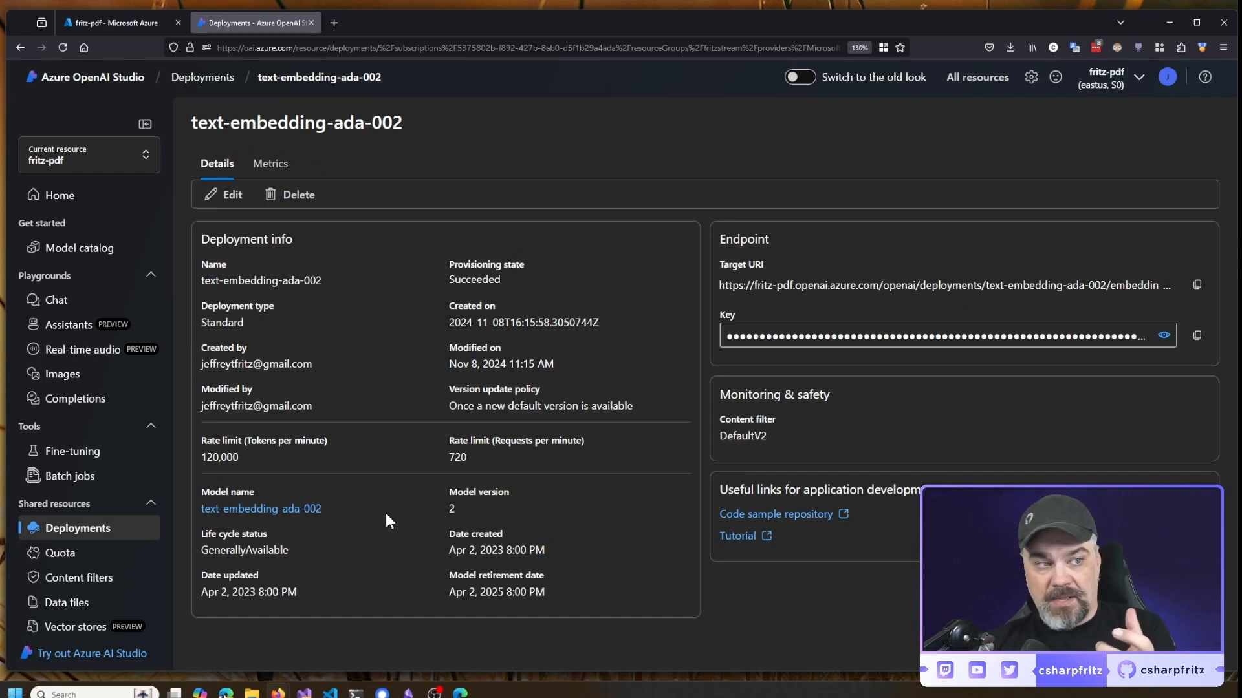
mouse_move(402, 496)
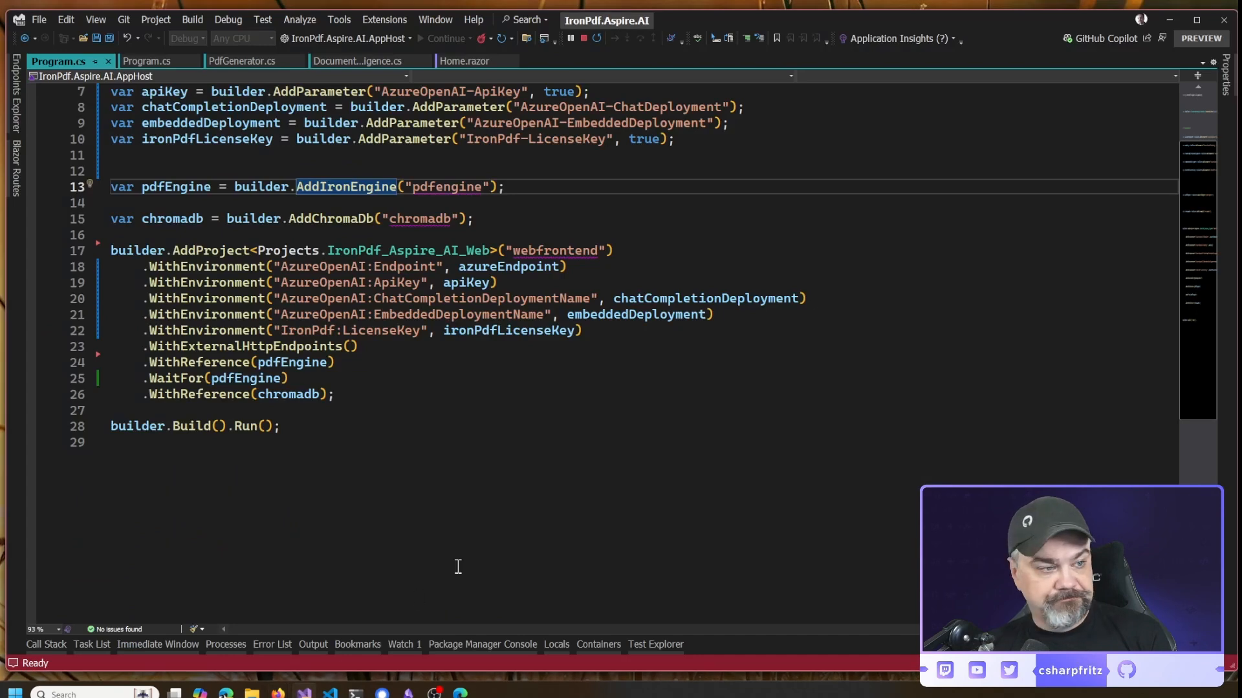
Scroll AppHost Program.cs up to review the Azure OpenAI parameter declarations
scroll("up", 3)
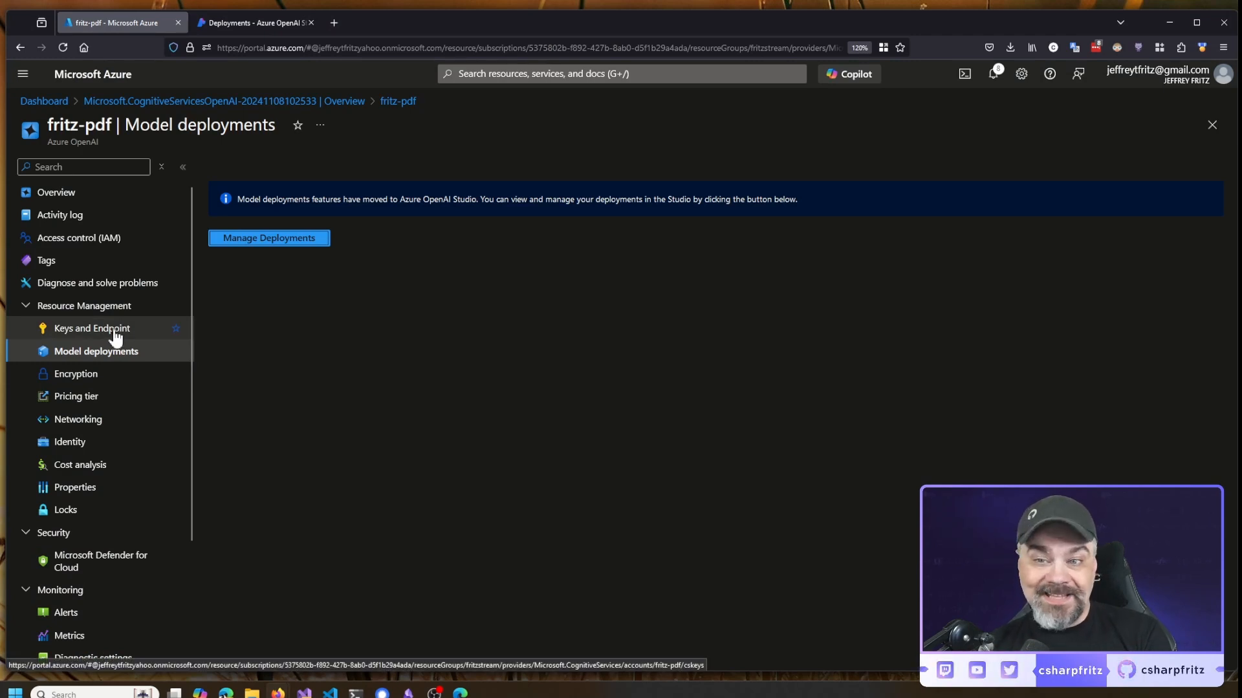
mouse_move(86, 352)
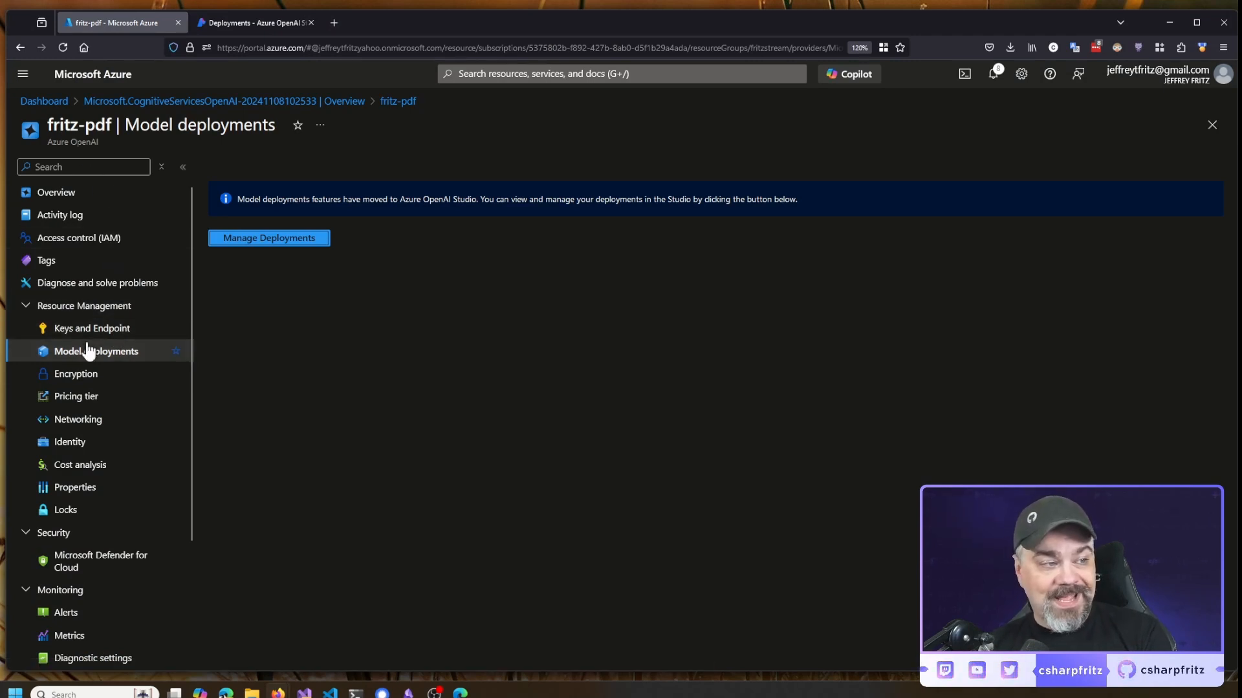
Show the fritz-pdf Keys and Endpoint page with keys, eastus region and endpoint URL
left_click(92, 328)
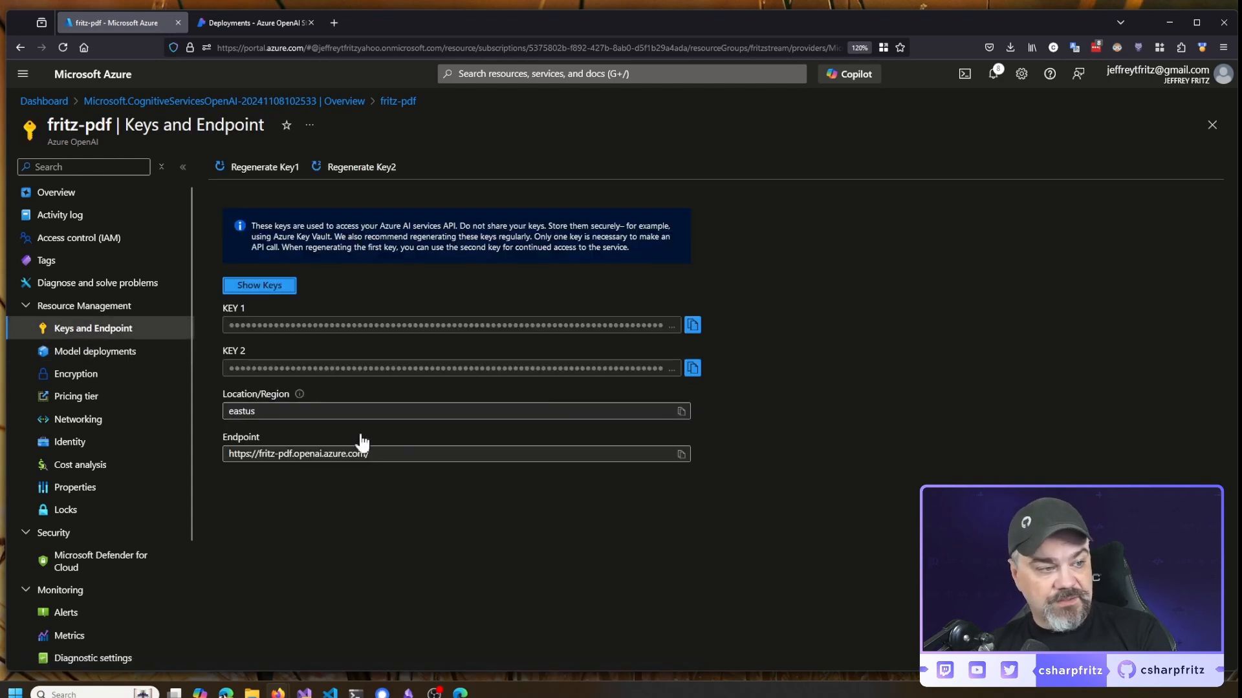
mouse_move(373, 488)
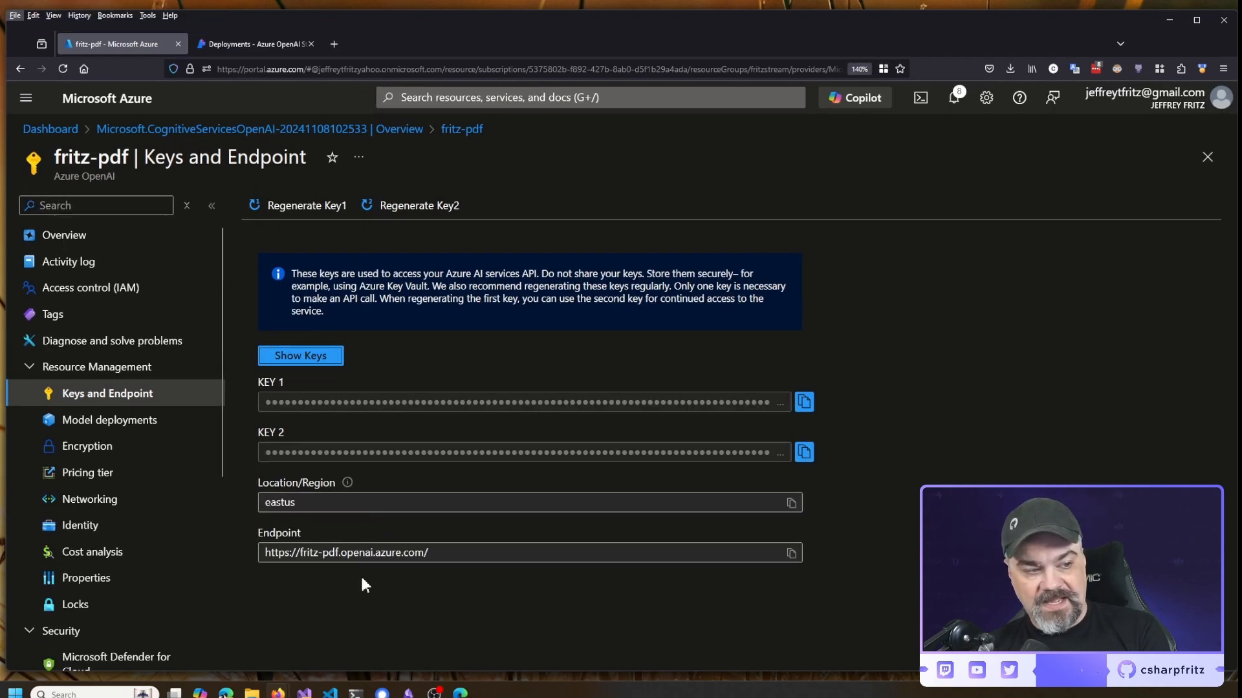
mouse_move(617, 425)
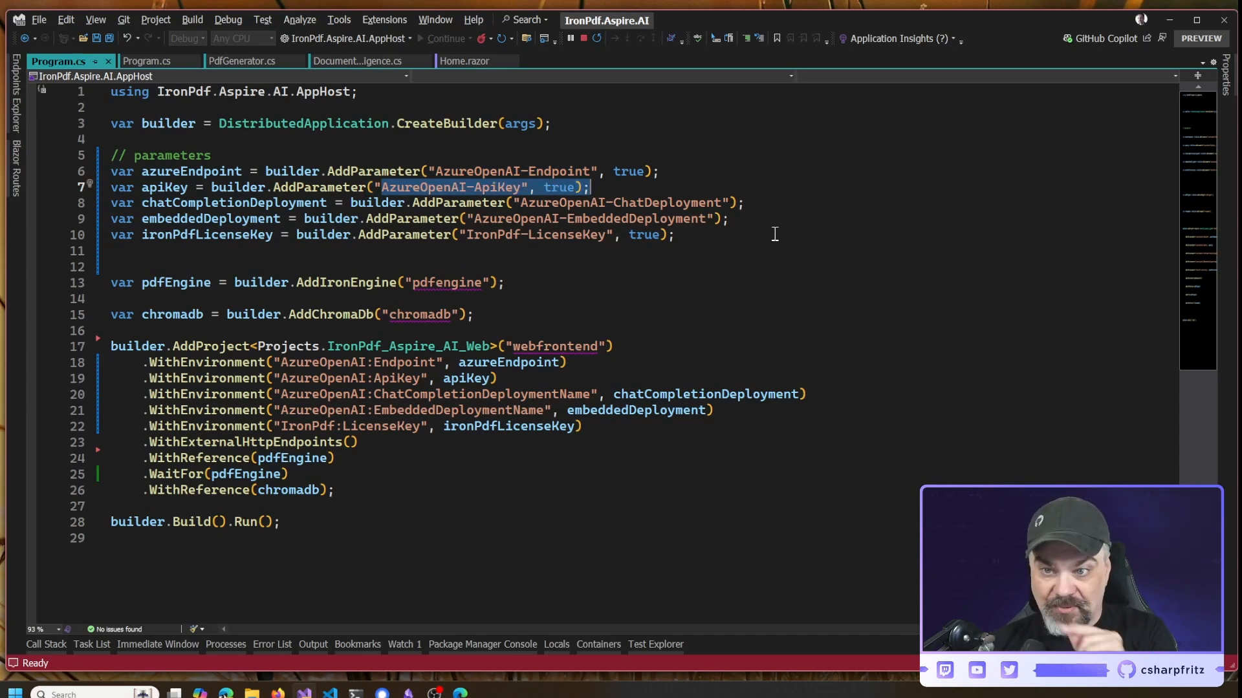
Highlight the AddParameter names for the API key and embedded deployment in AppHost Program.cs
left_click(728, 219)
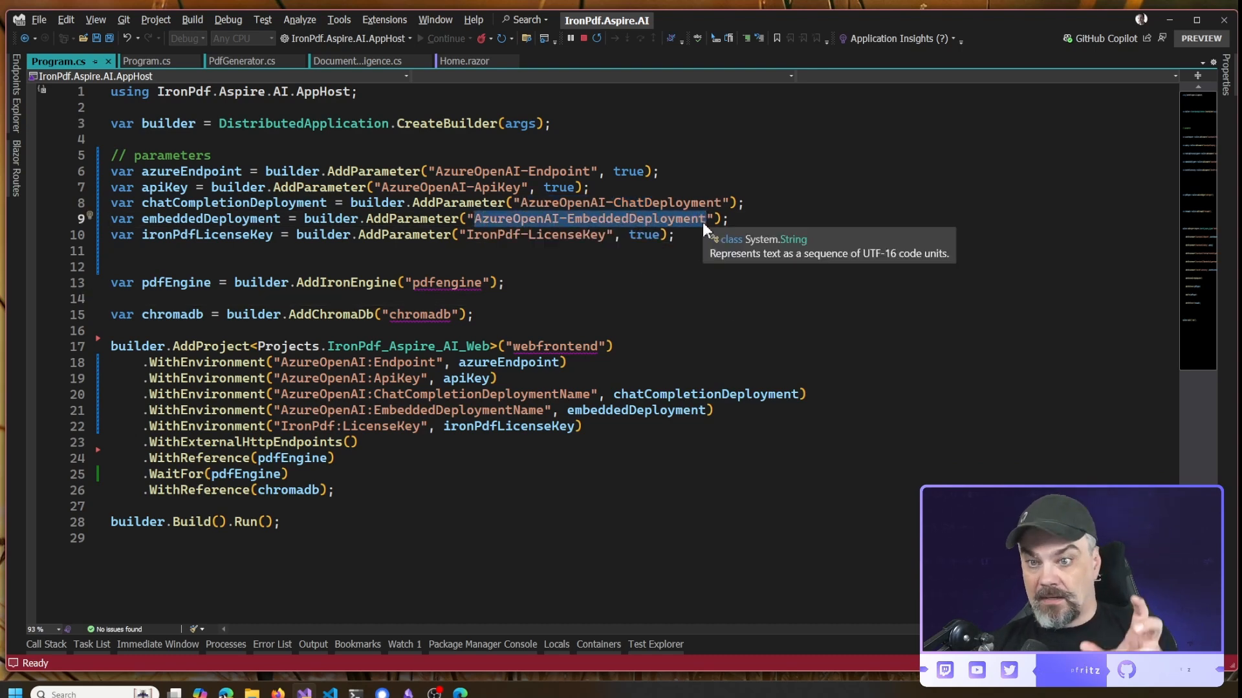
mouse_move(820, 332)
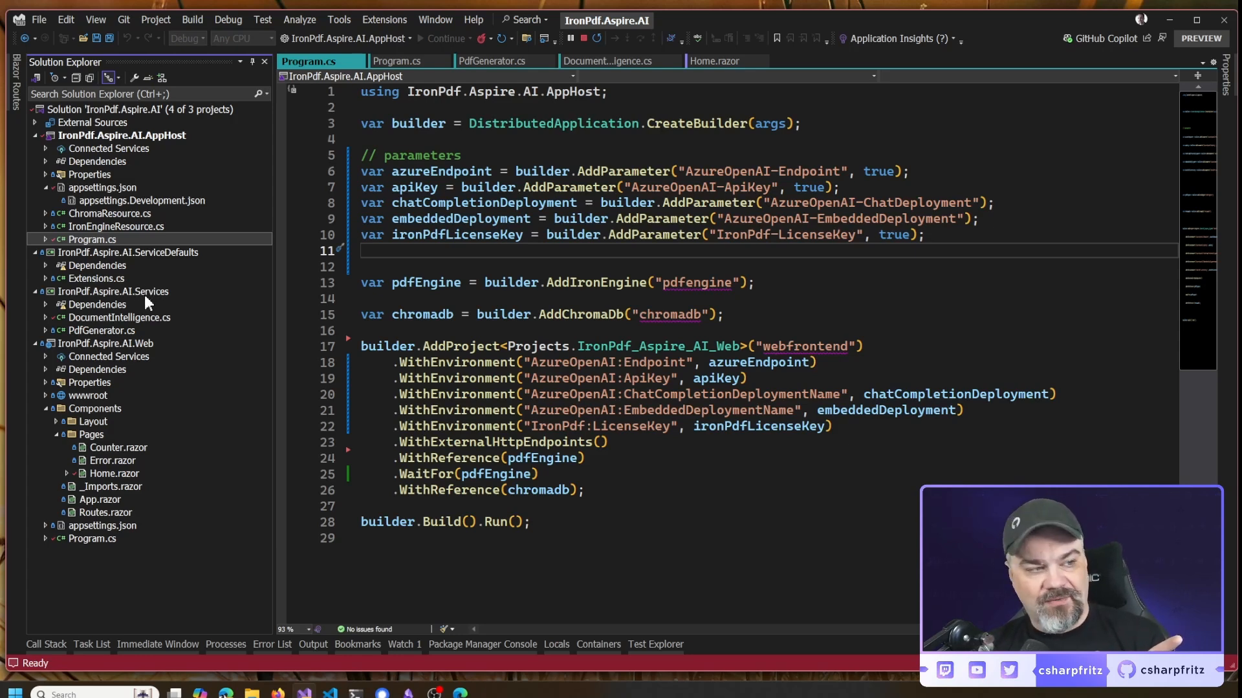
mouse_move(119, 333)
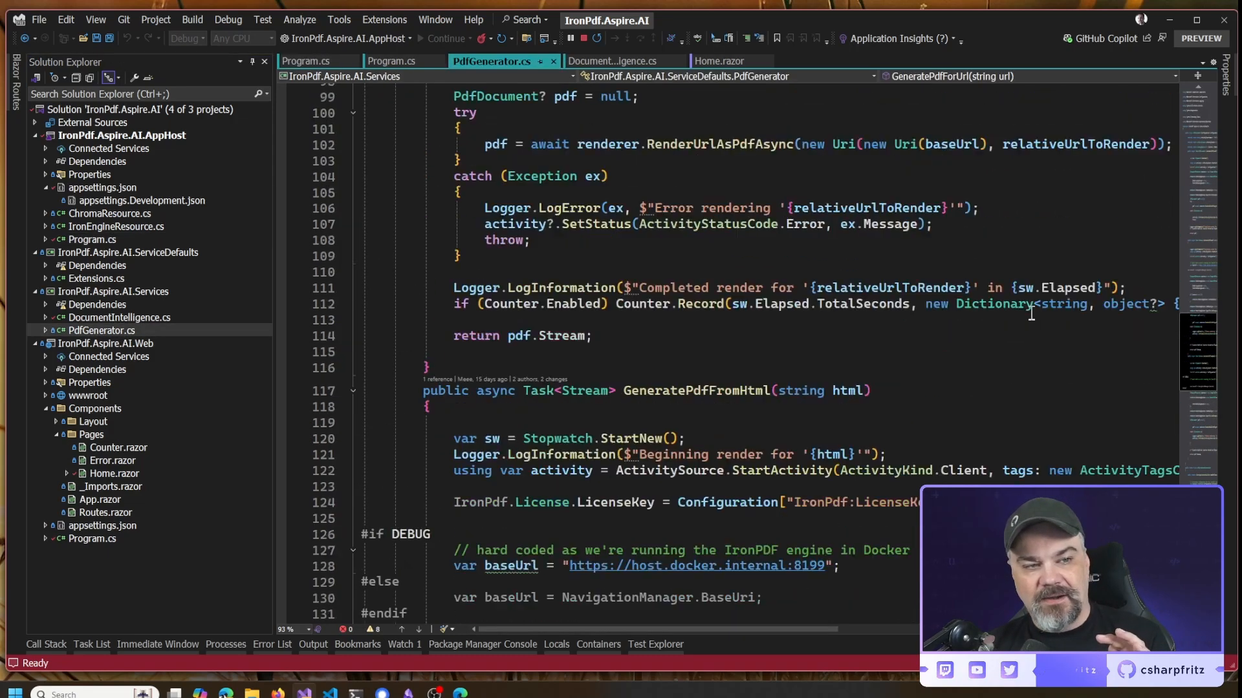
Scroll PdfGenerator.cs up to the PdfGenerator class declaration and its rendering methods
scroll("up", 3)
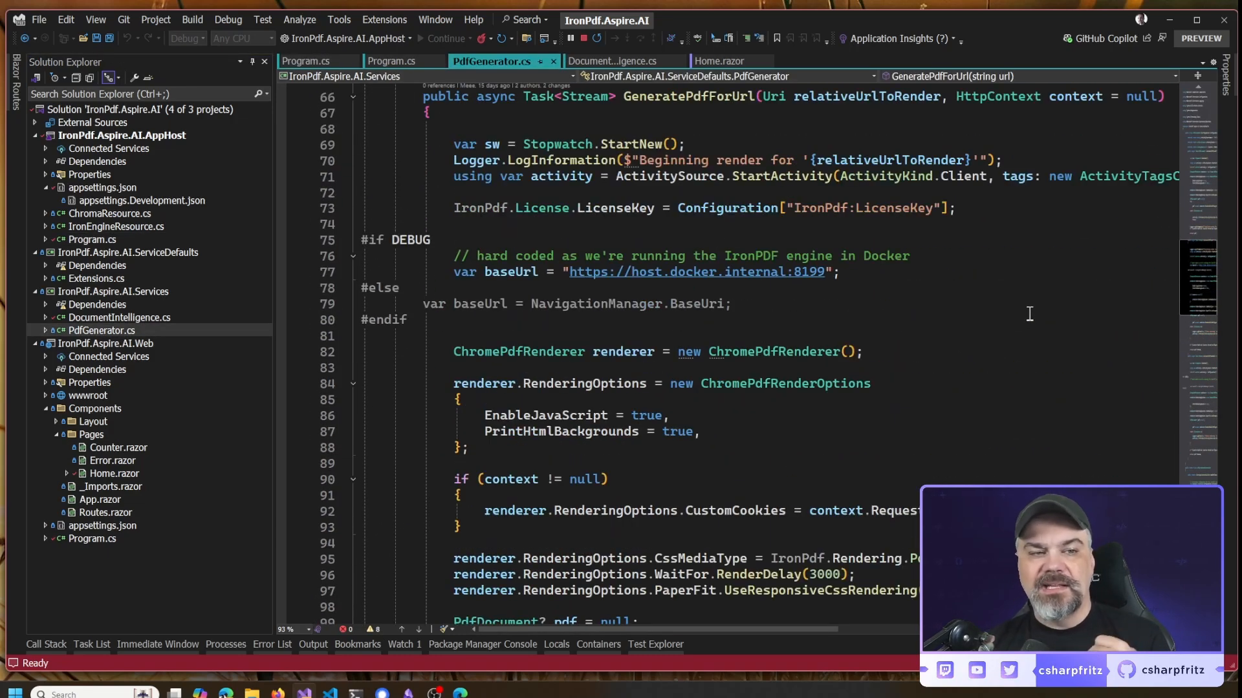
scroll("up", 3)
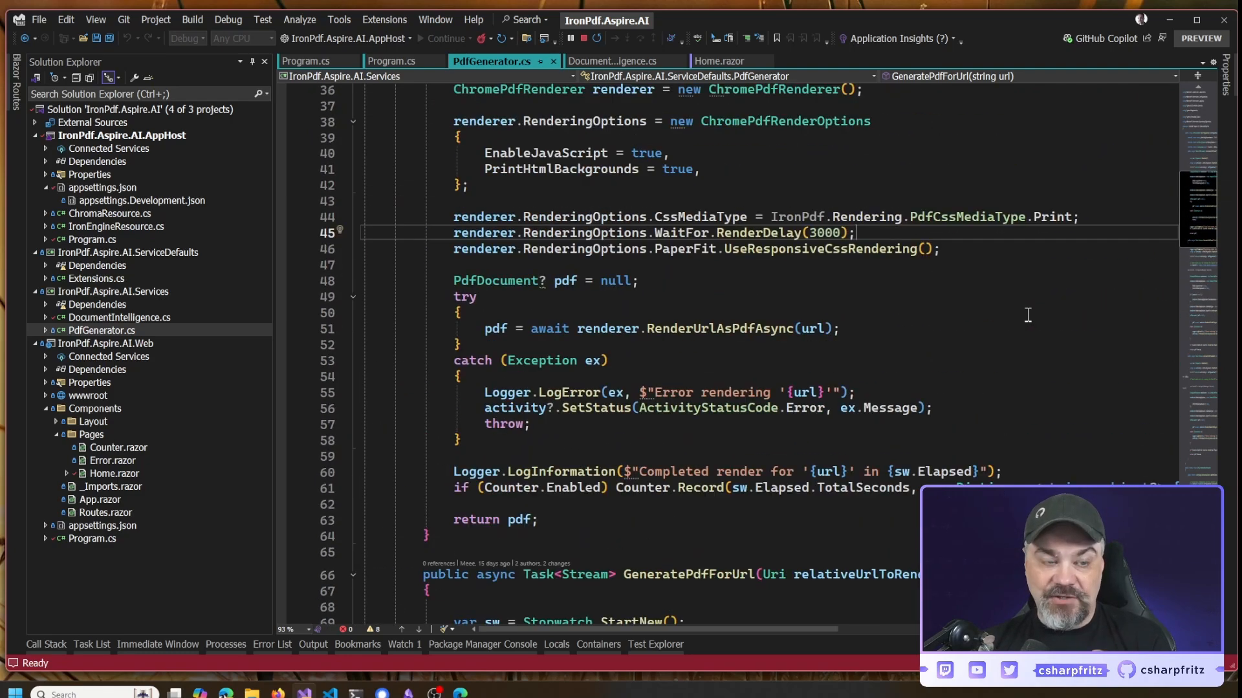
scroll("up", 3)
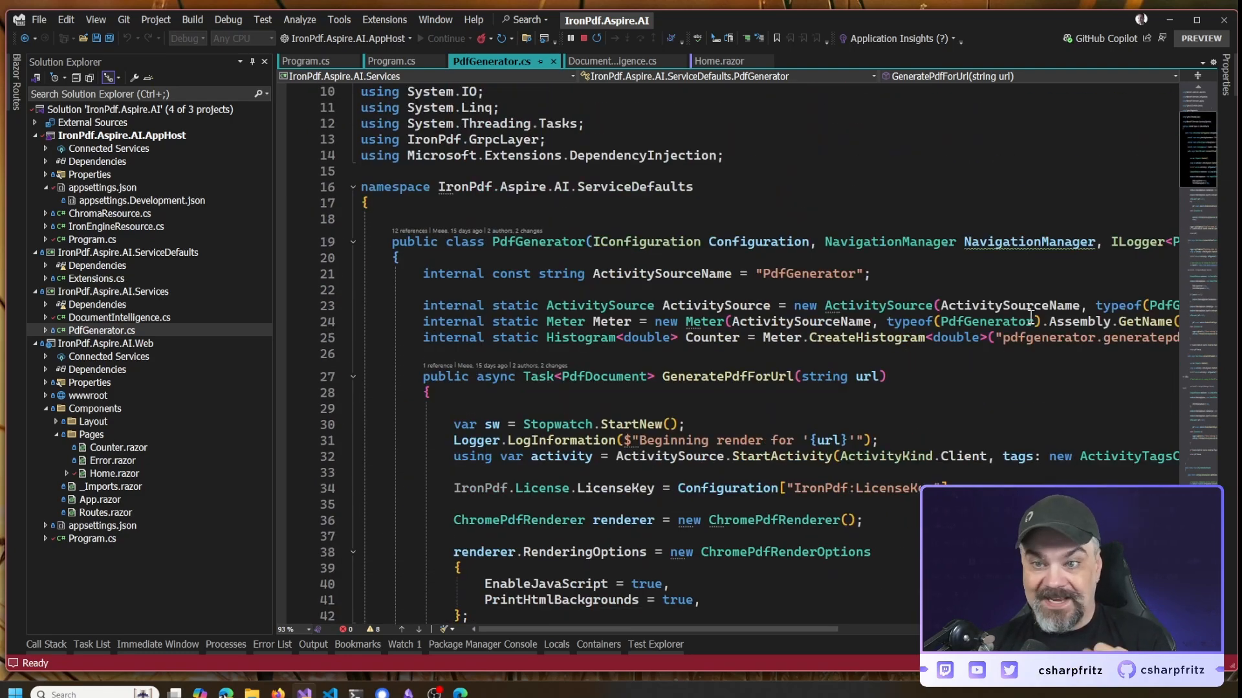
mouse_move(213, 332)
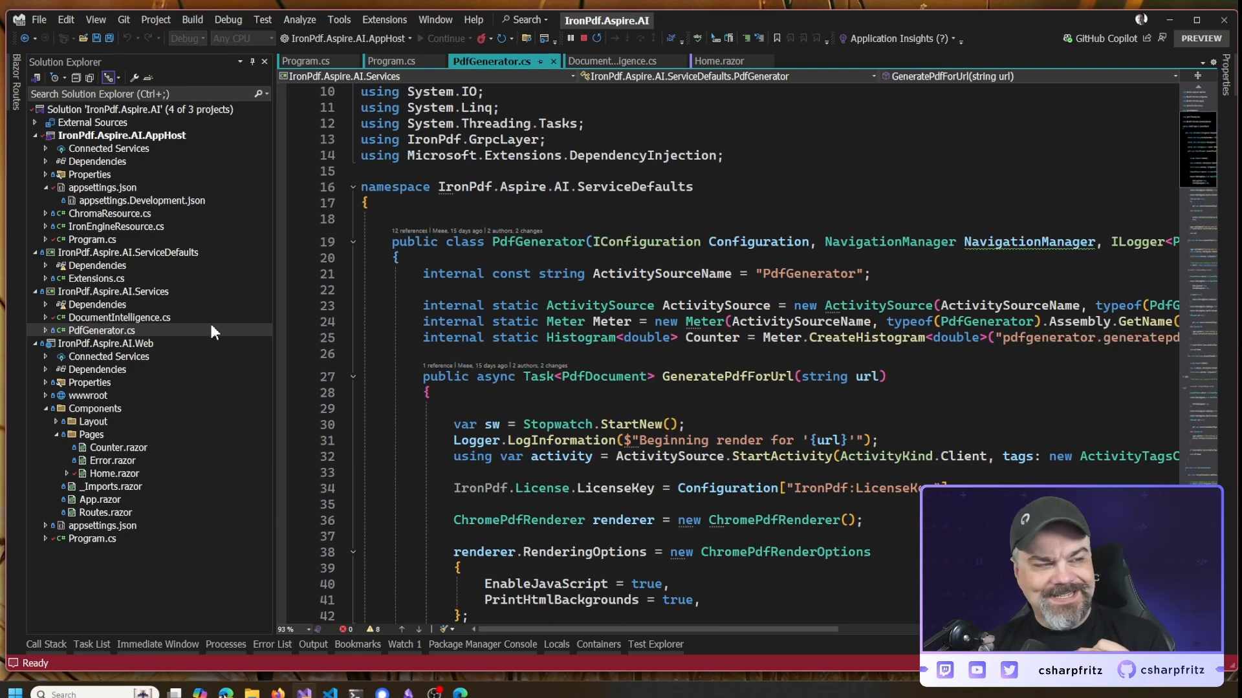
Review DocumentIntelligence.cs from its constructor down through its summarize and question methods
left_click(608, 61)
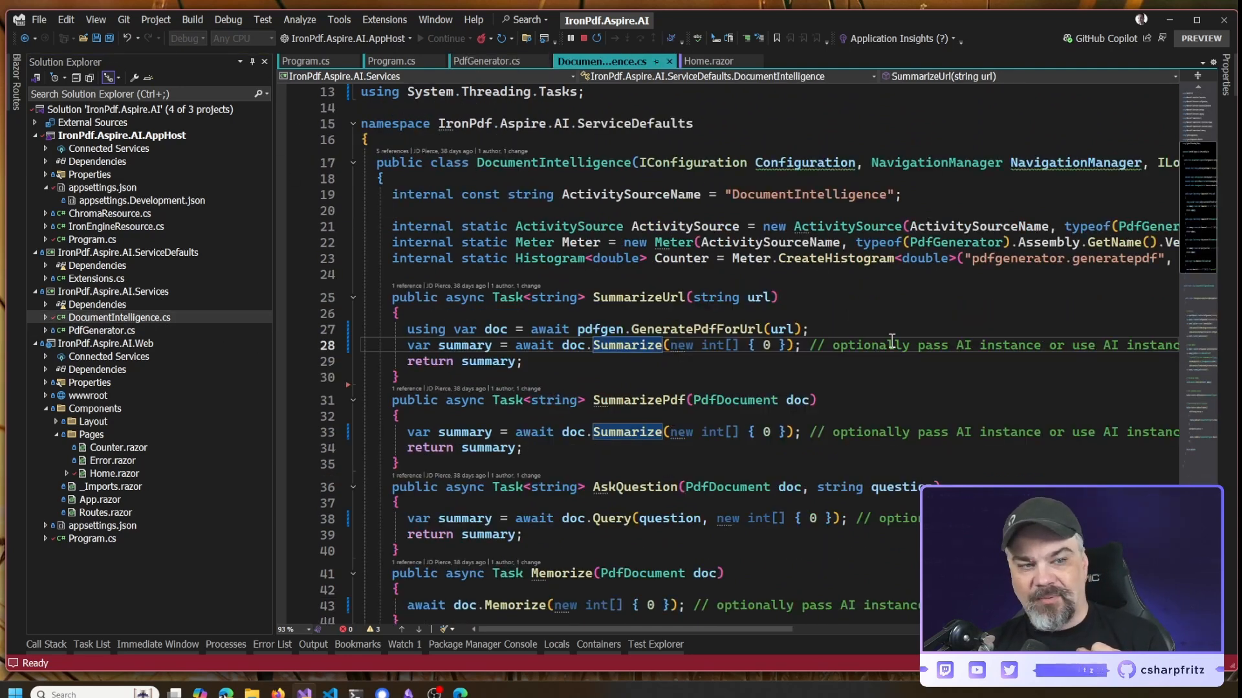
scroll("down", 3)
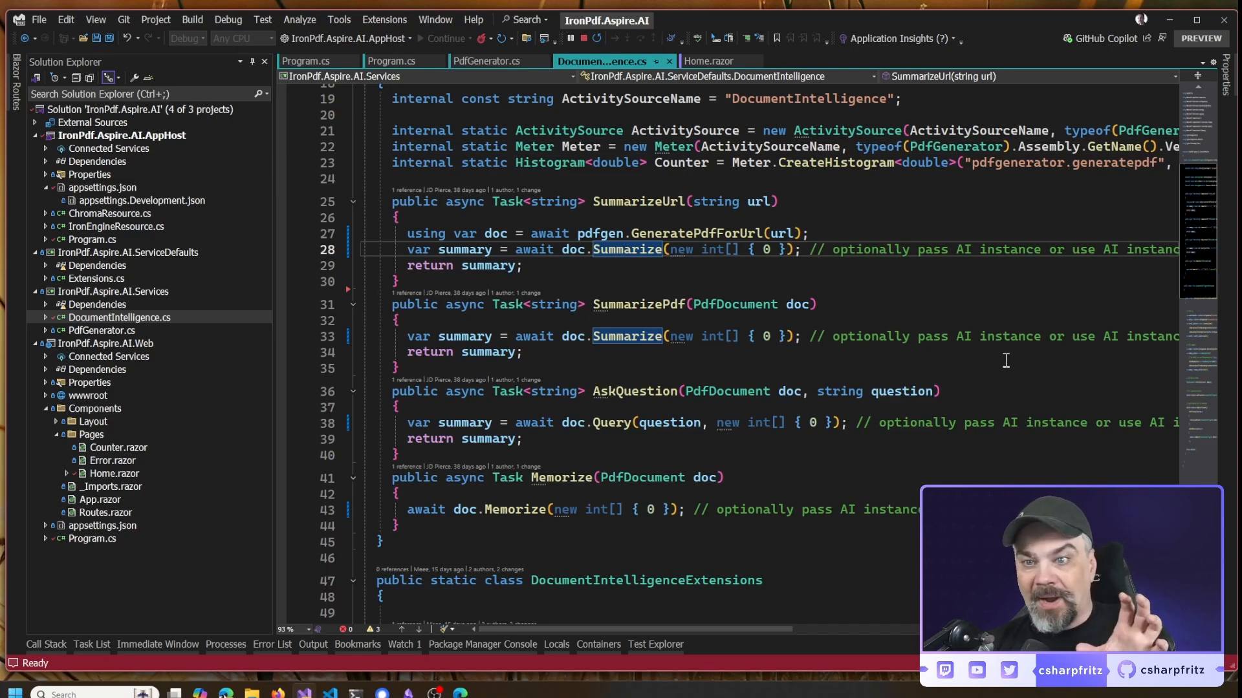
scroll("up", 3)
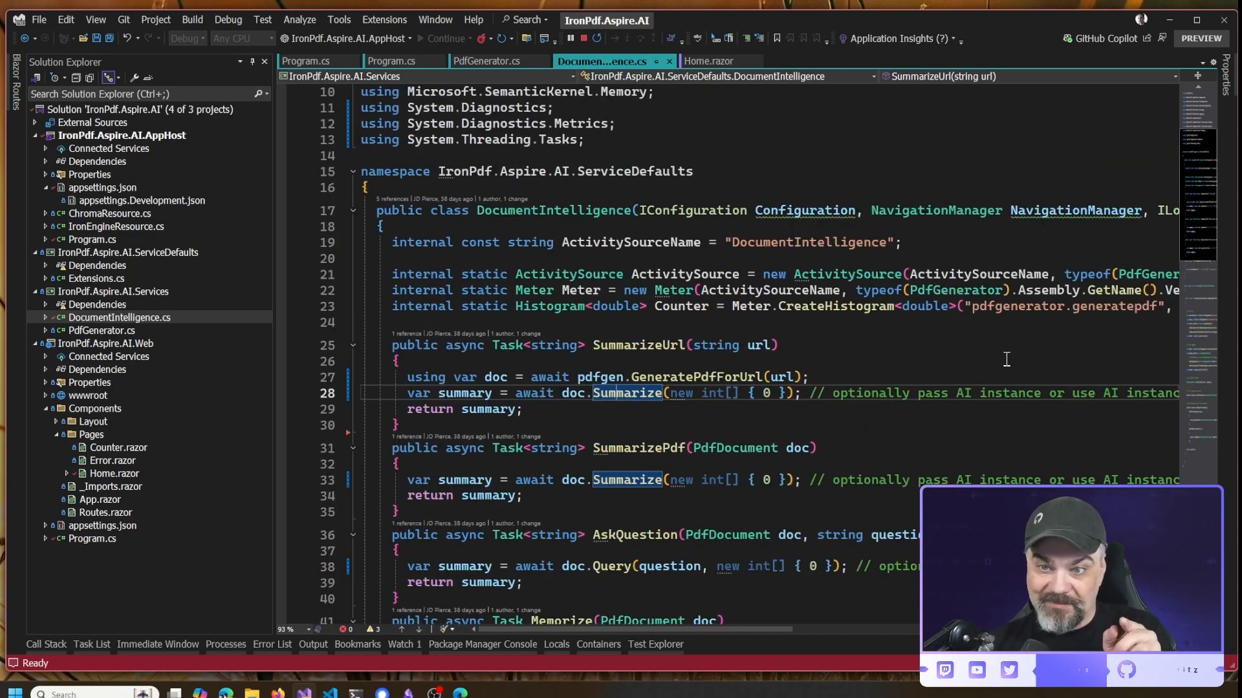
scroll("down", 3)
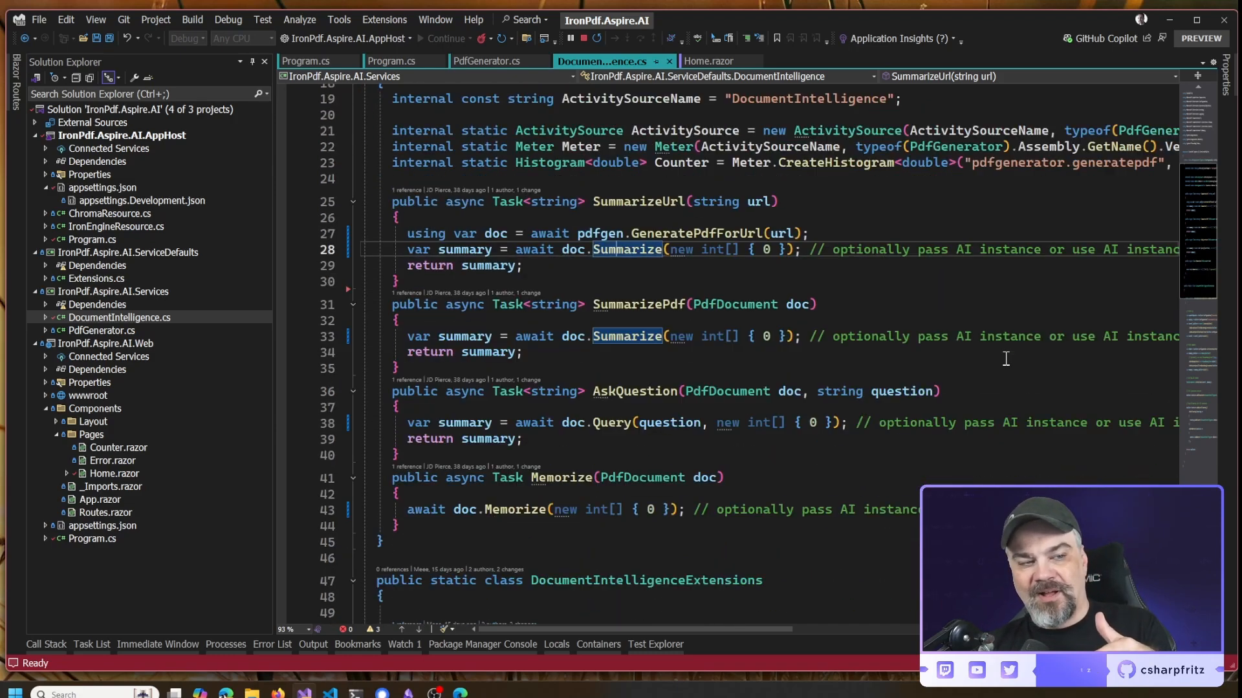
scroll("down", 3)
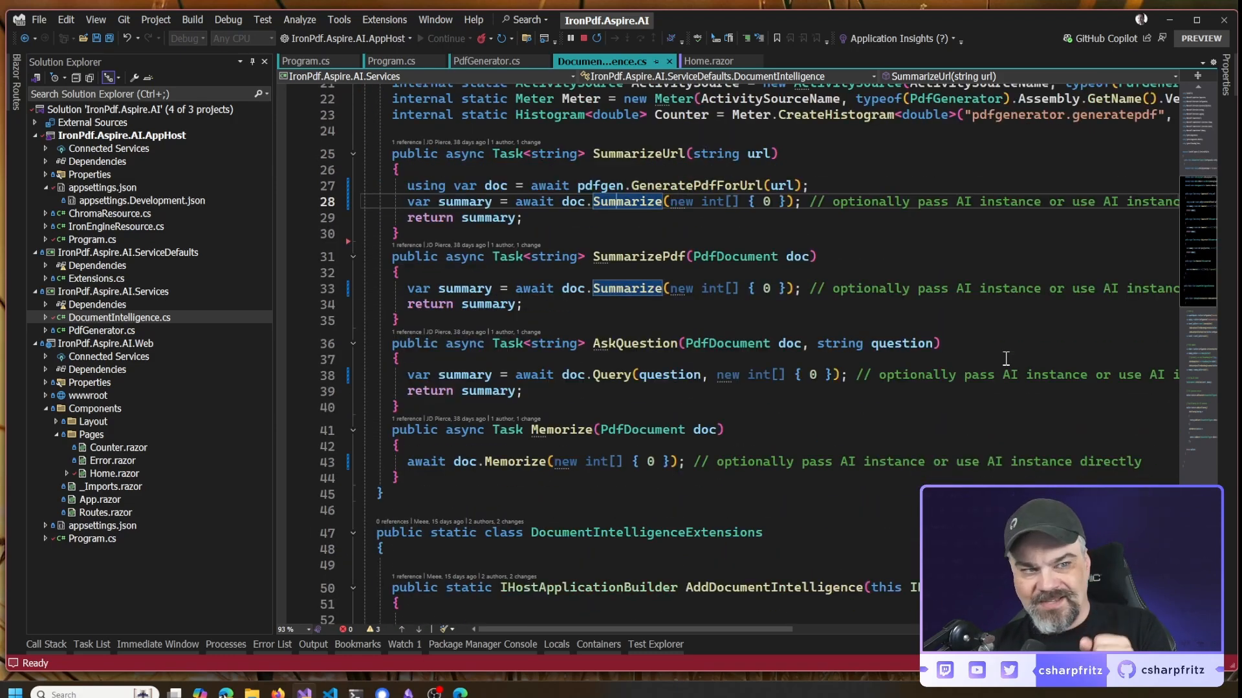
scroll("down", 3)
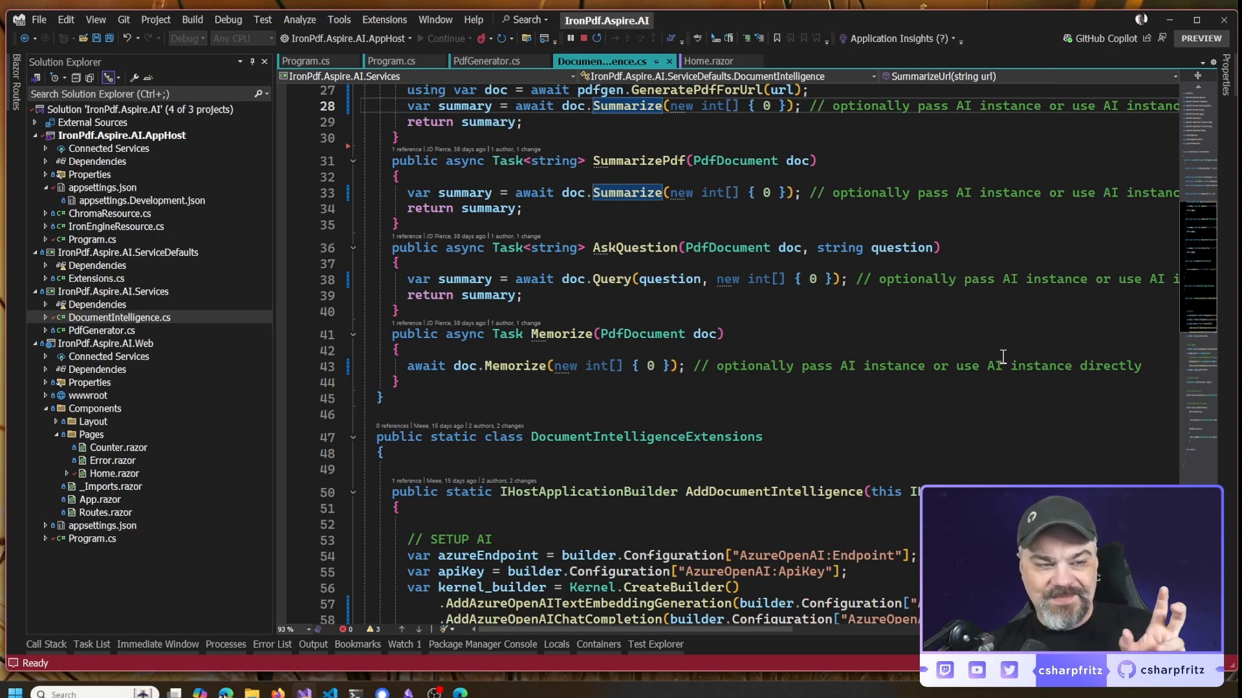
scroll("down", 3)
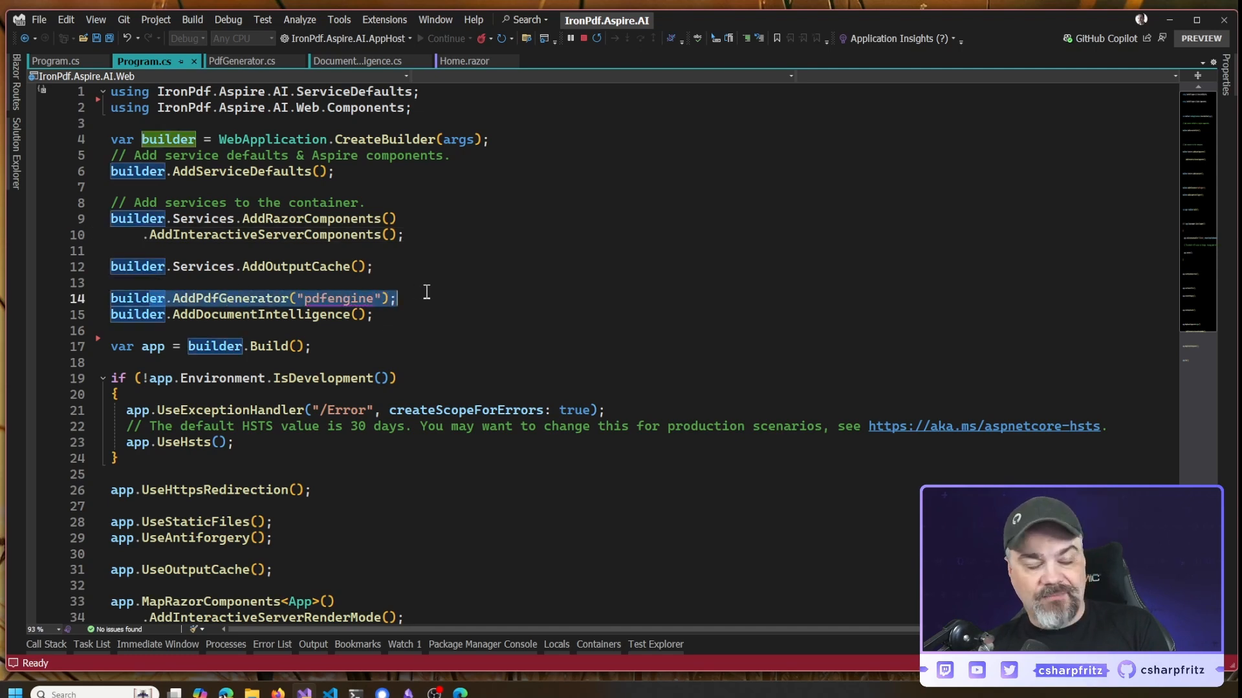
left_click(246, 297)
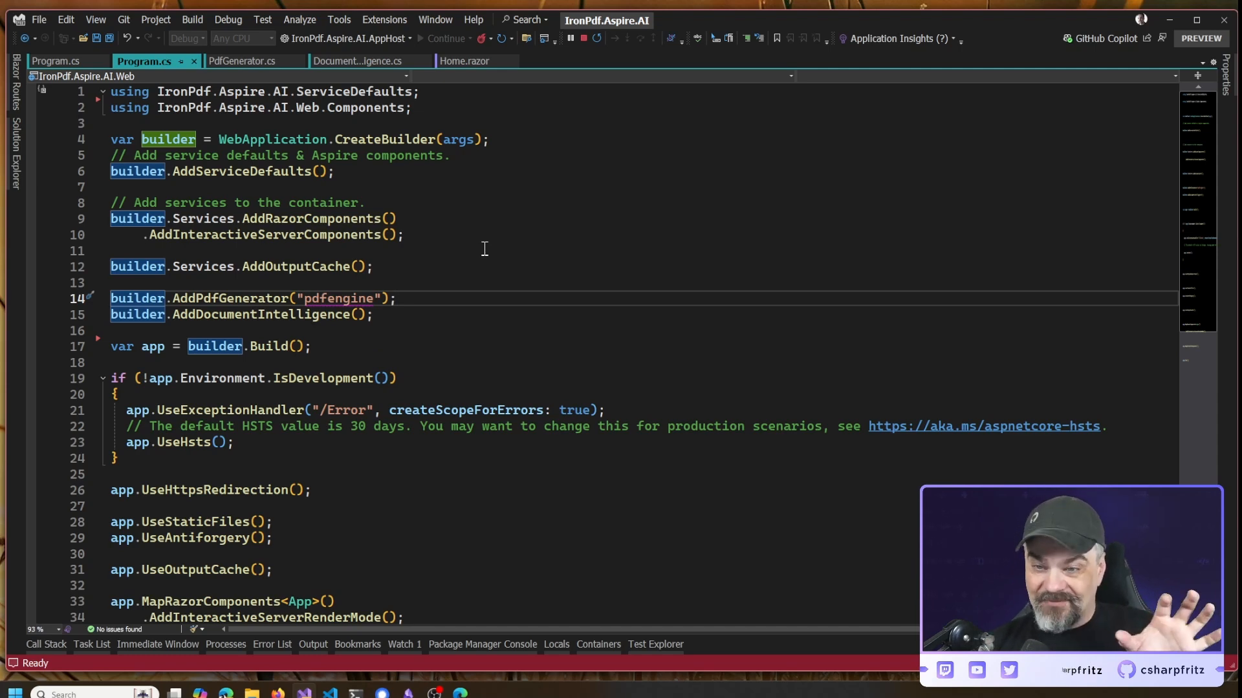
mouse_move(268, 309)
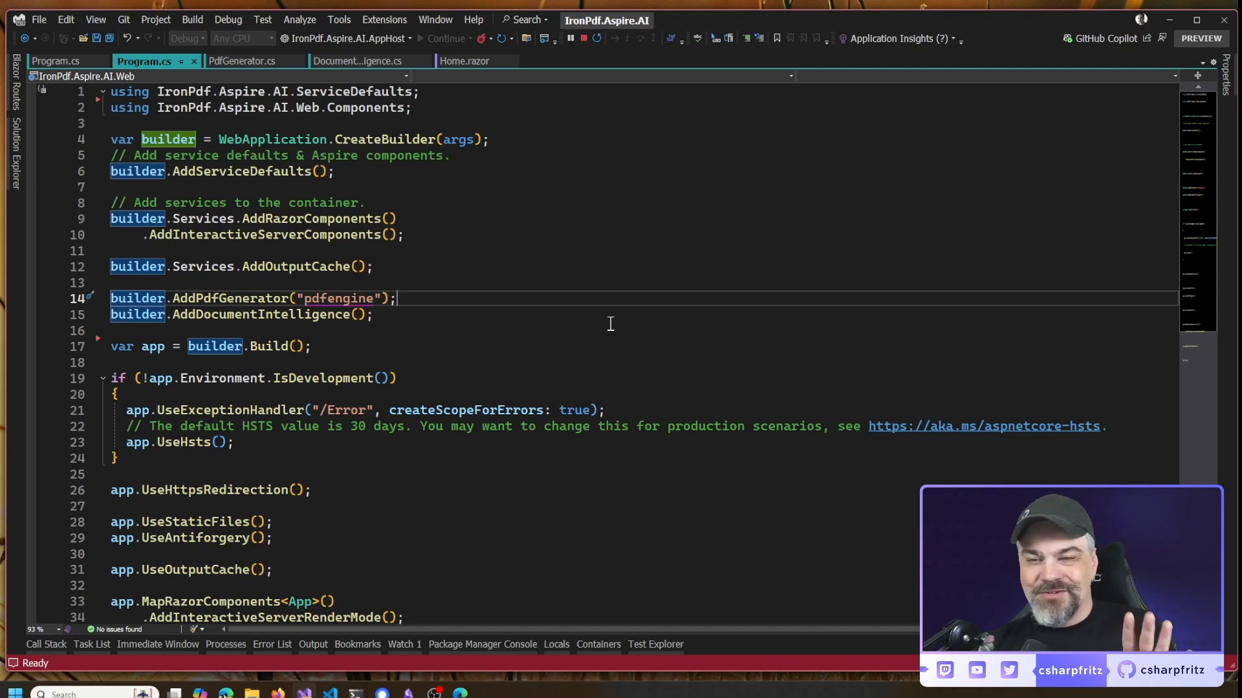
mouse_move(605, 309)
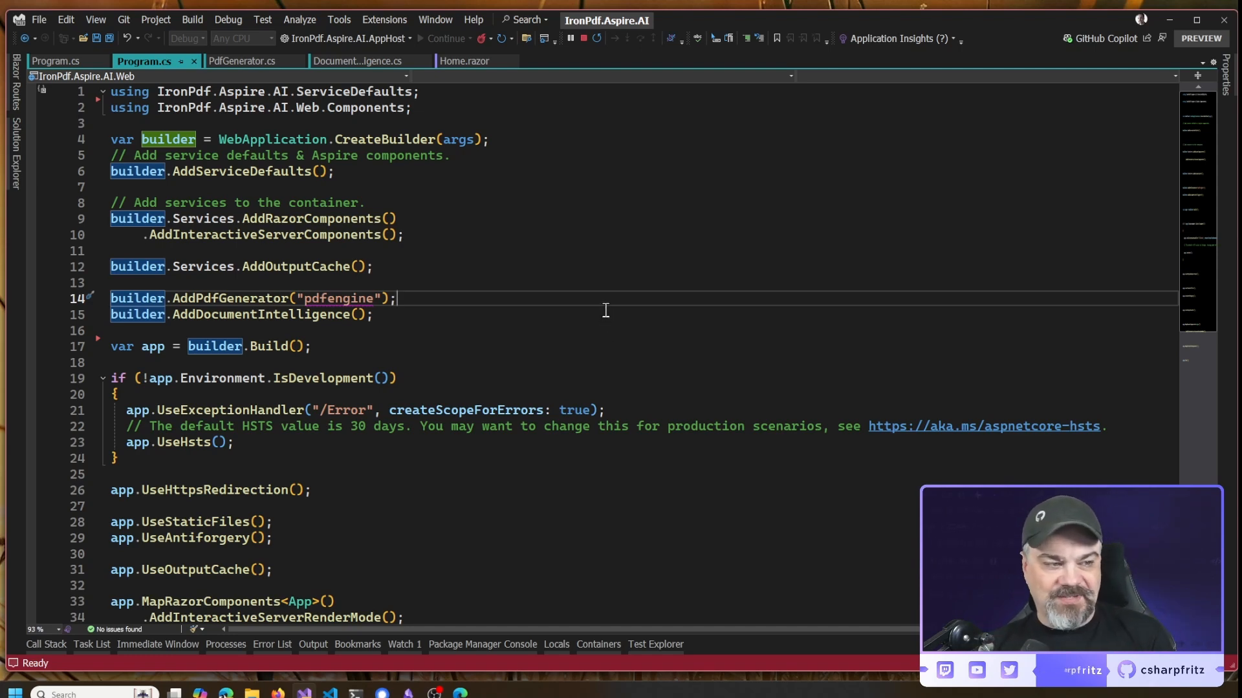
mouse_move(460, 245)
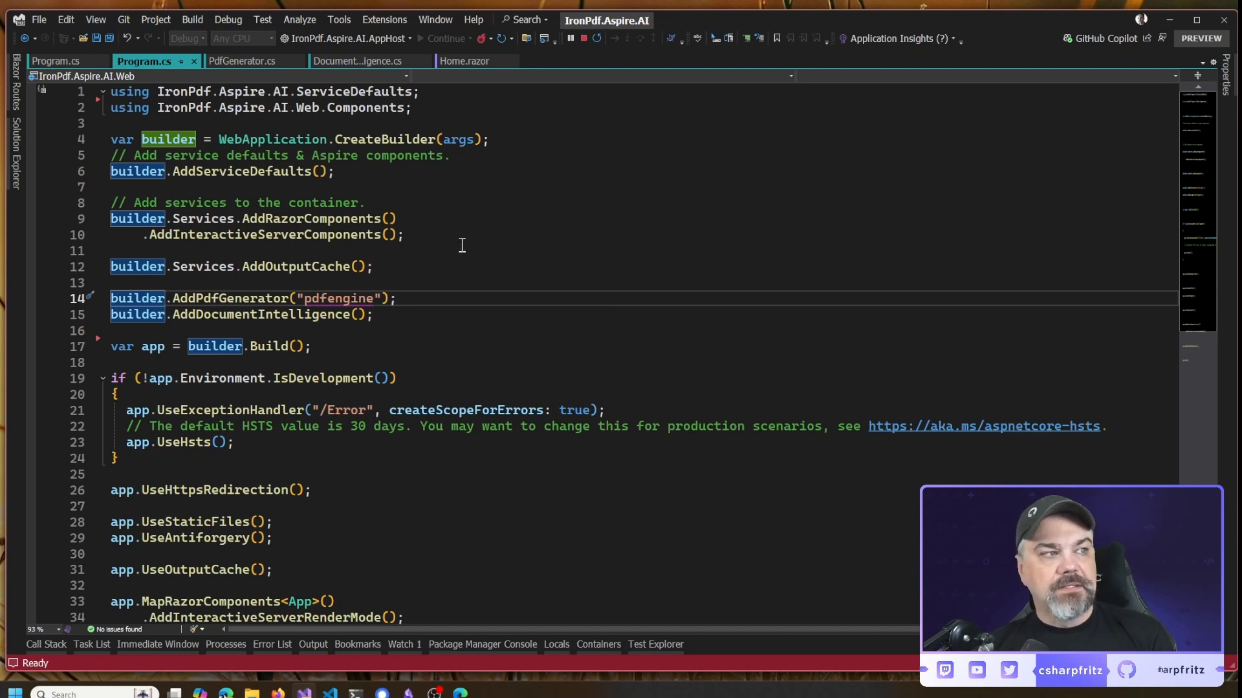
mouse_move(489, 124)
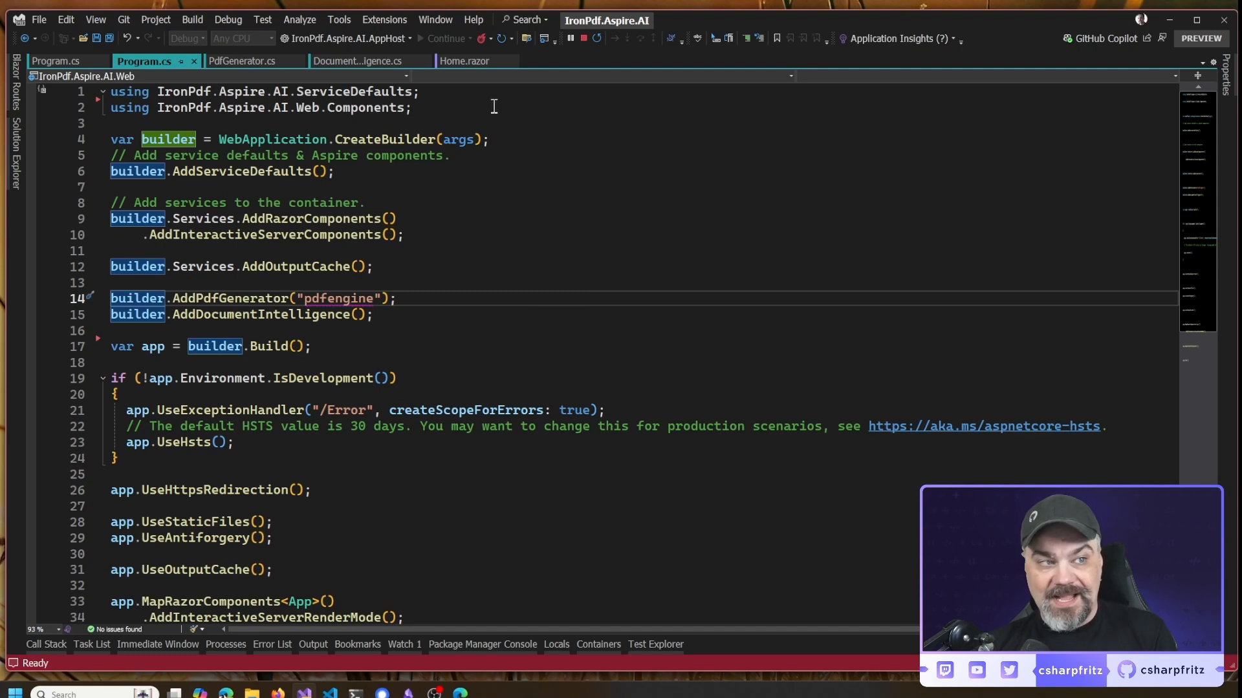
mouse_move(465, 61)
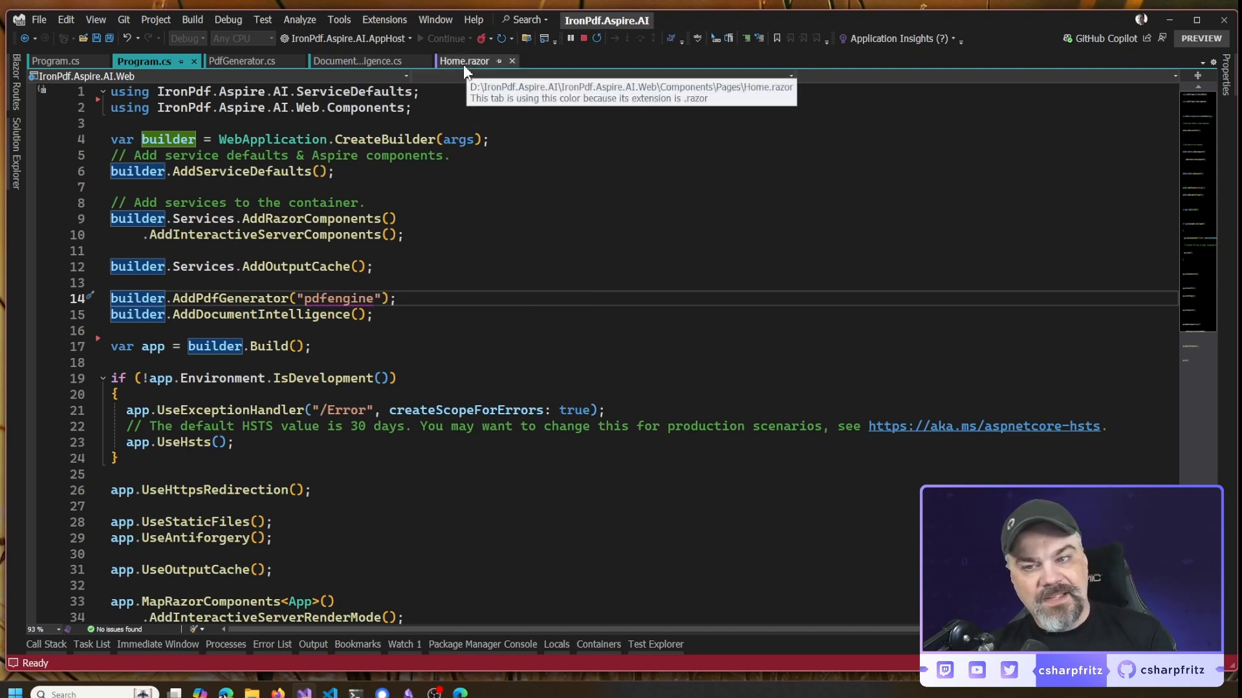
Show Home.razor's SummarizePDF handler, then highlight SummarizeUrl in DocumentIntelligence.cs
left_click(464, 61)
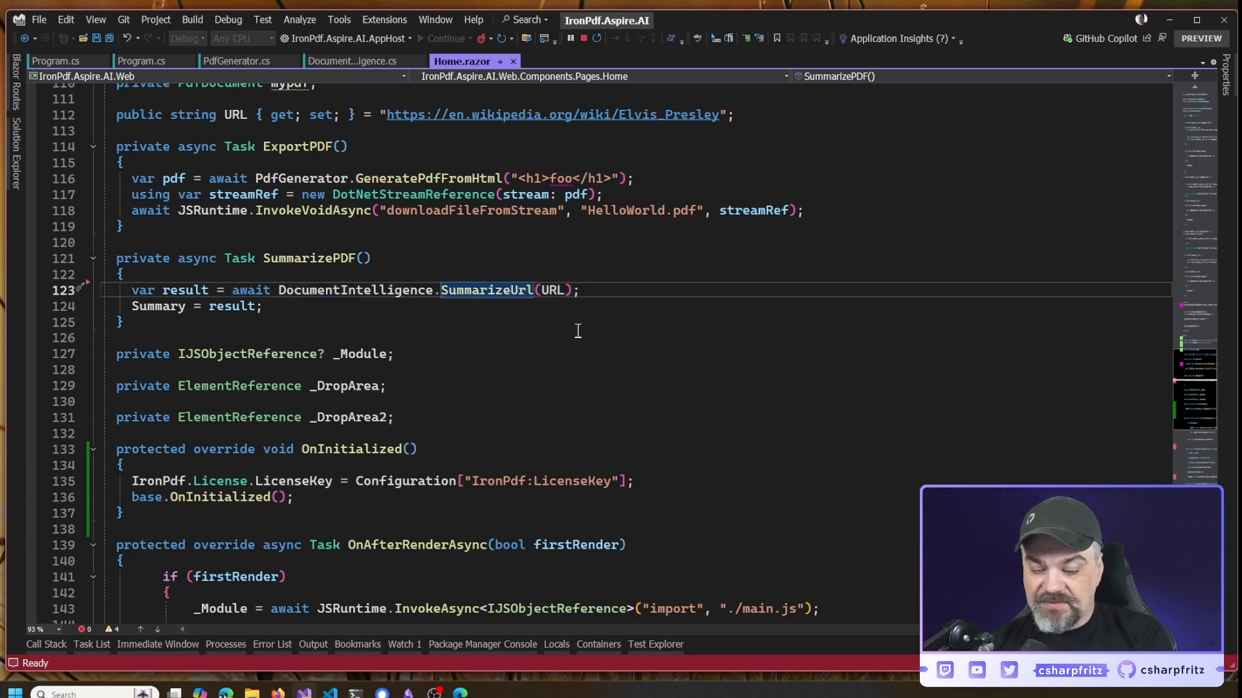
left_click(357, 61)
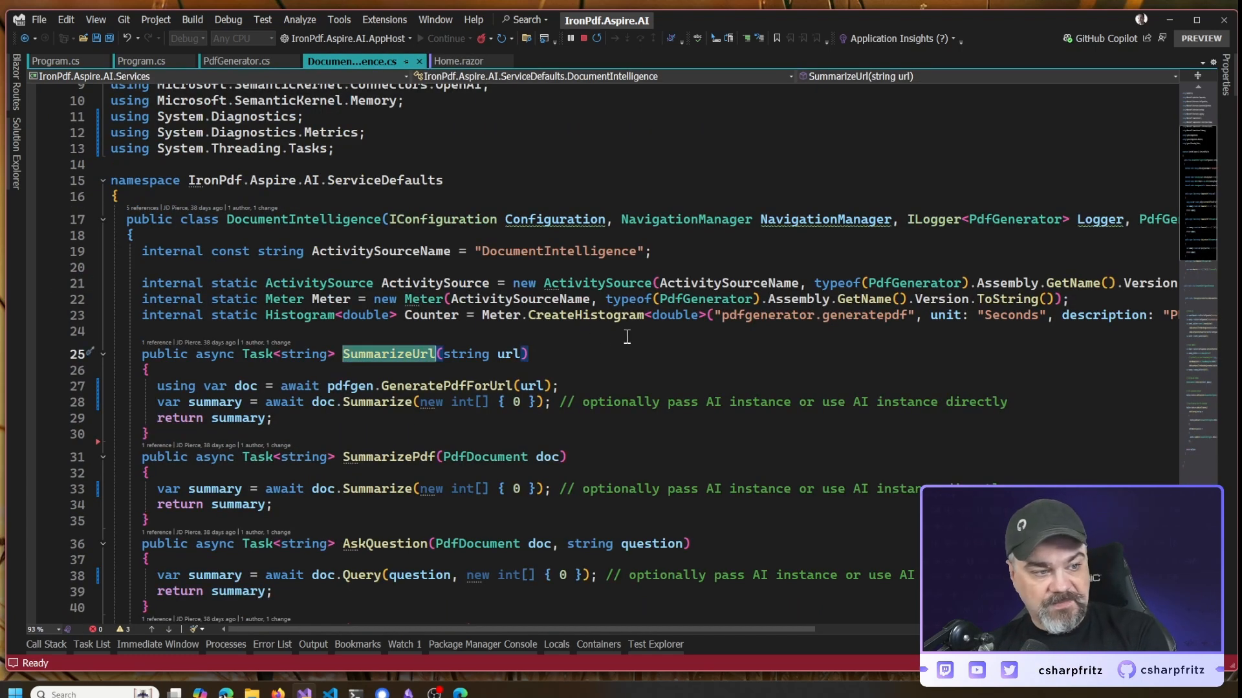
mouse_move(585, 385)
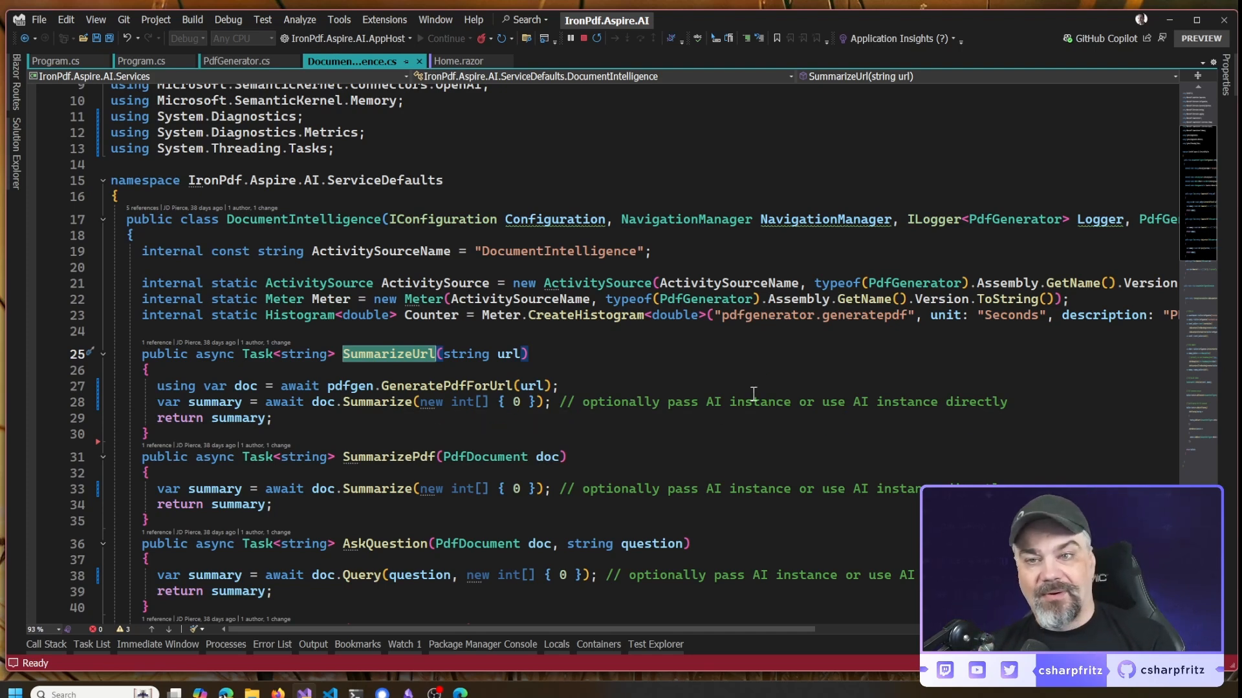
mouse_move(900, 389)
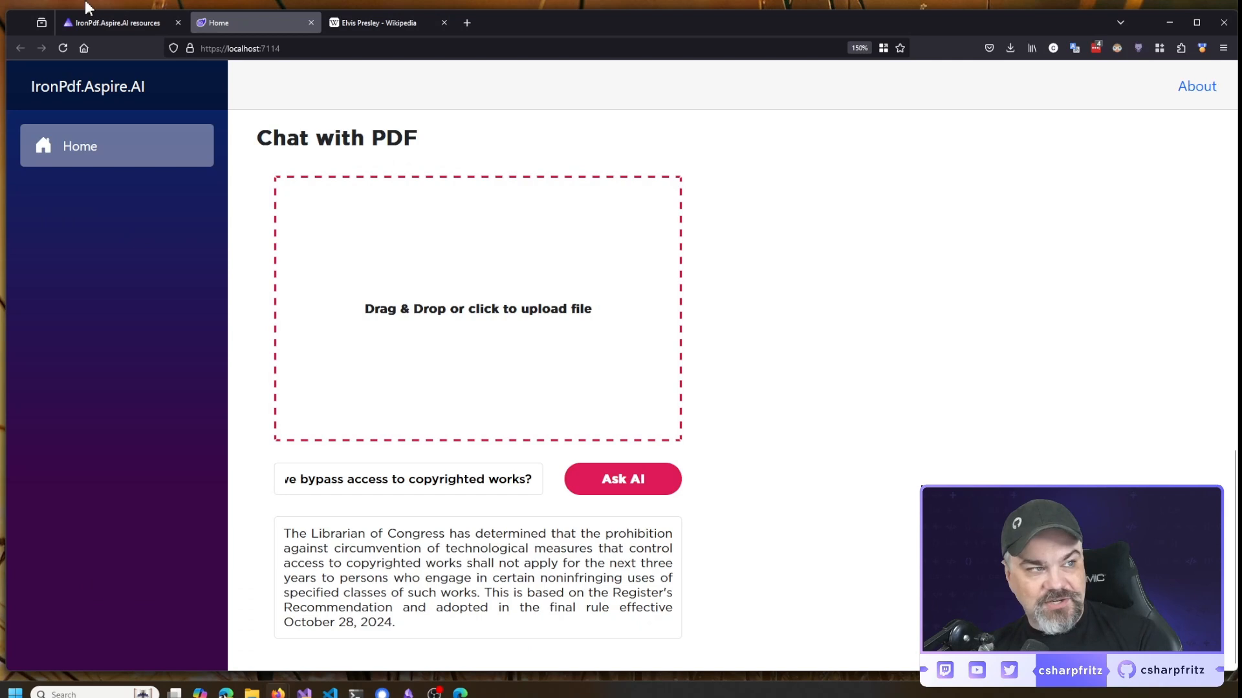
Chart webfrontend's pdfgenerator.generatepdf metric in the Aspire dashboard over the last hour
left_click(115, 22)
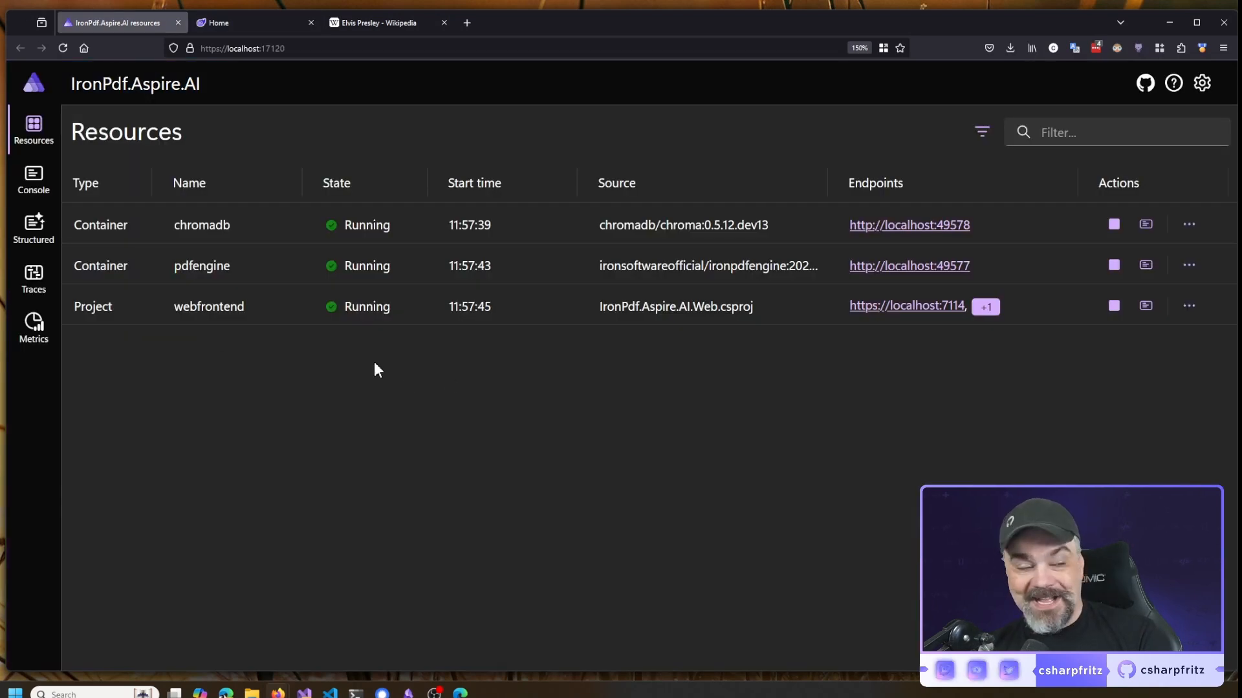
left_click(33, 327)
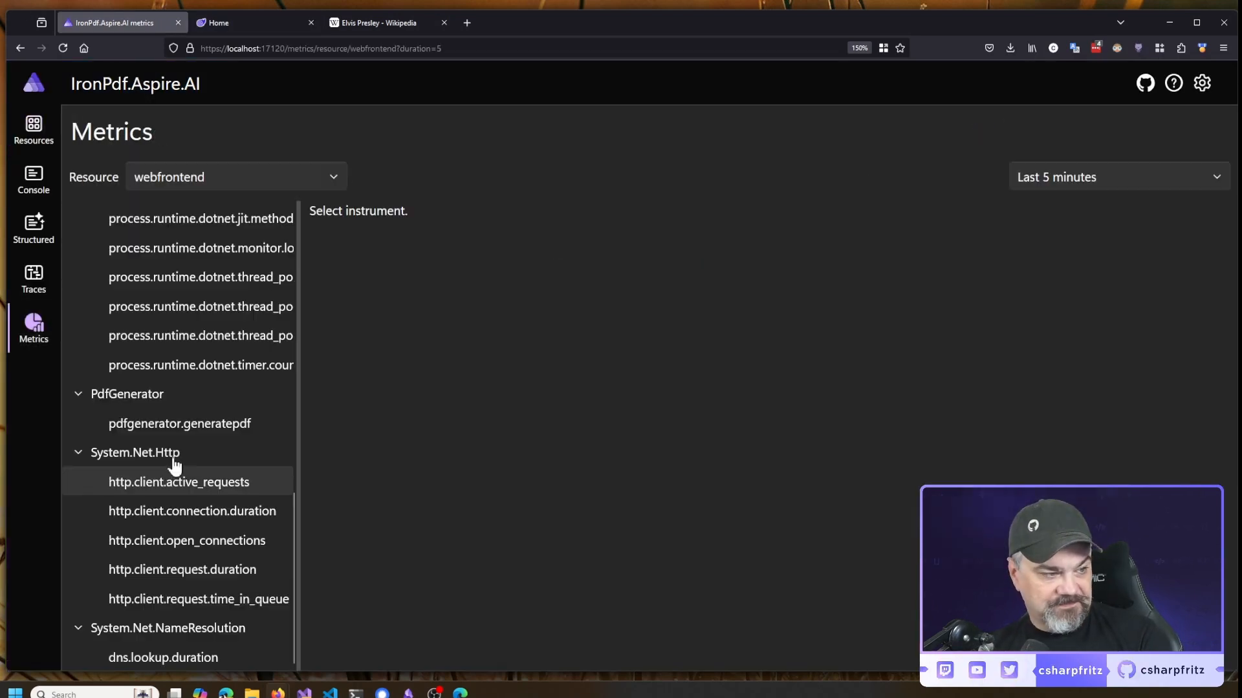
mouse_move(128, 393)
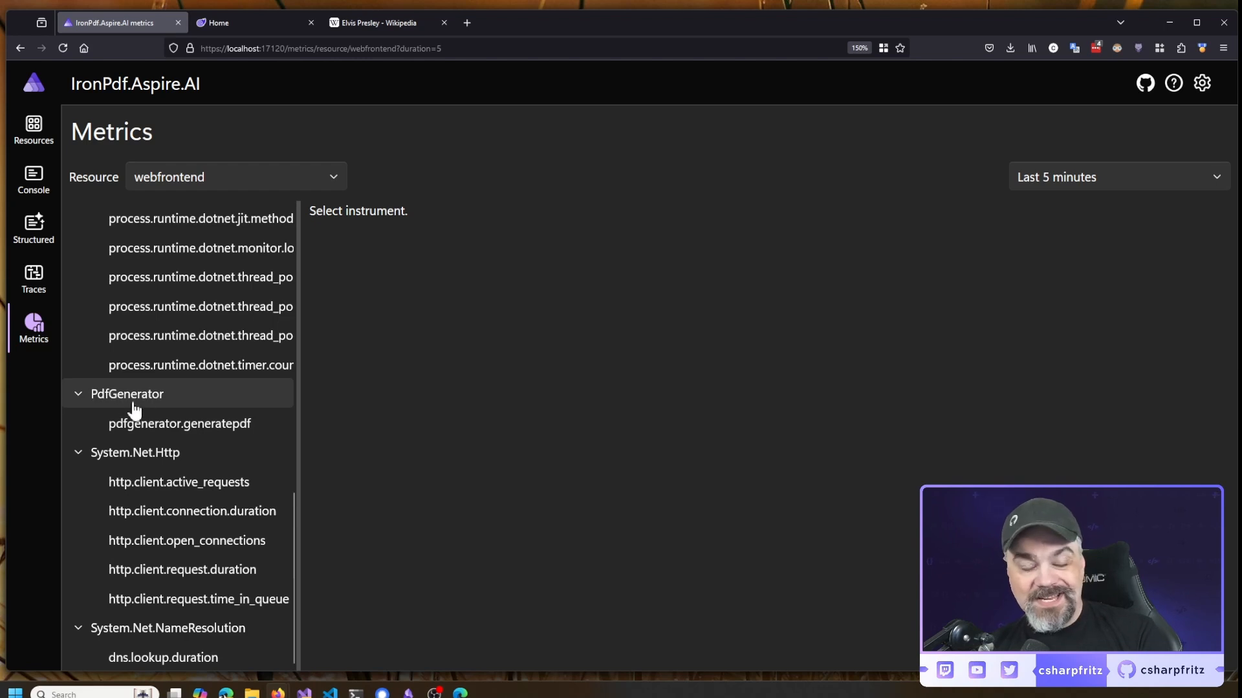
left_click(180, 424)
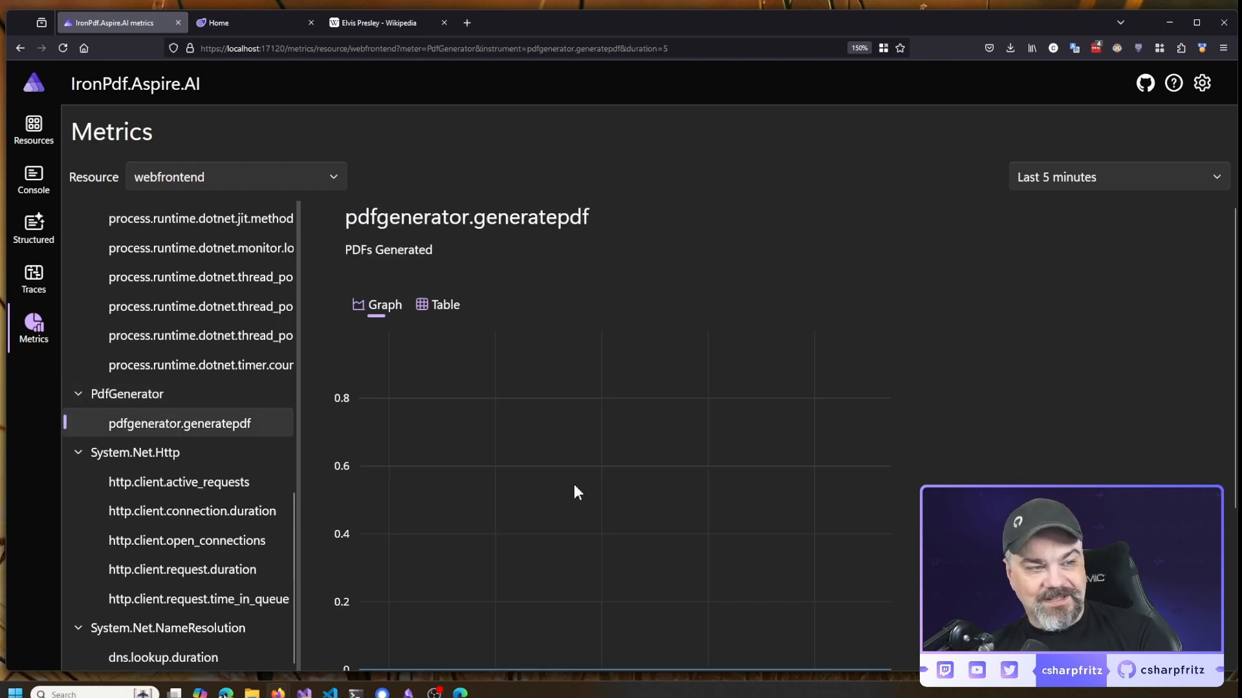
left_click(1116, 178)
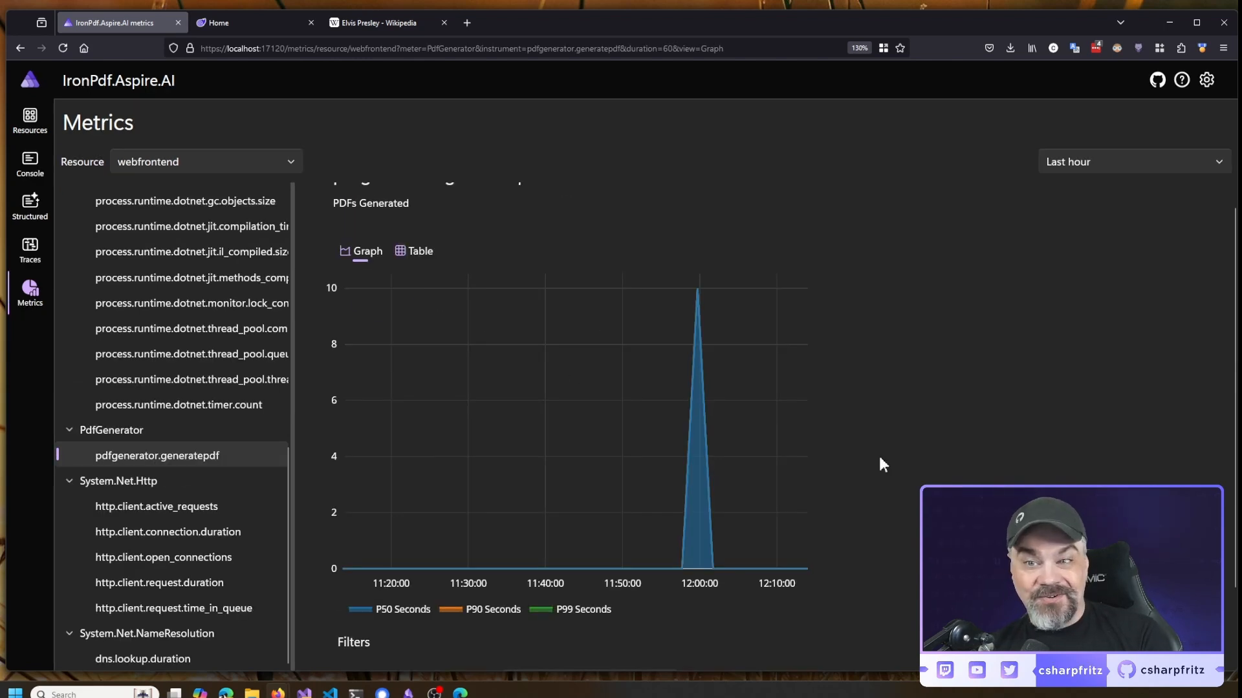
mouse_move(696, 461)
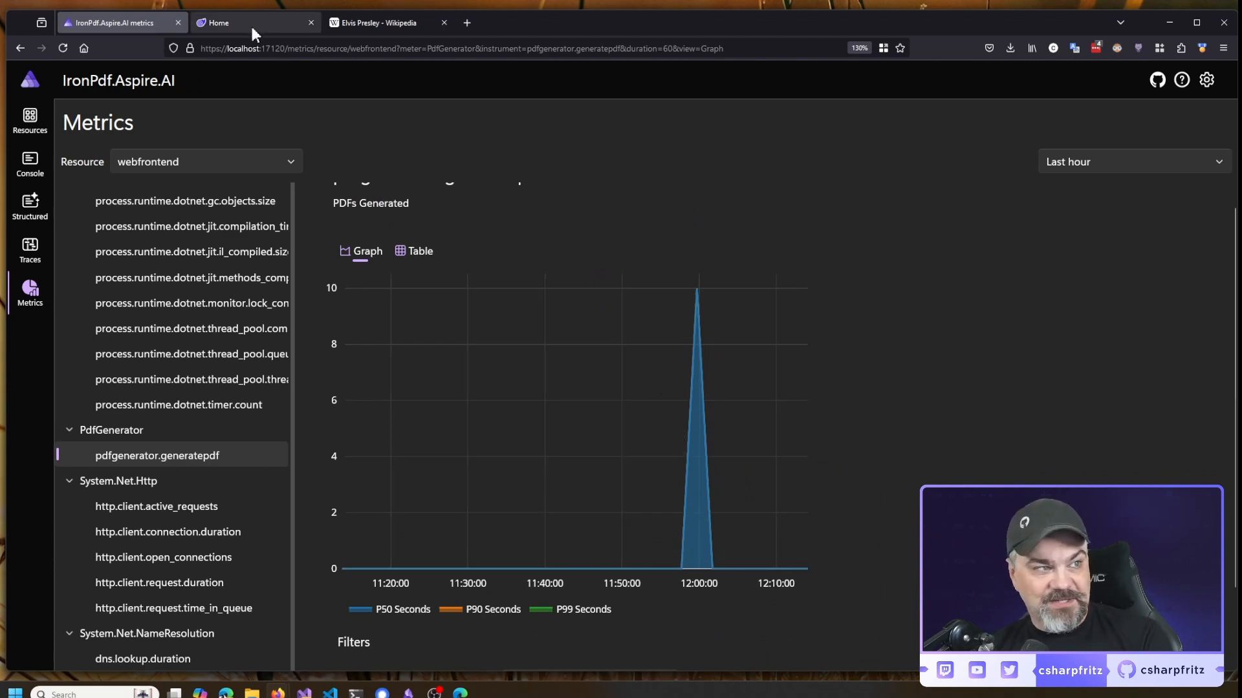
Summarize the Elvis Presley Wikipedia page again from the sample app's home page
left_click(246, 22)
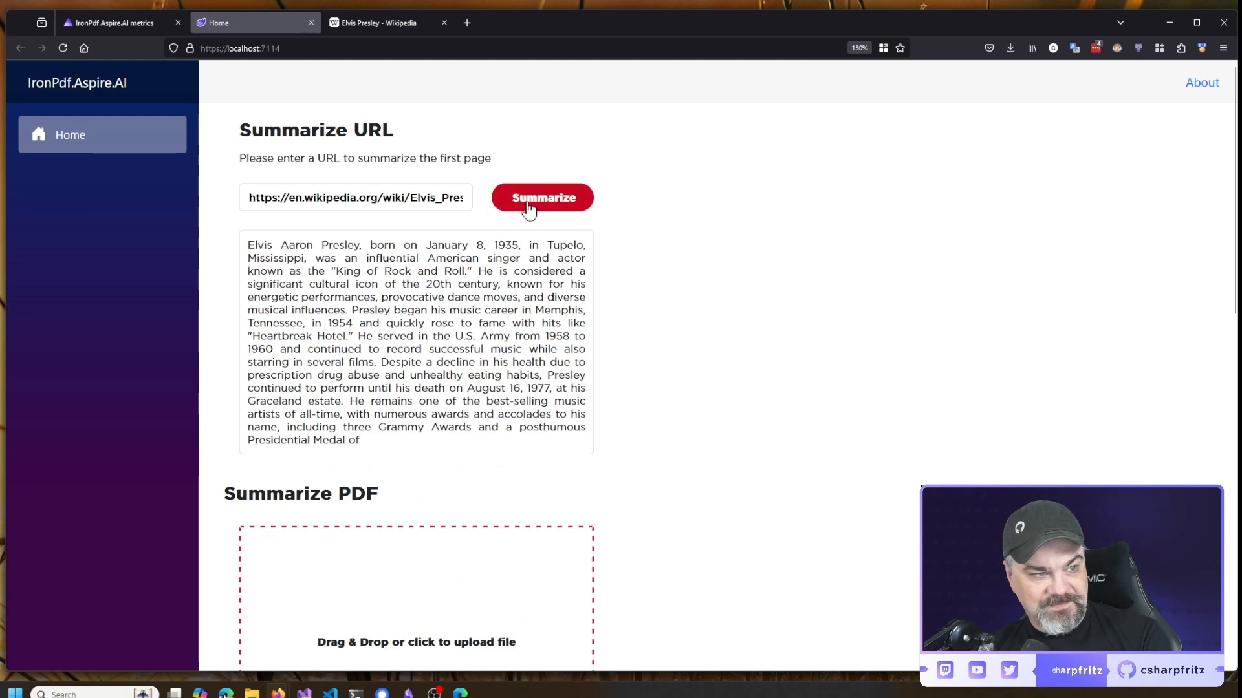
left_click(111, 22)
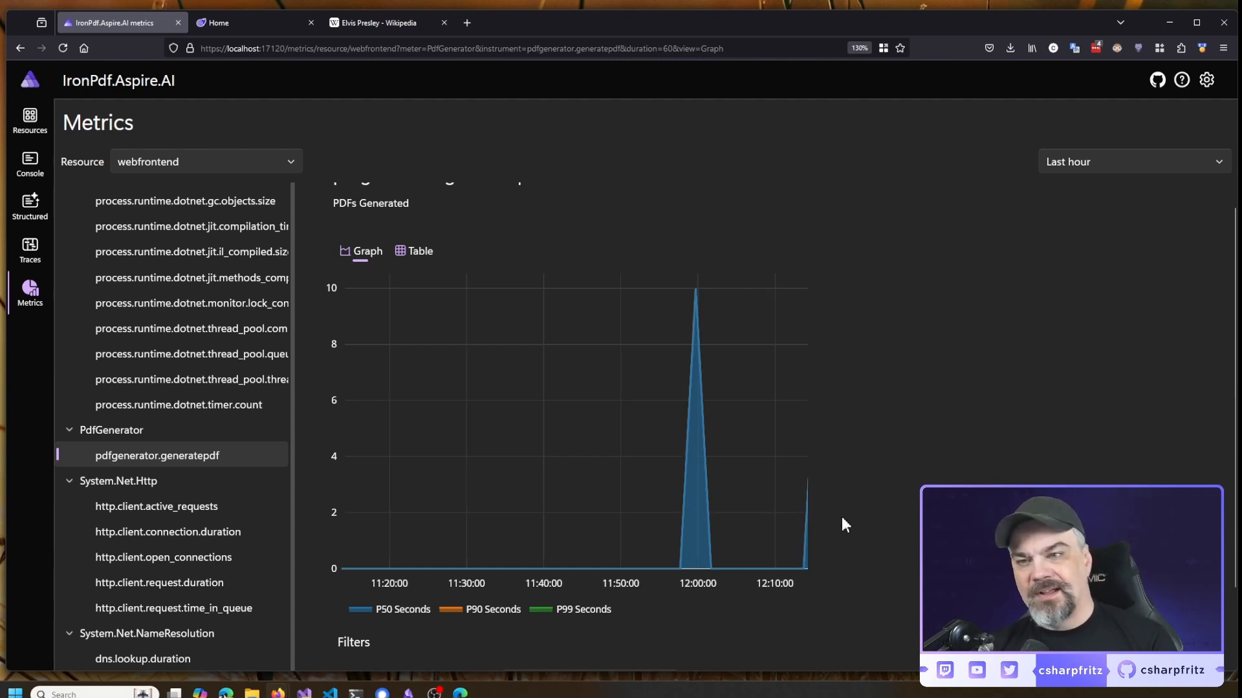
mouse_move(880, 571)
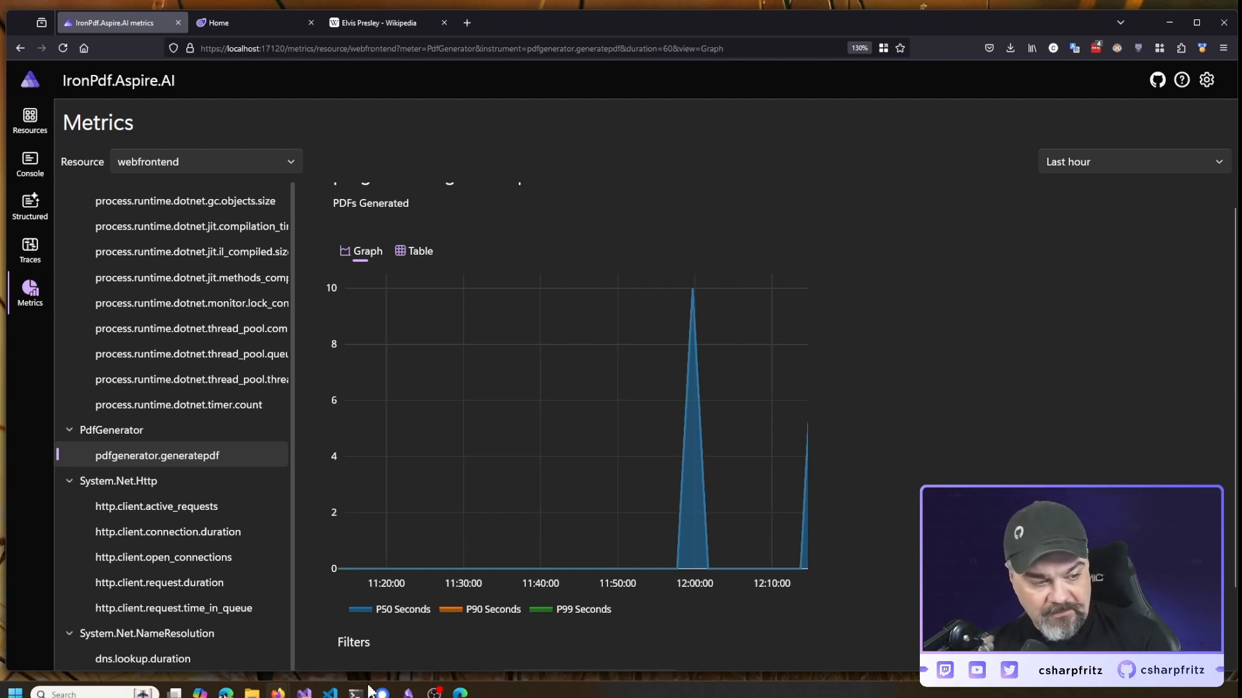
Return to Visual Studio and scroll Home.razor down to the HandleFileUpload method
left_click(355, 693)
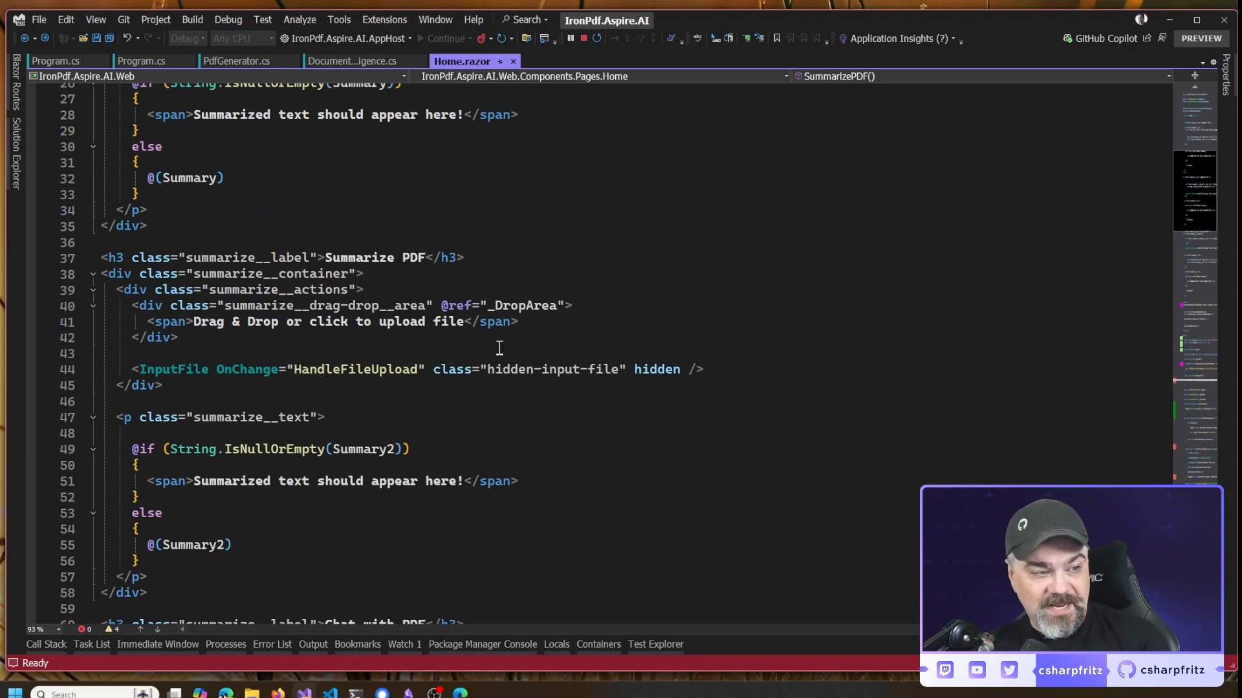
mouse_move(588, 326)
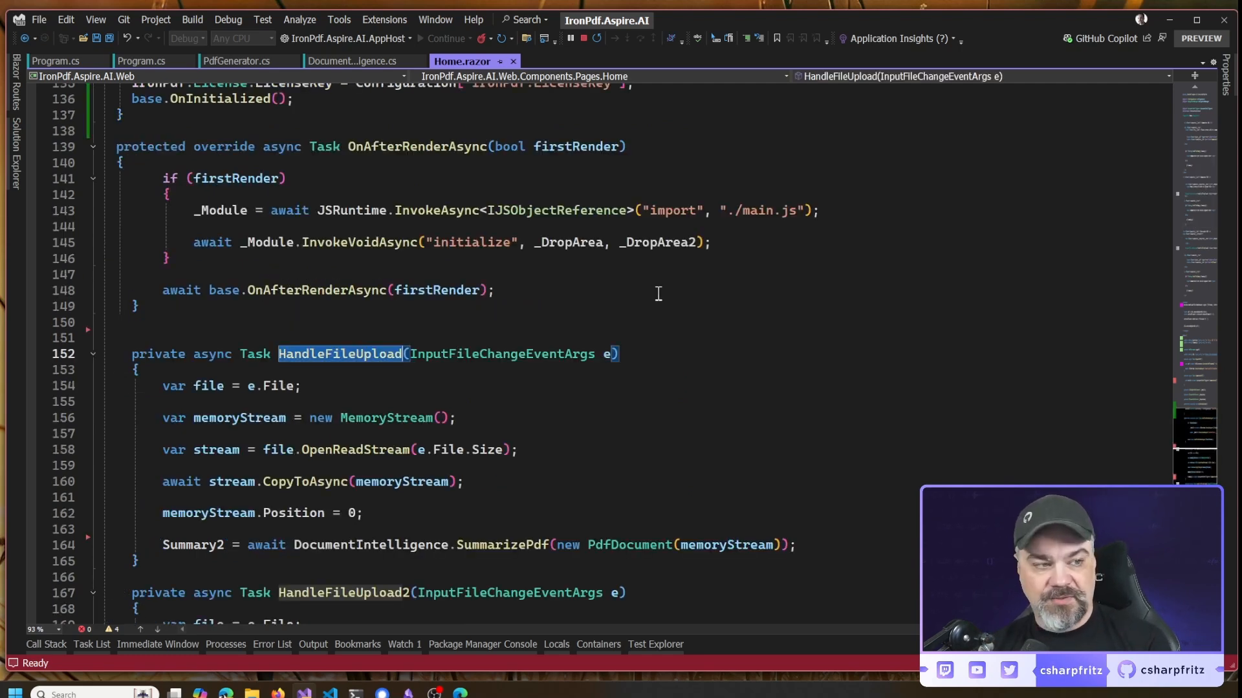
scroll("down", 3)
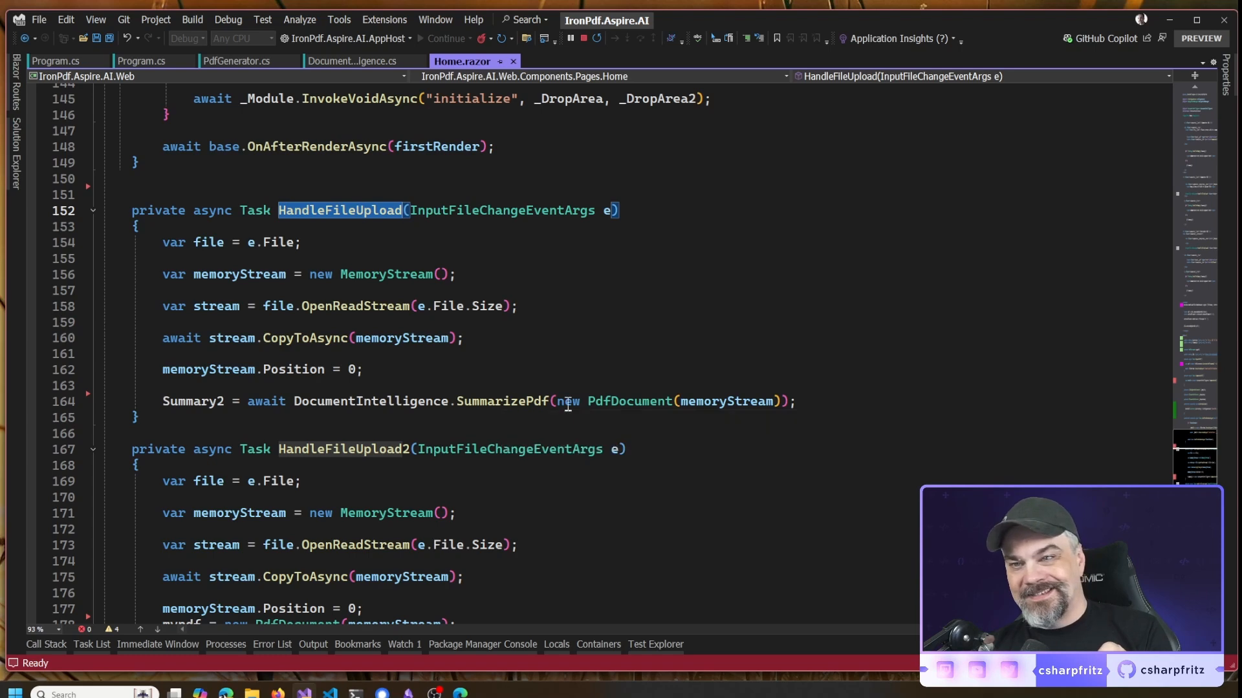
mouse_move(612, 372)
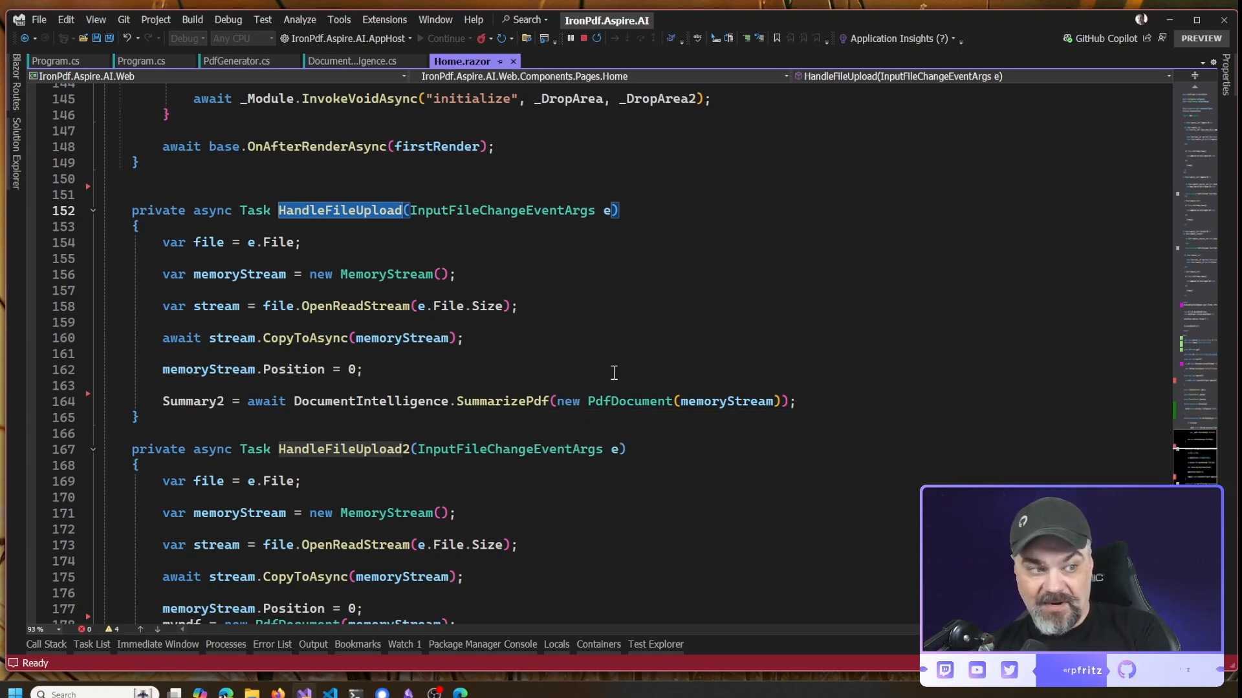
mouse_move(520, 370)
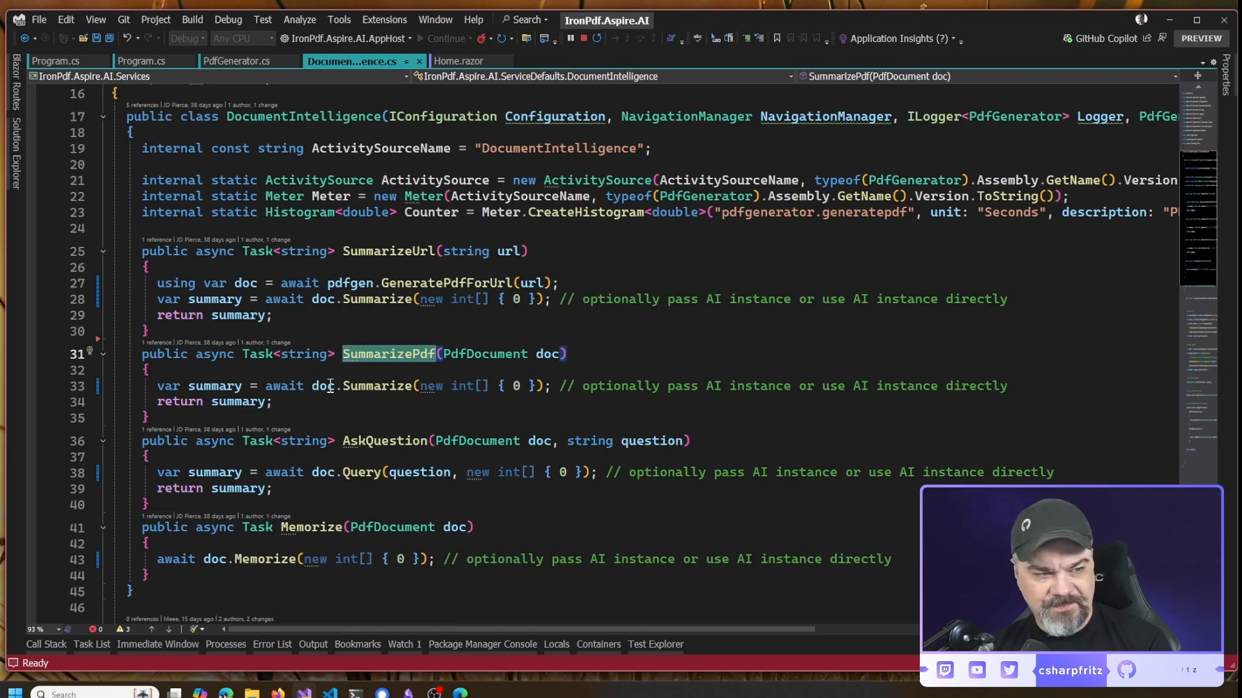
mouse_move(291, 414)
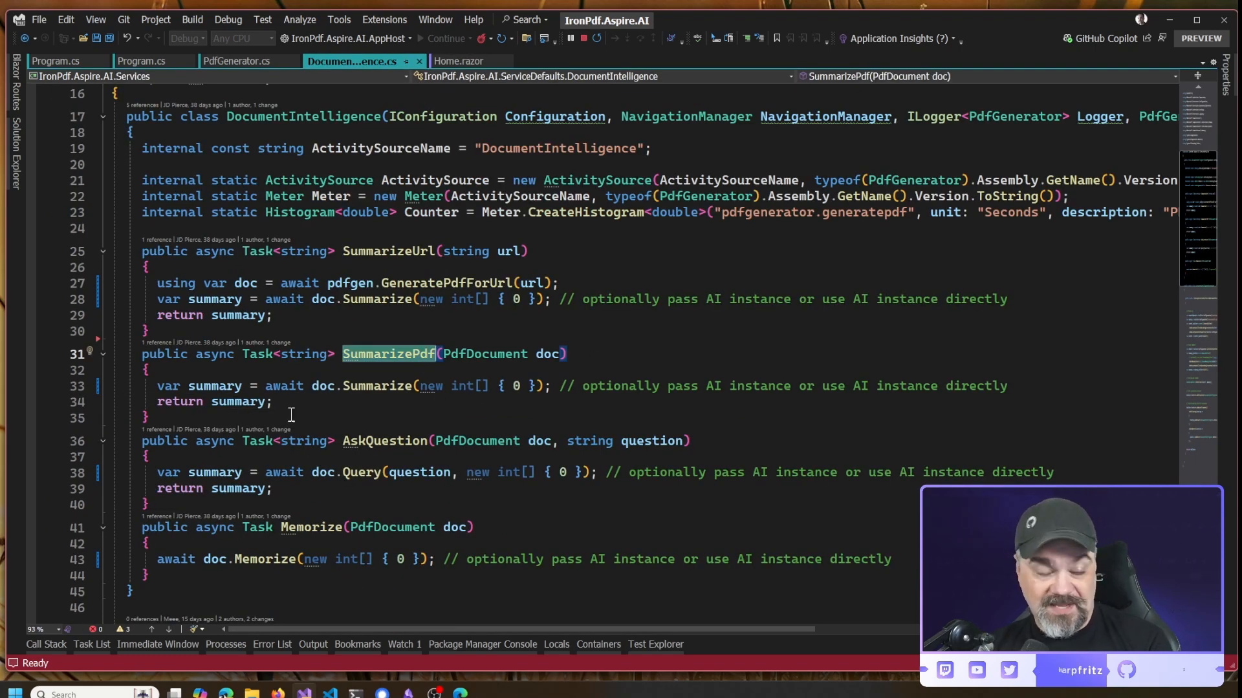
mouse_move(383, 385)
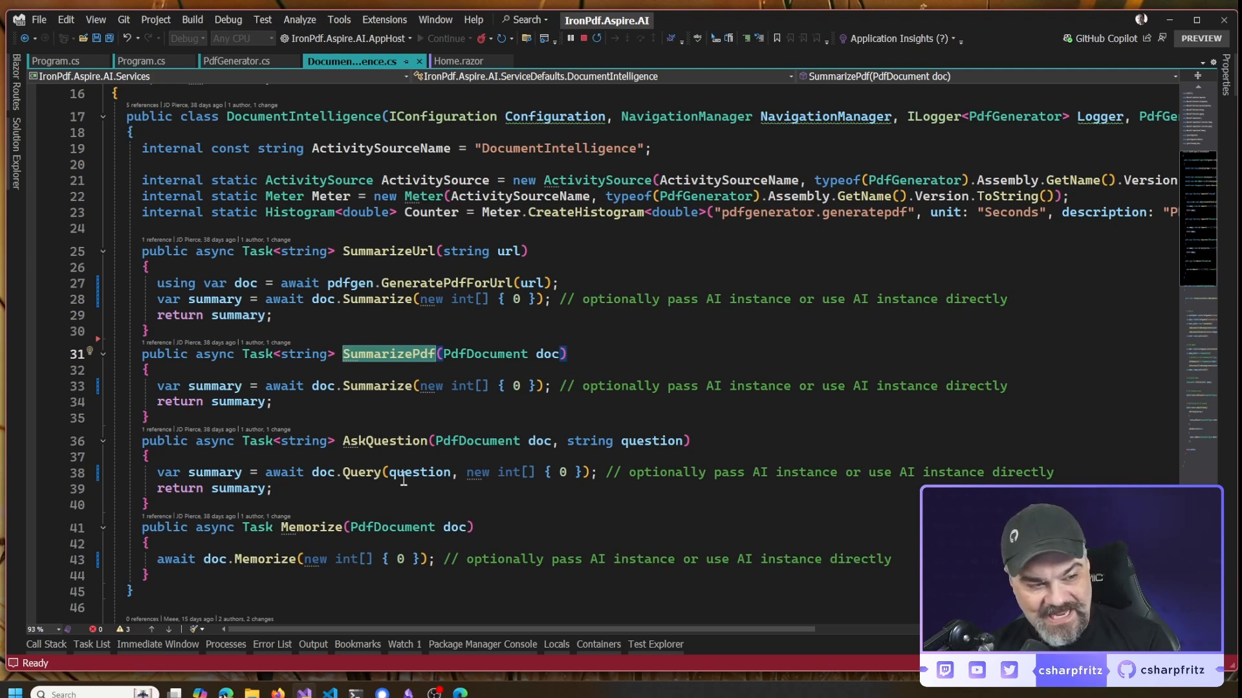
mouse_move(439, 128)
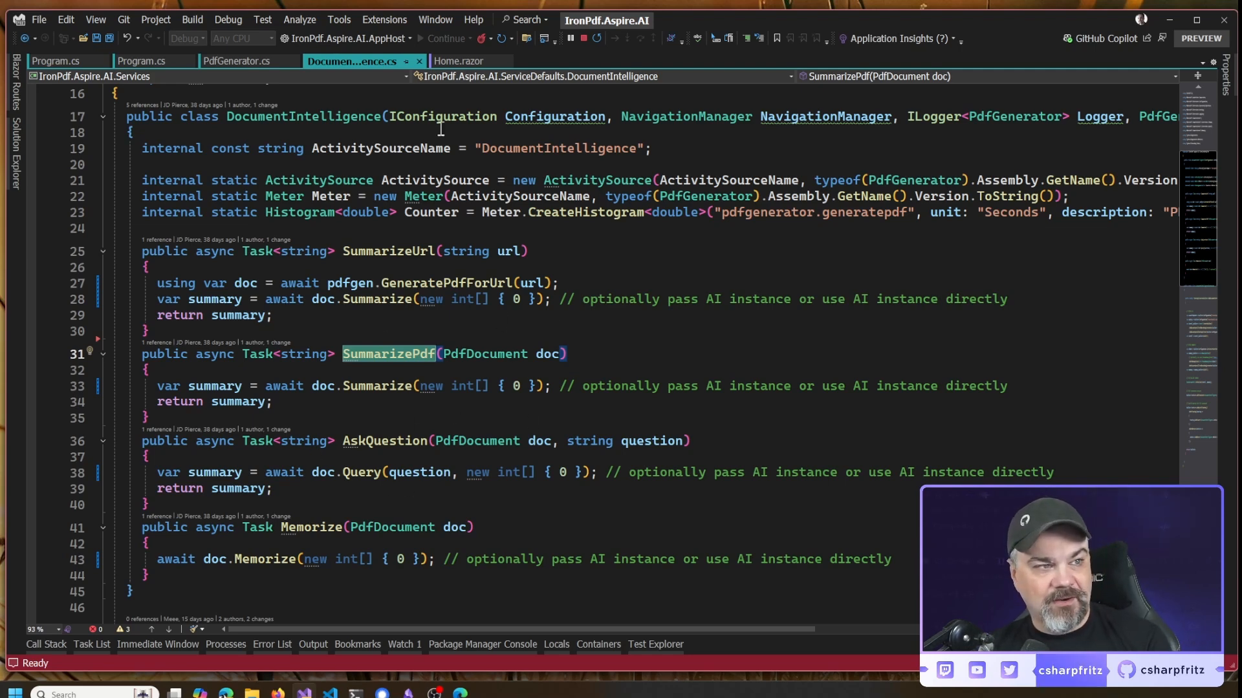
Scroll Home.razor down through HandleFileUpload2 and the Callback calling AskQuestion
left_click(462, 61)
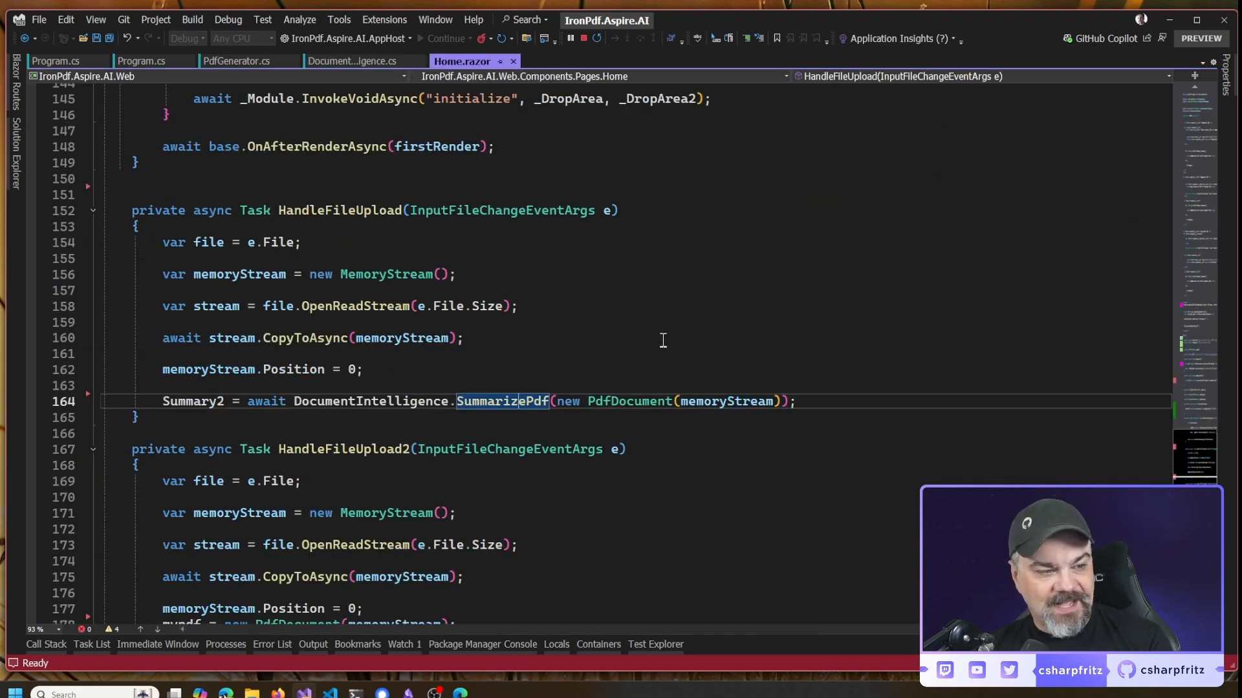
scroll("down", 3)
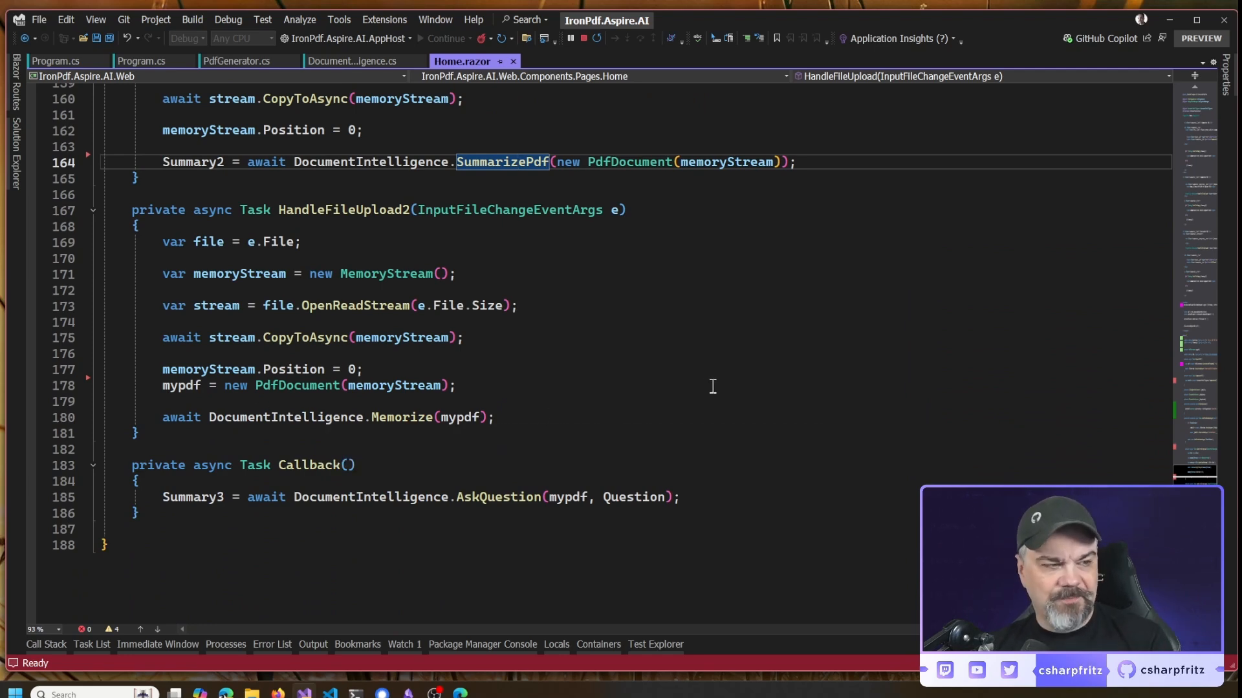
scroll("down", 3)
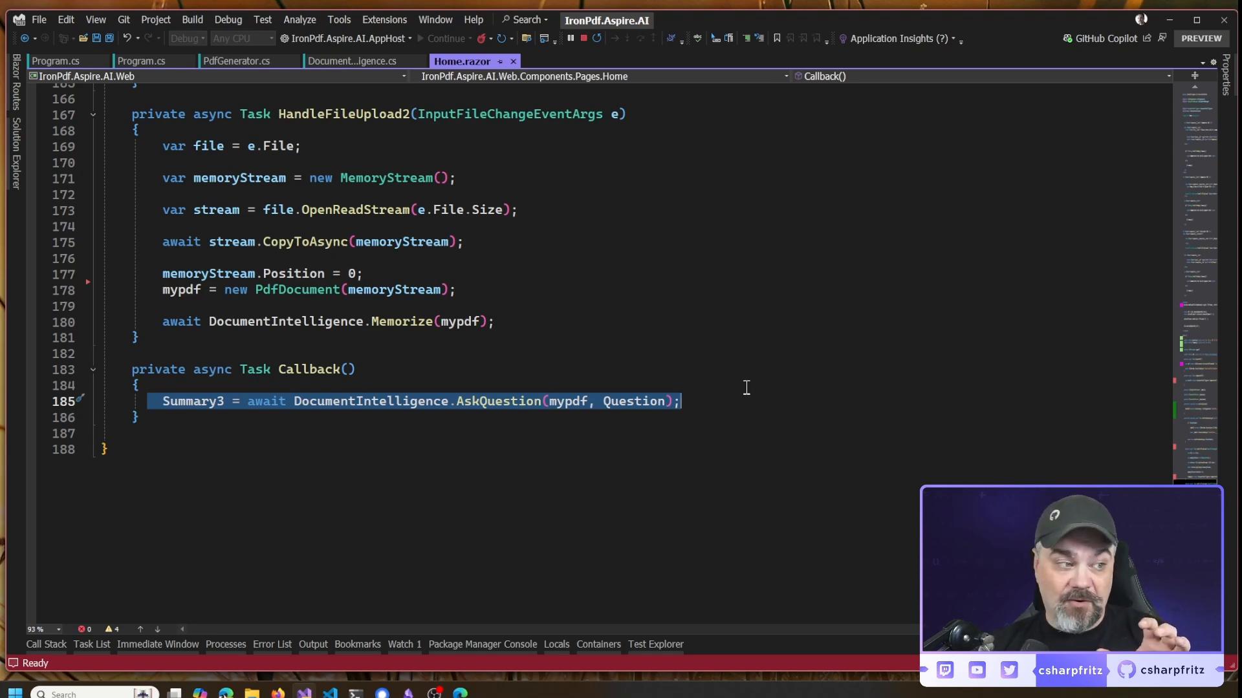
mouse_move(756, 400)
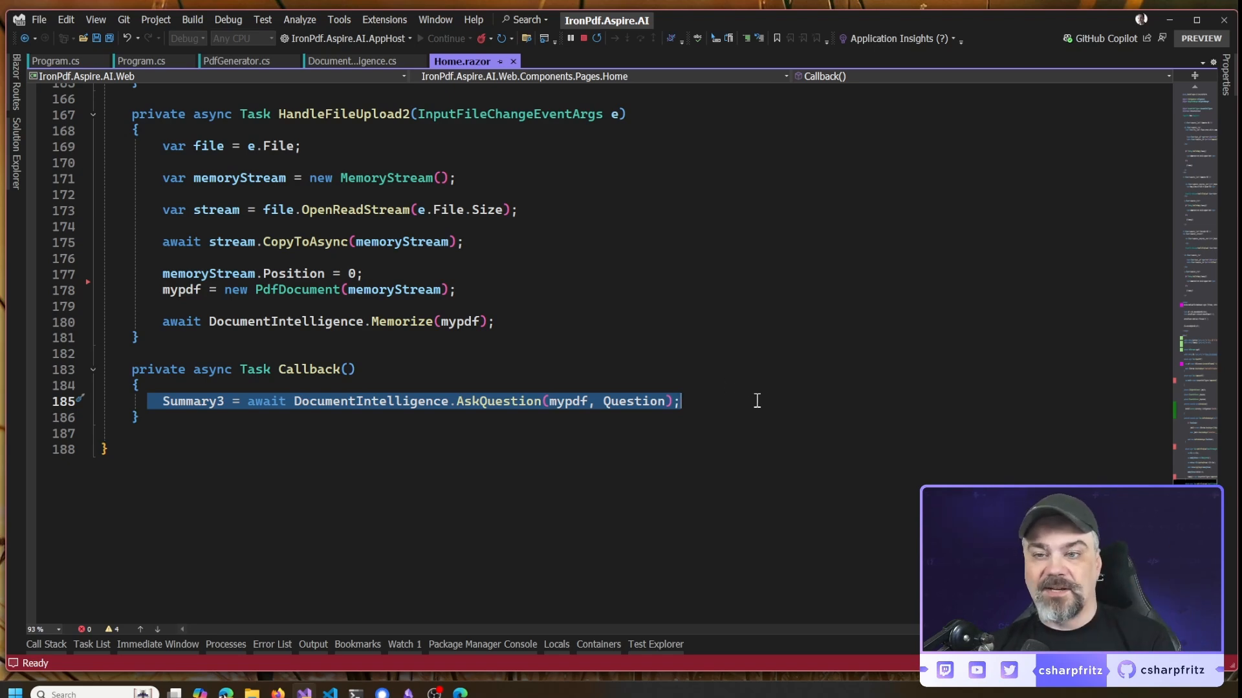
scroll("up", 3)
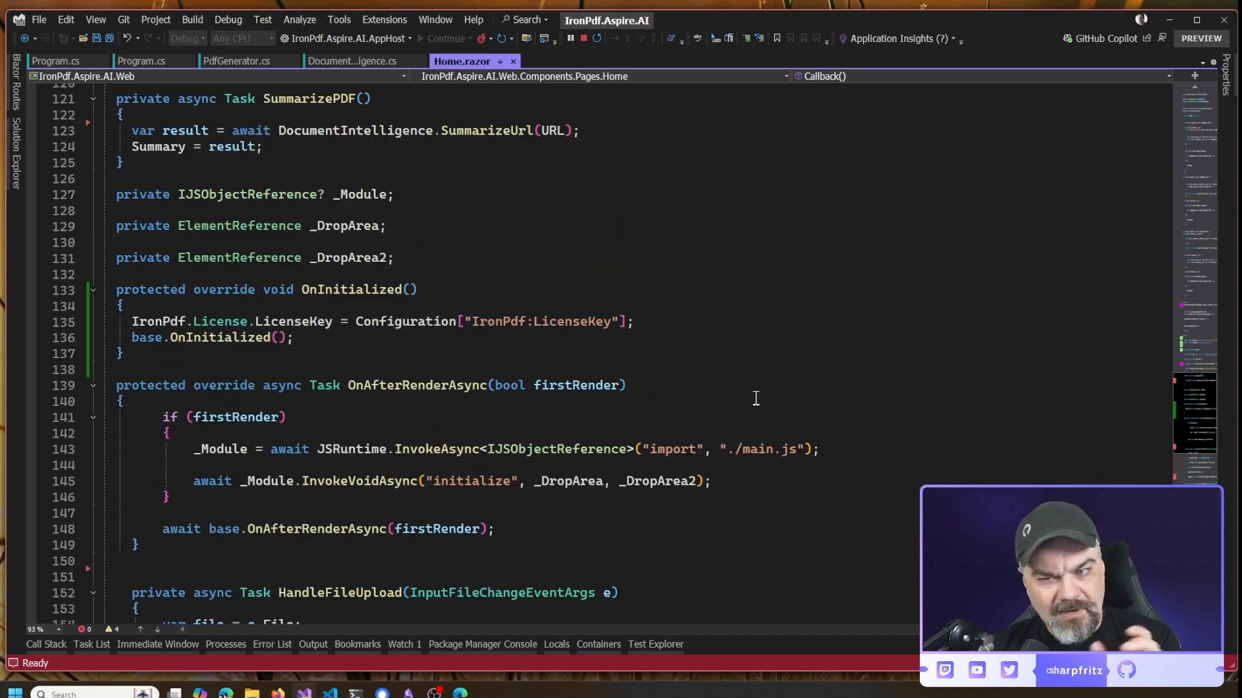
scroll("up", 3)
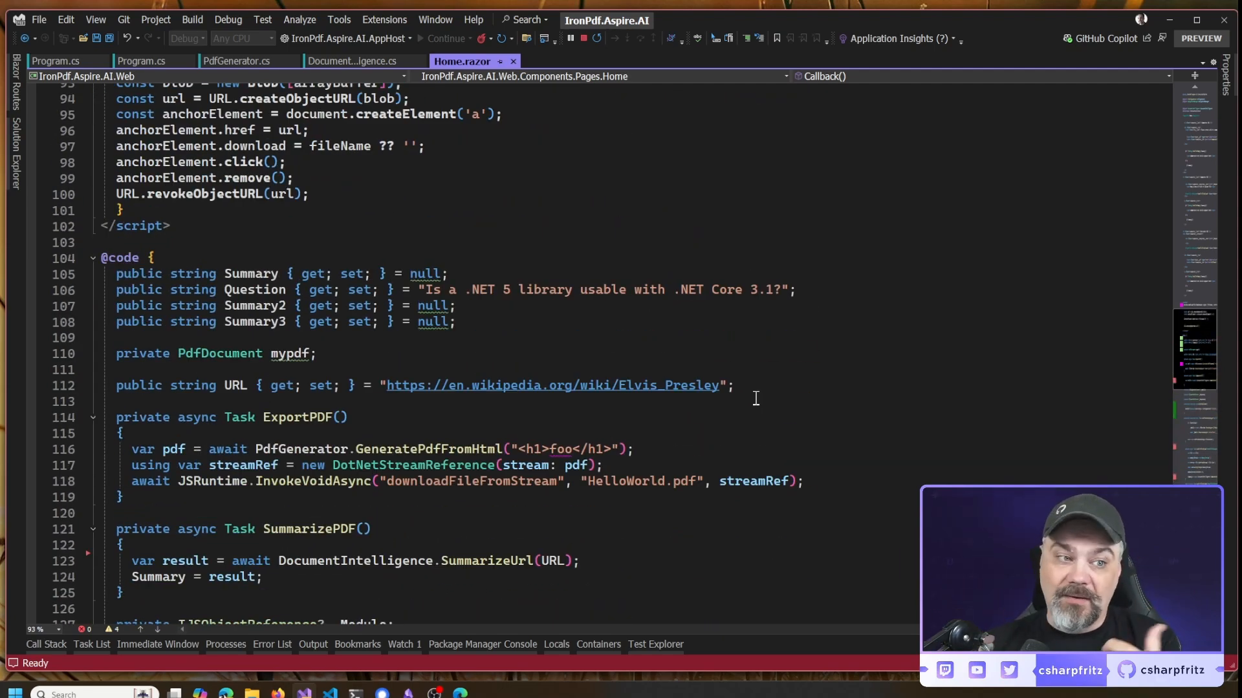
scroll("up", 3)
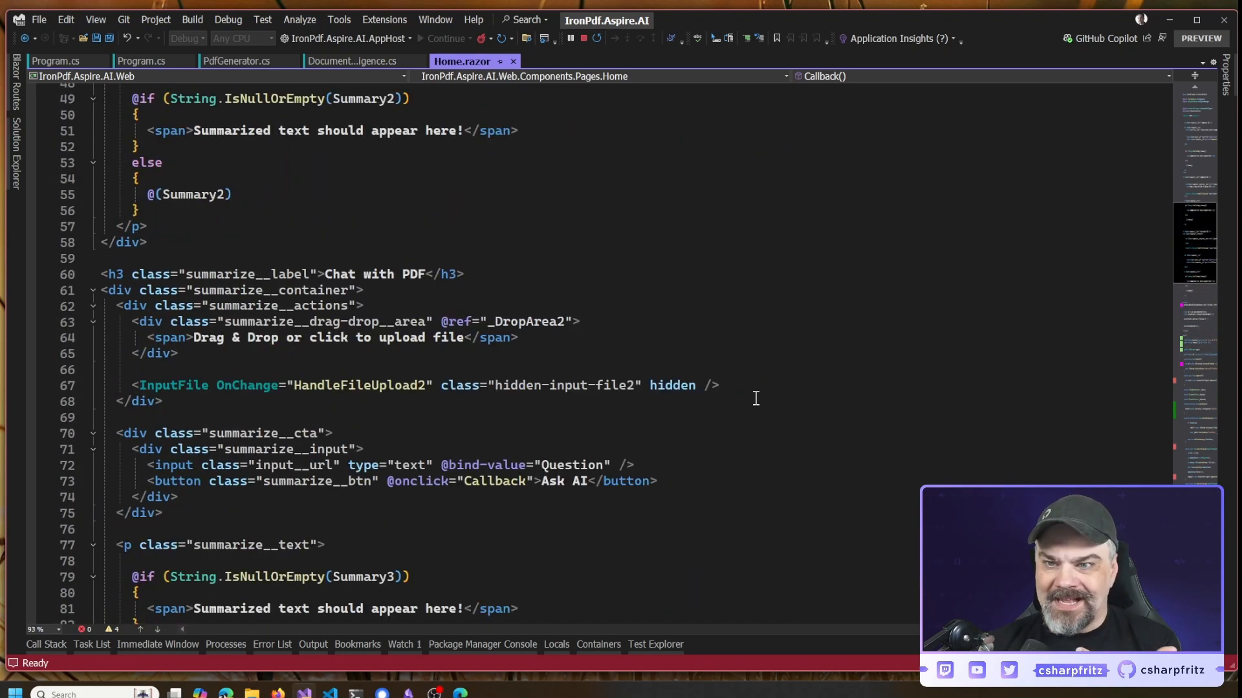